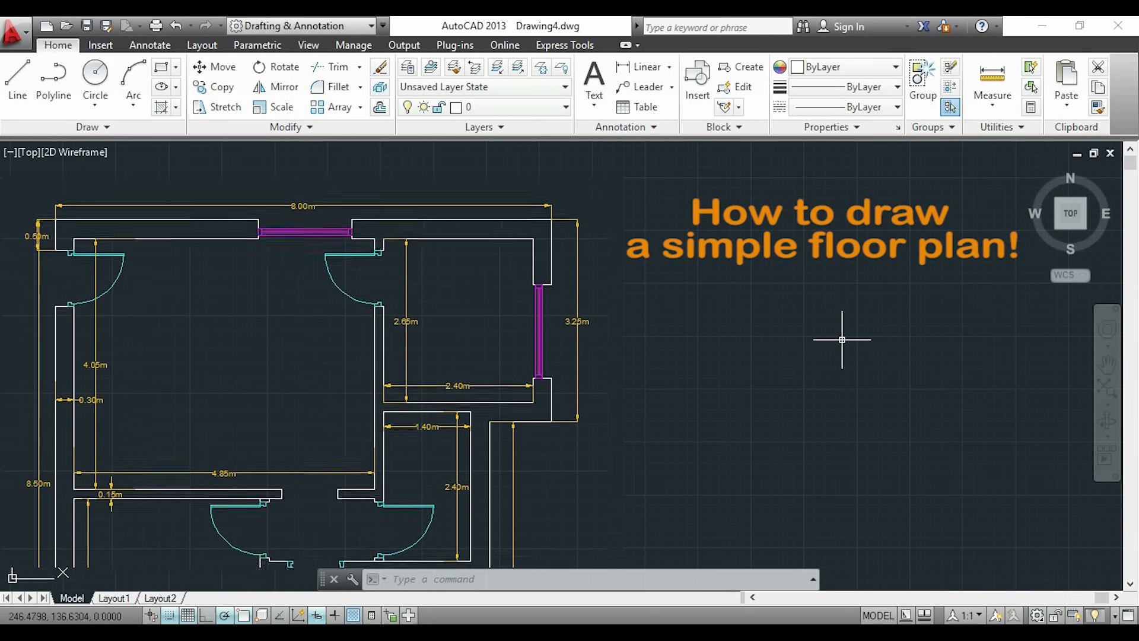
# Bring up the Drawing Units settings with the UNITS command
pyautogui.scroll(-3)
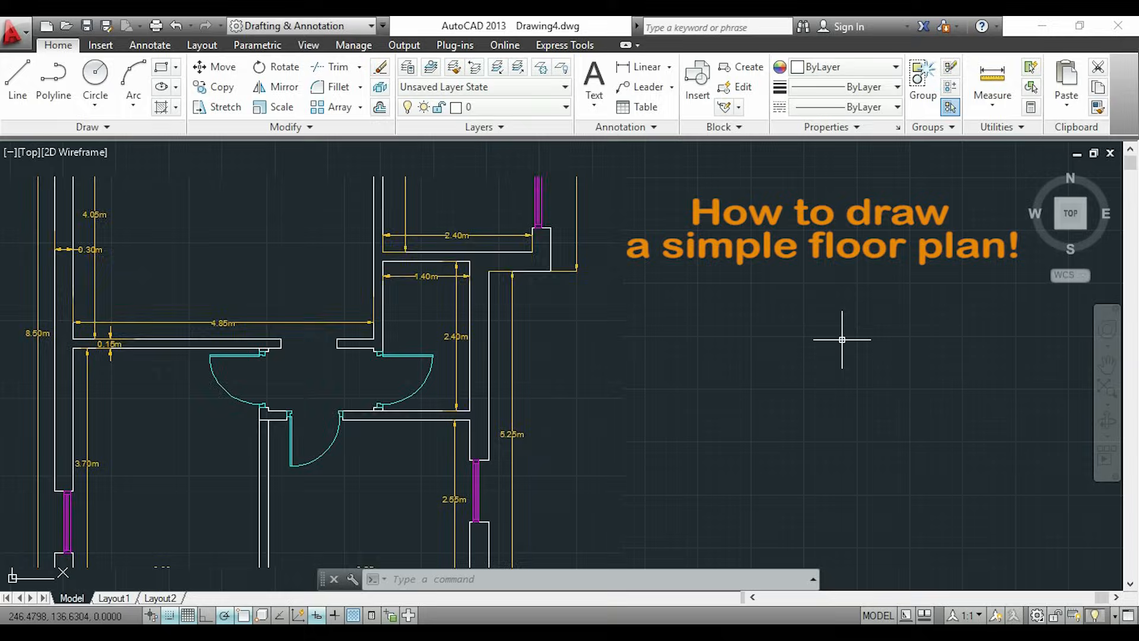
pyautogui.scroll(-3)
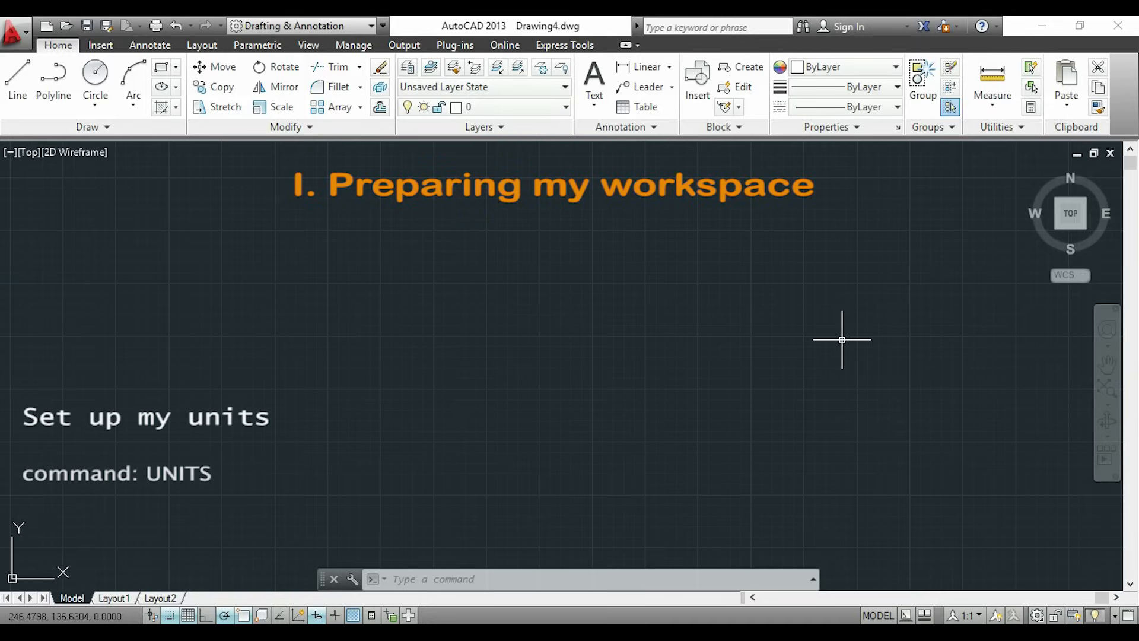
pyautogui.moveTo(606, 311)
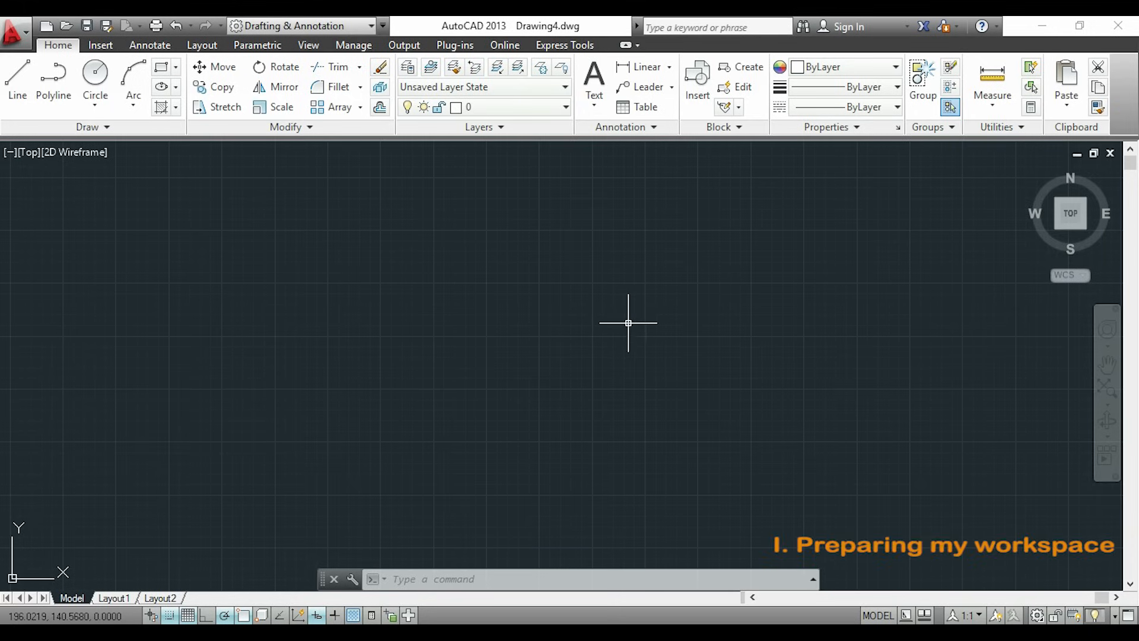
pyautogui.write('UNITS')
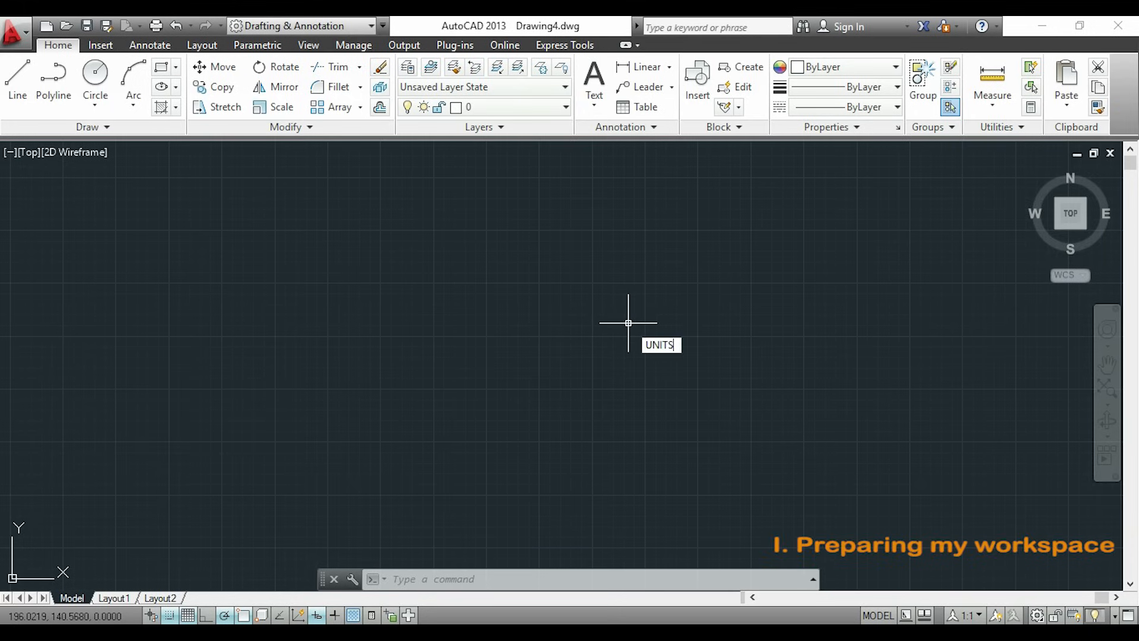
pyautogui.press('Return')
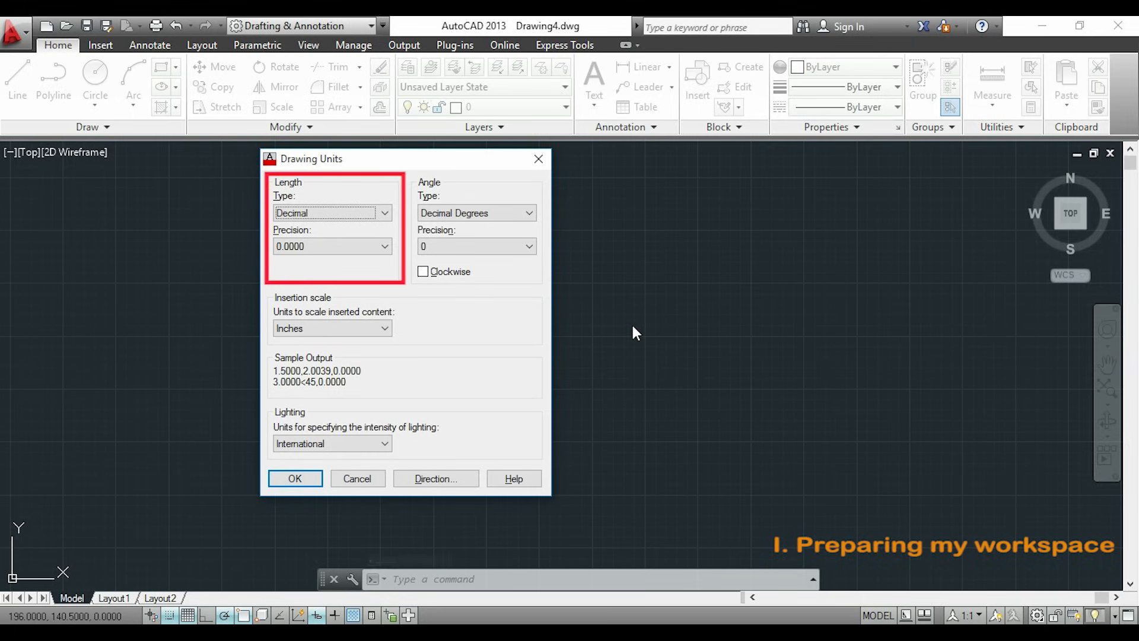
# Set length precision to 0 and insertion scale to millimetres, then confirm
pyautogui.click(384, 246)
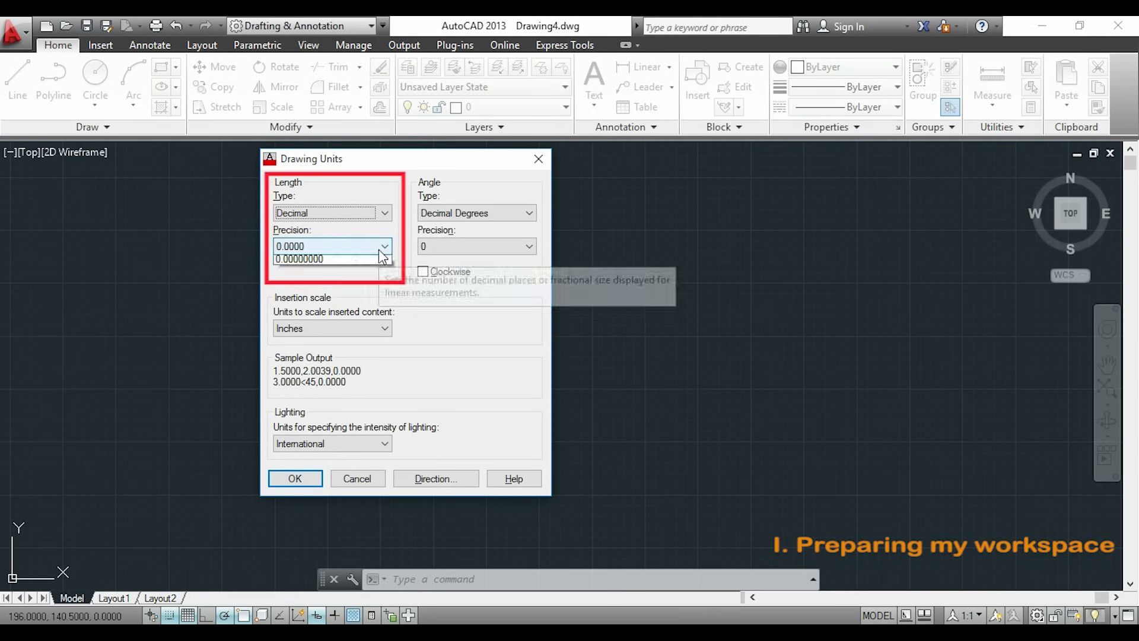
pyautogui.click(384, 245)
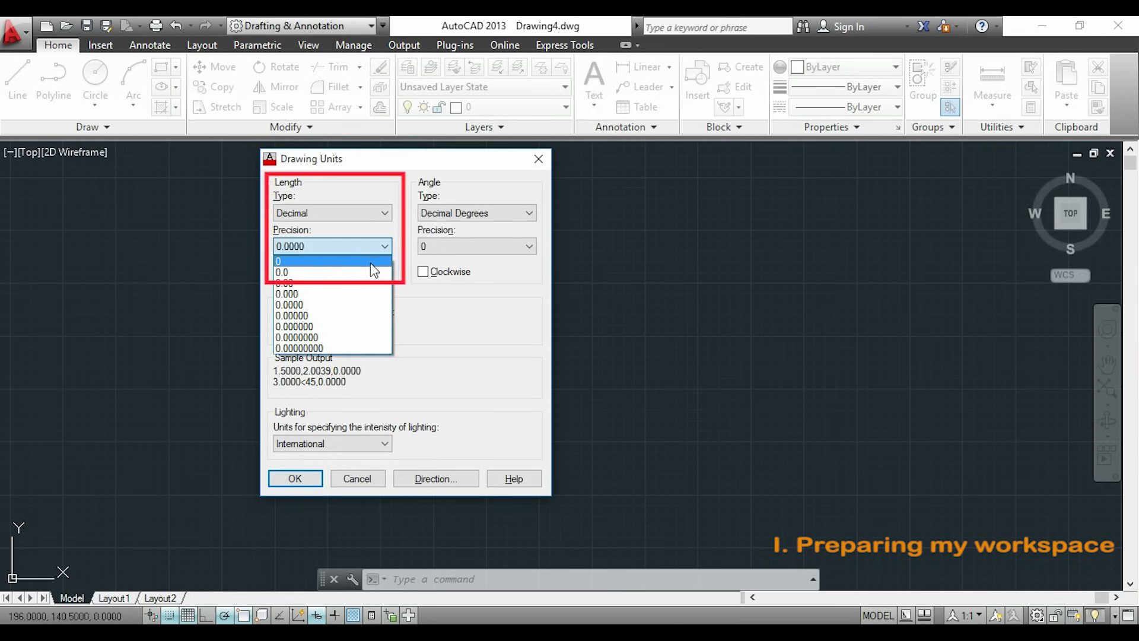
pyautogui.click(278, 261)
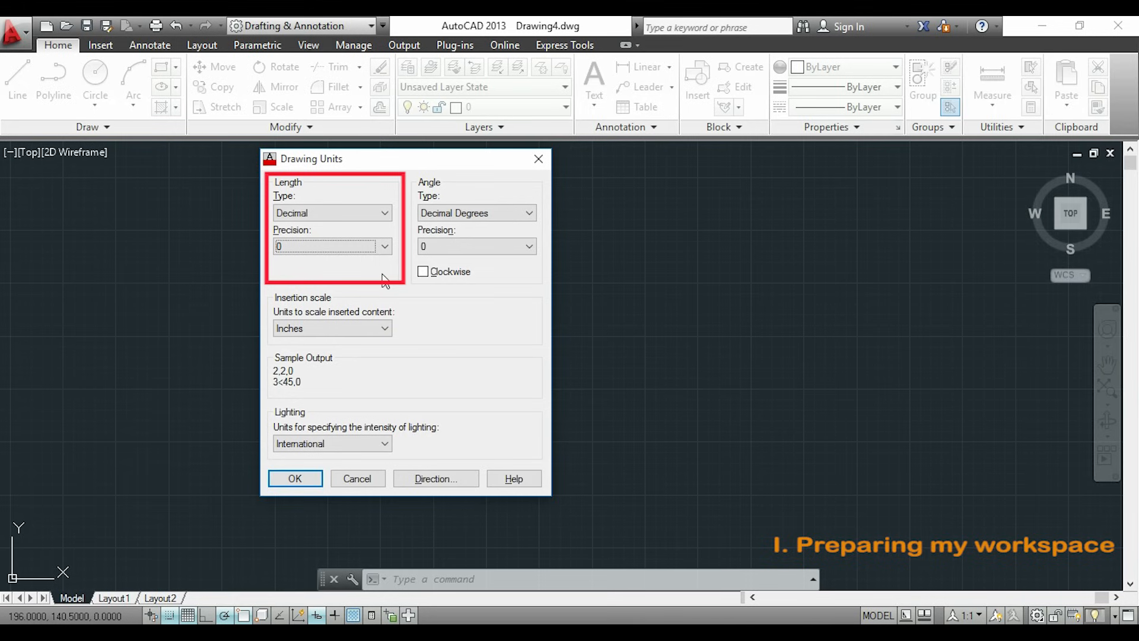
pyautogui.click(386, 329)
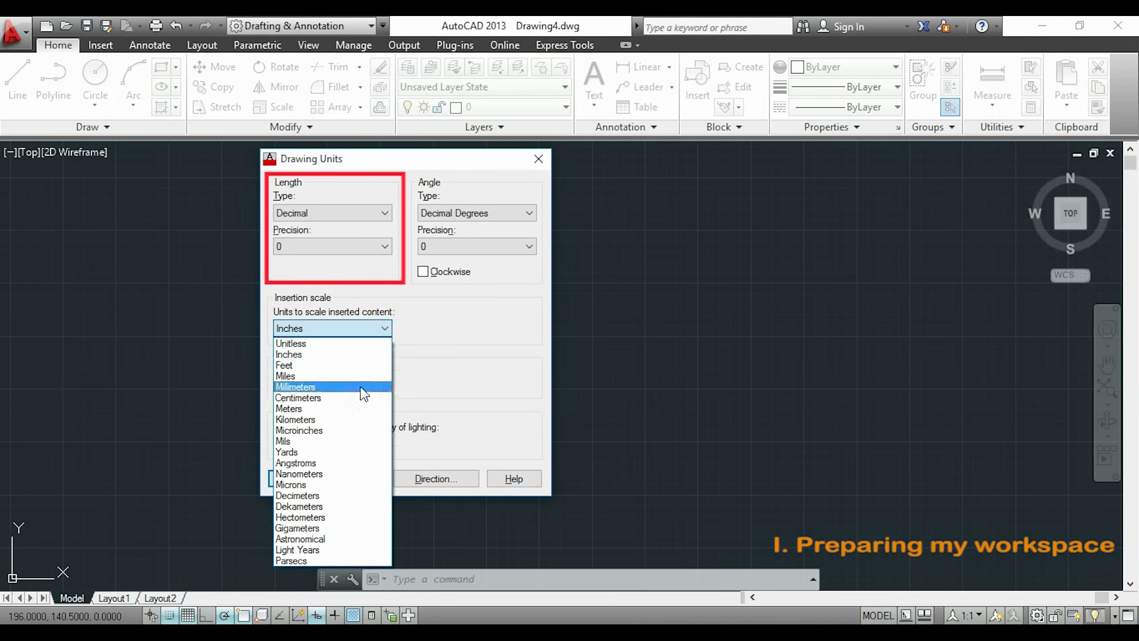
pyautogui.click(295, 387)
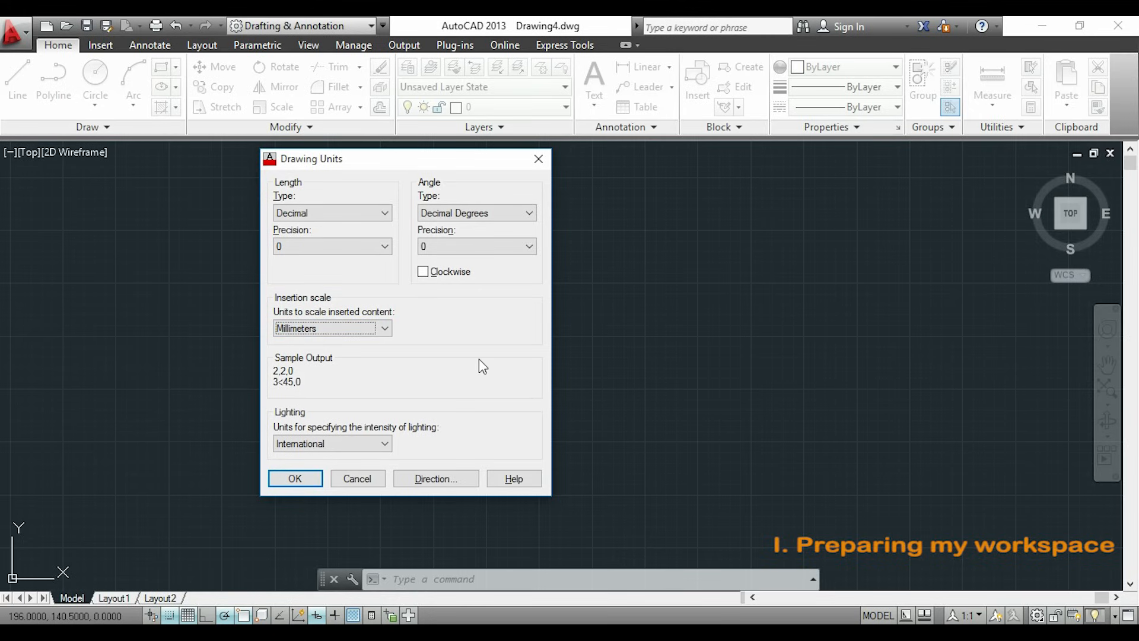
pyautogui.click(294, 478)
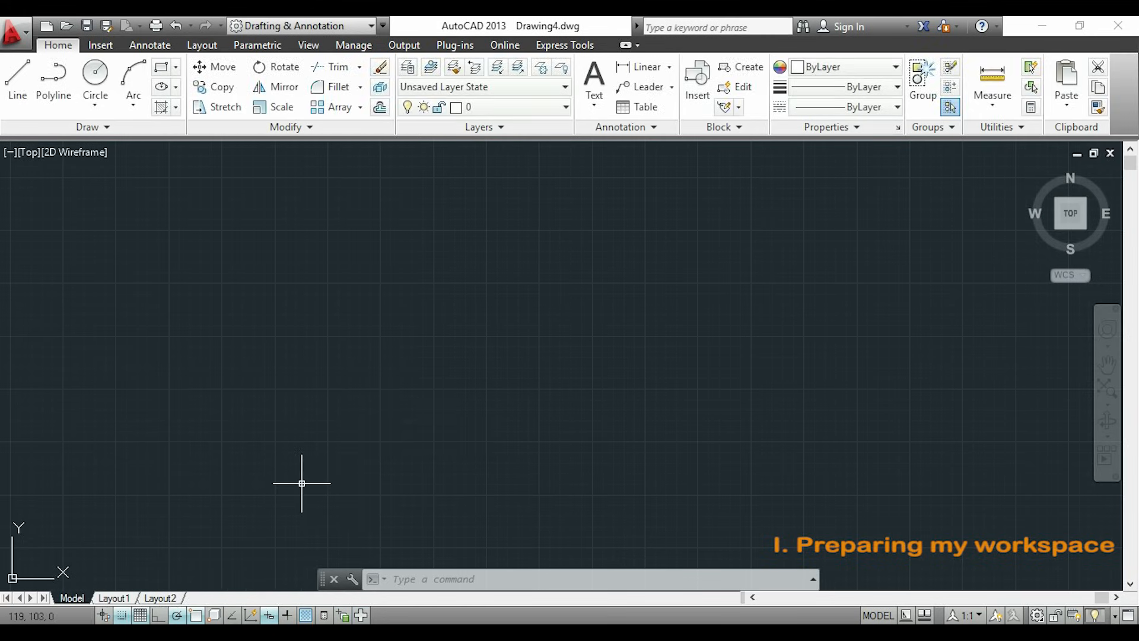
pyautogui.moveTo(303, 486)
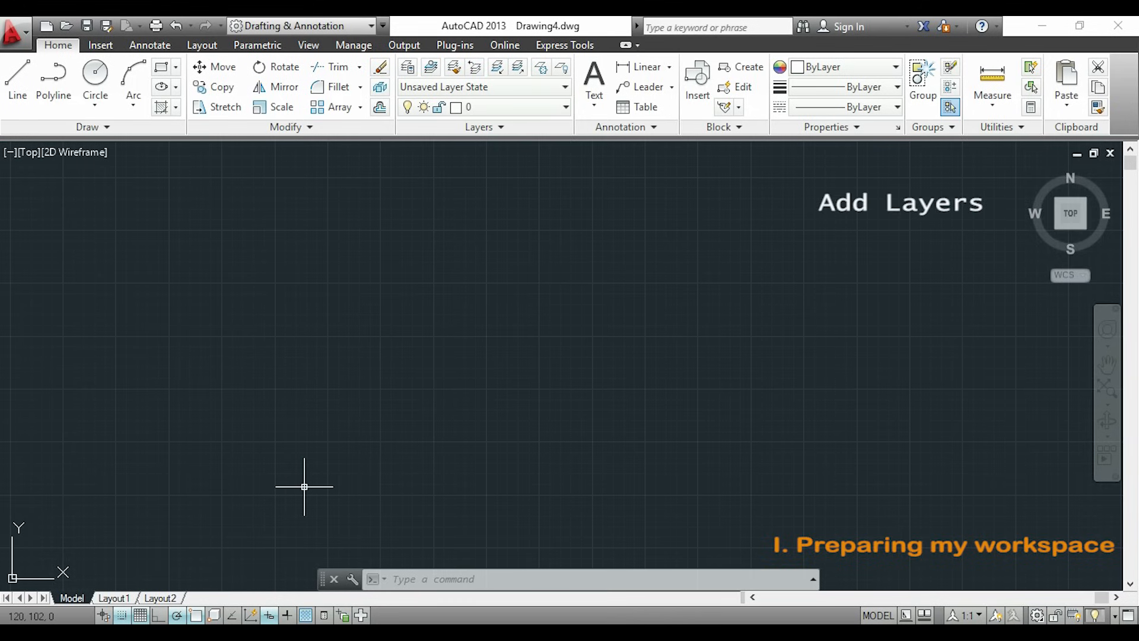
pyautogui.moveTo(304, 486)
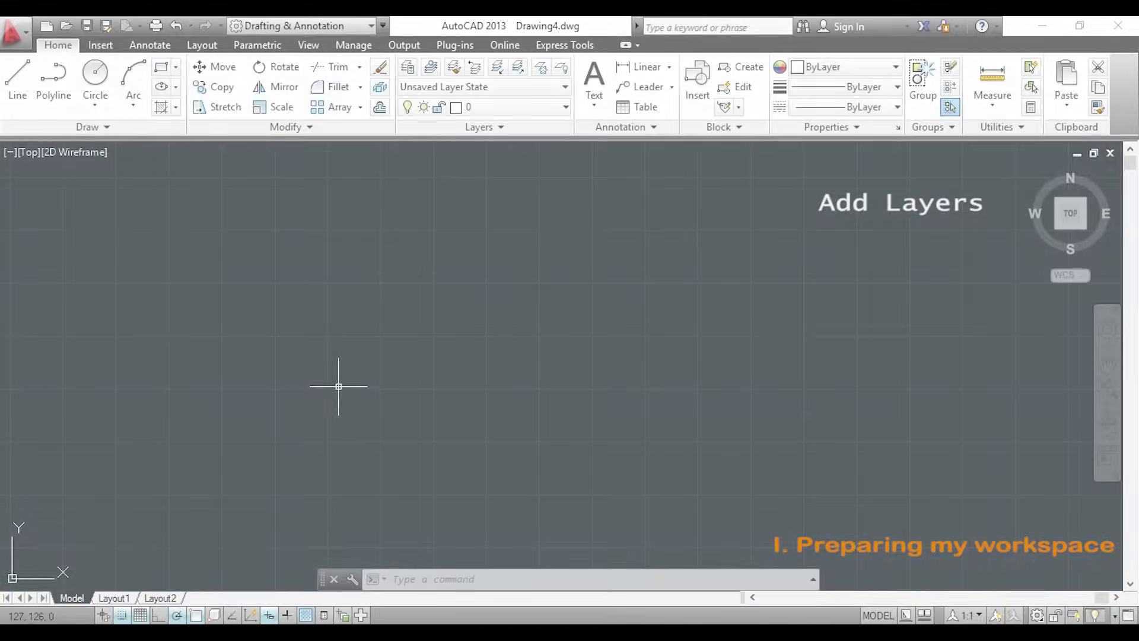
pyautogui.write('LAYER')
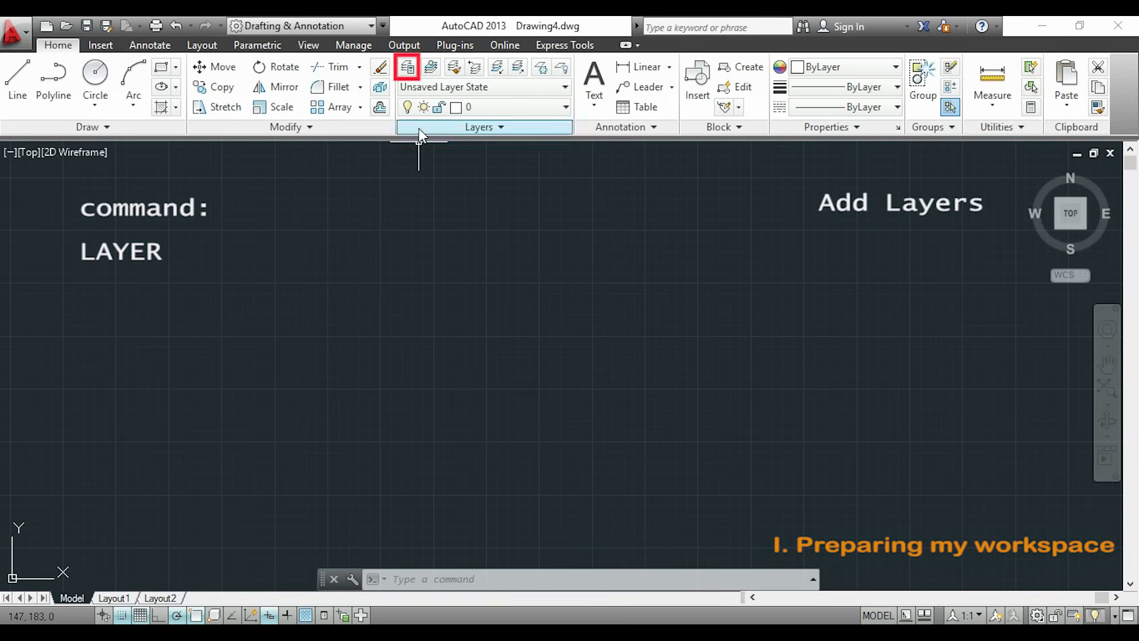
# In the Layer Properties Manager, create new layers named walls and doors
pyautogui.click(407, 66)
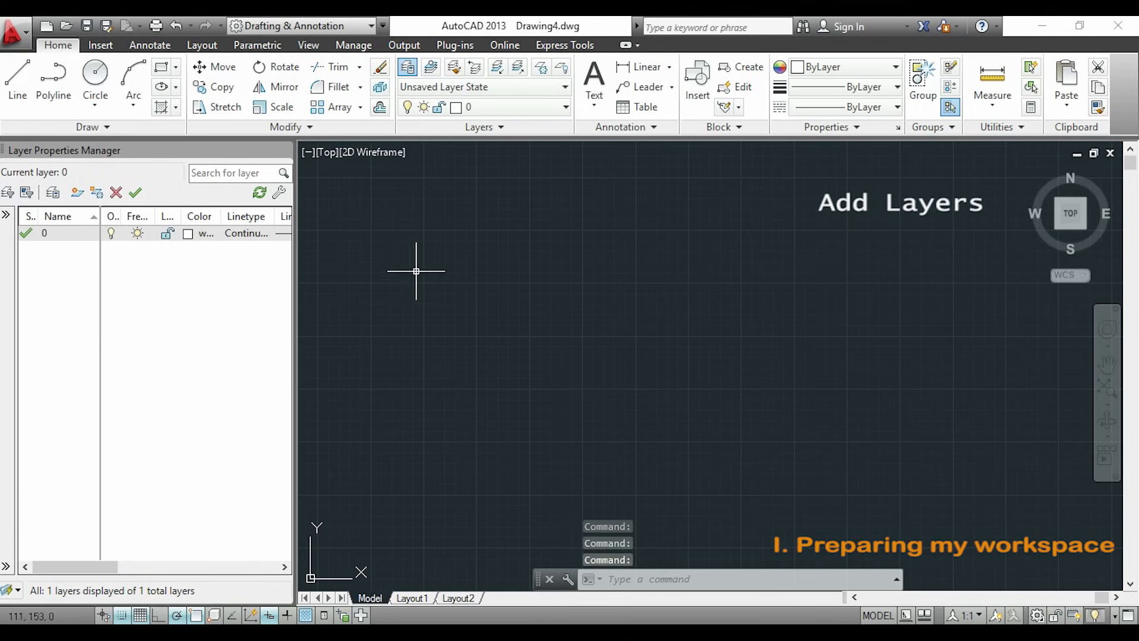
pyautogui.moveTo(99, 294)
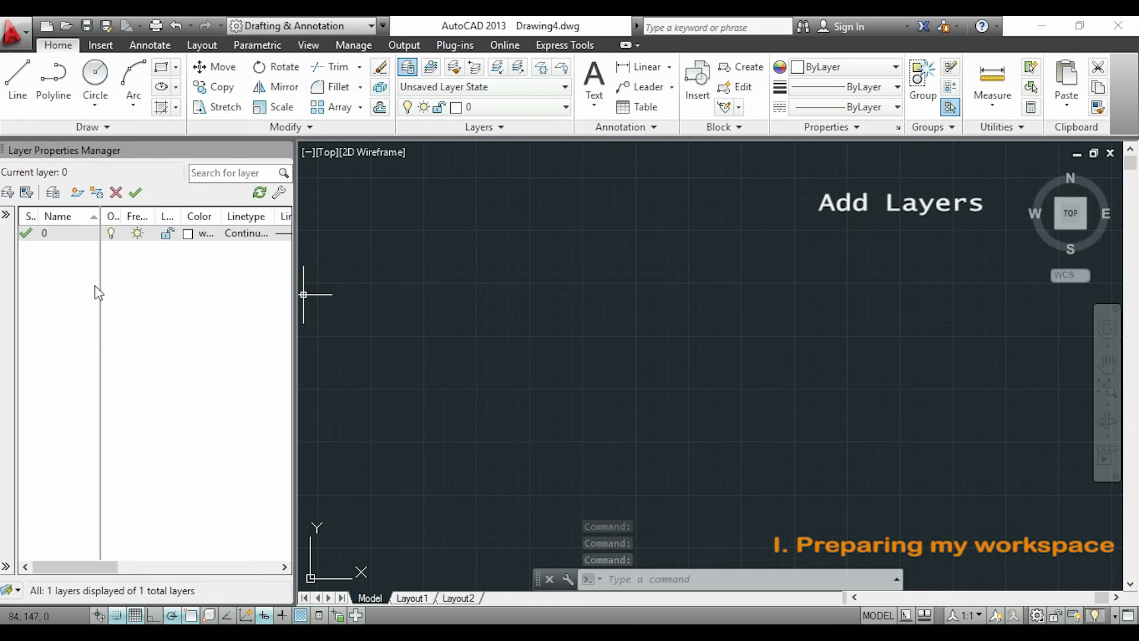
pyautogui.moveTo(54, 290)
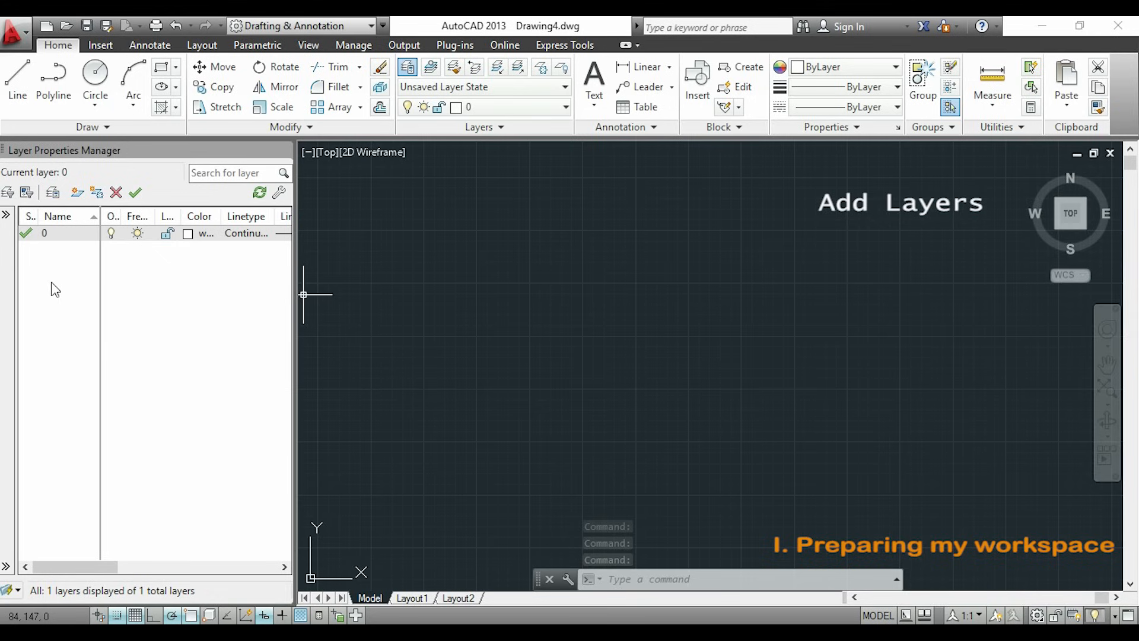
pyautogui.rightClick(44, 233)
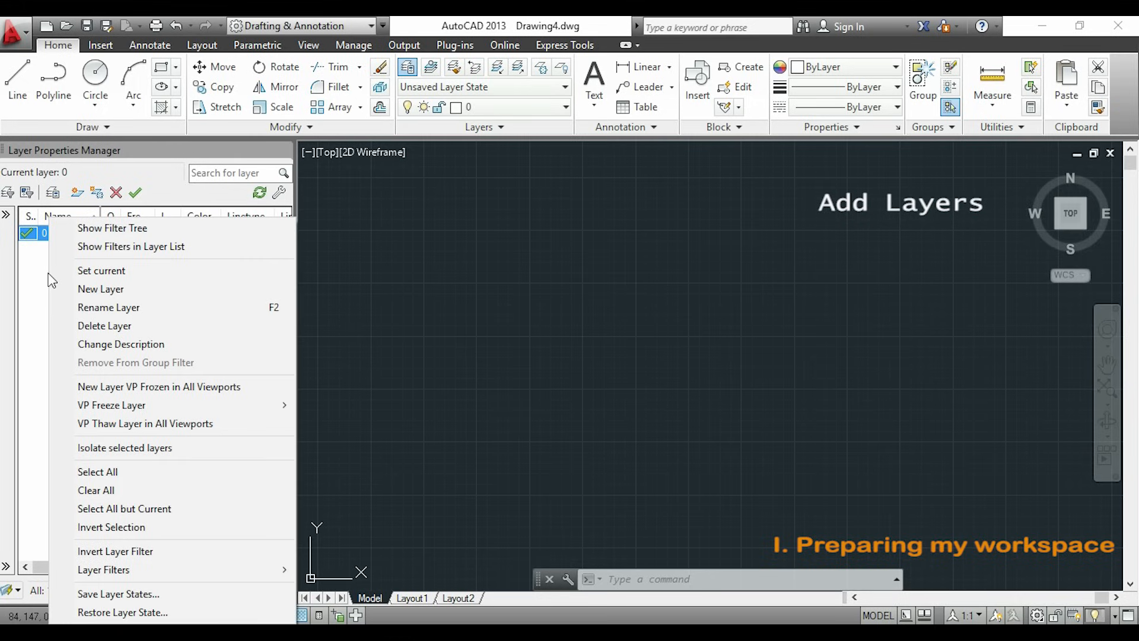
pyautogui.moveTo(100, 289)
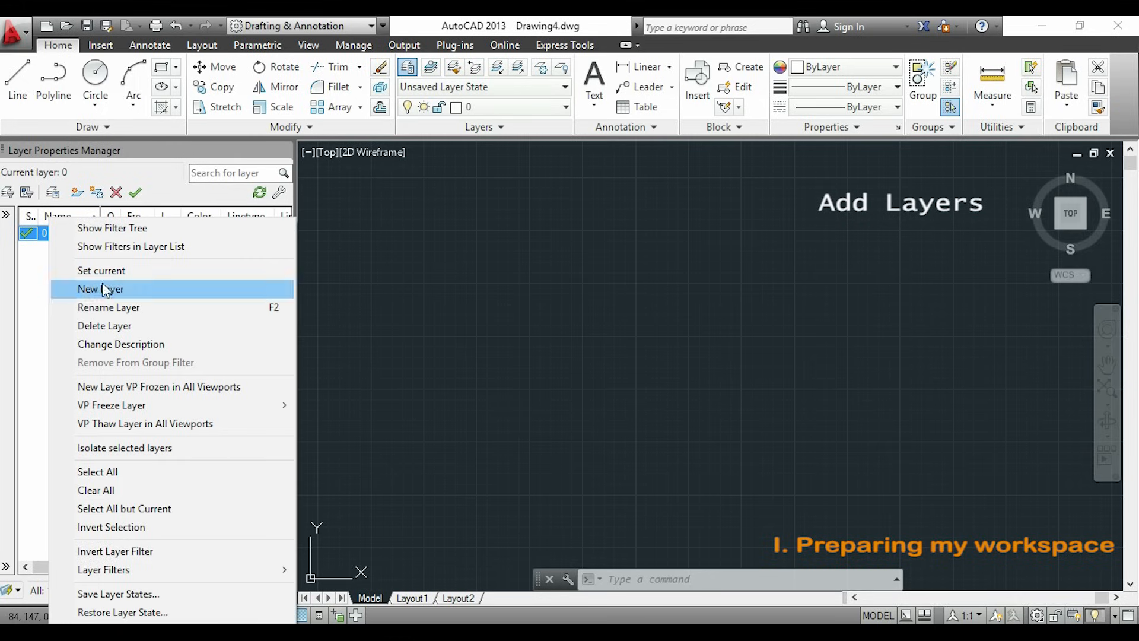
pyautogui.click(100, 289)
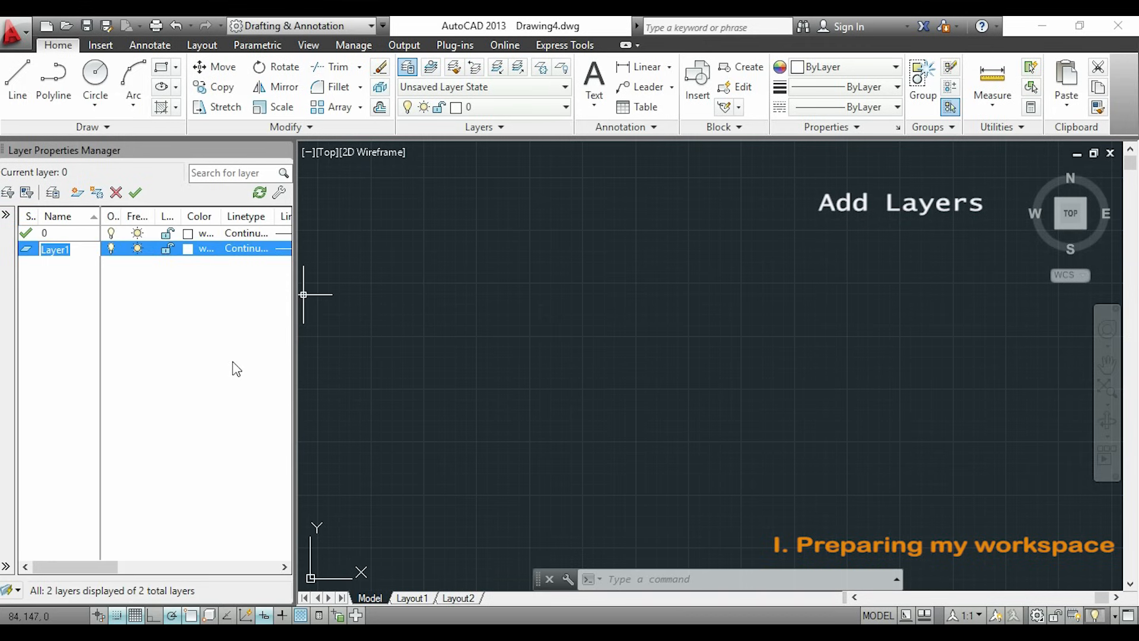
pyautogui.moveTo(236, 366)
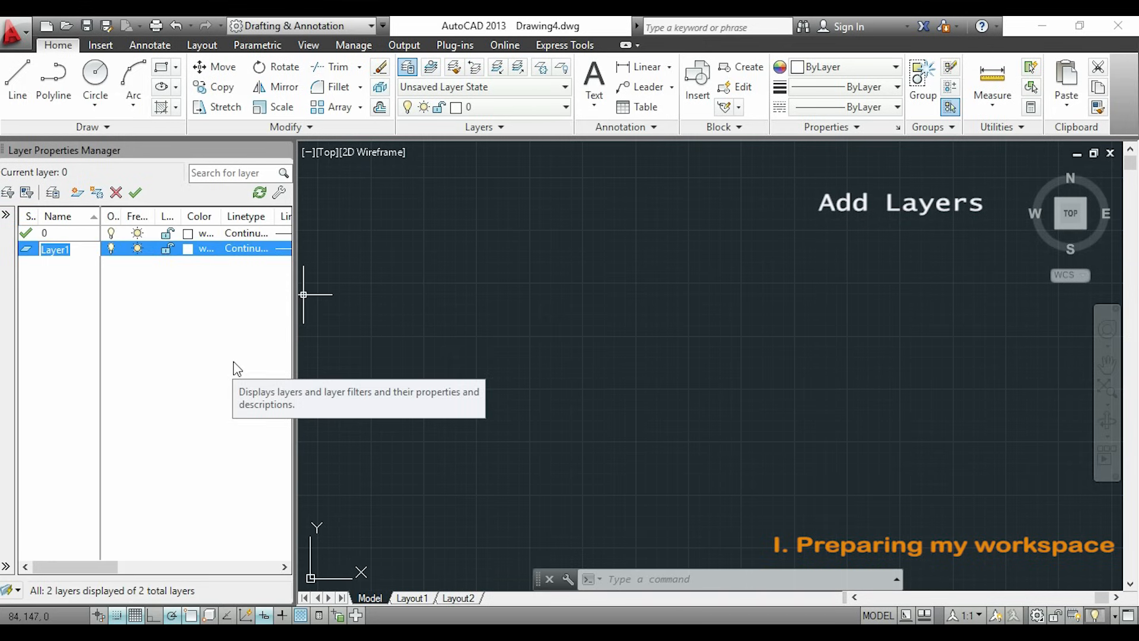
pyautogui.write('walls')
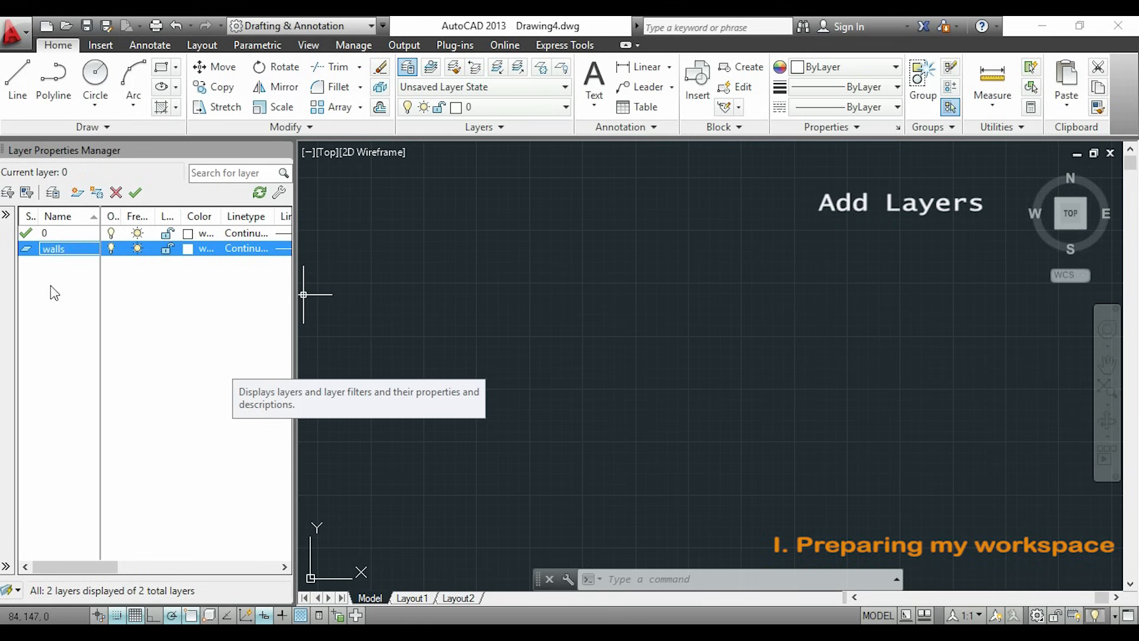
pyautogui.click(8, 192)
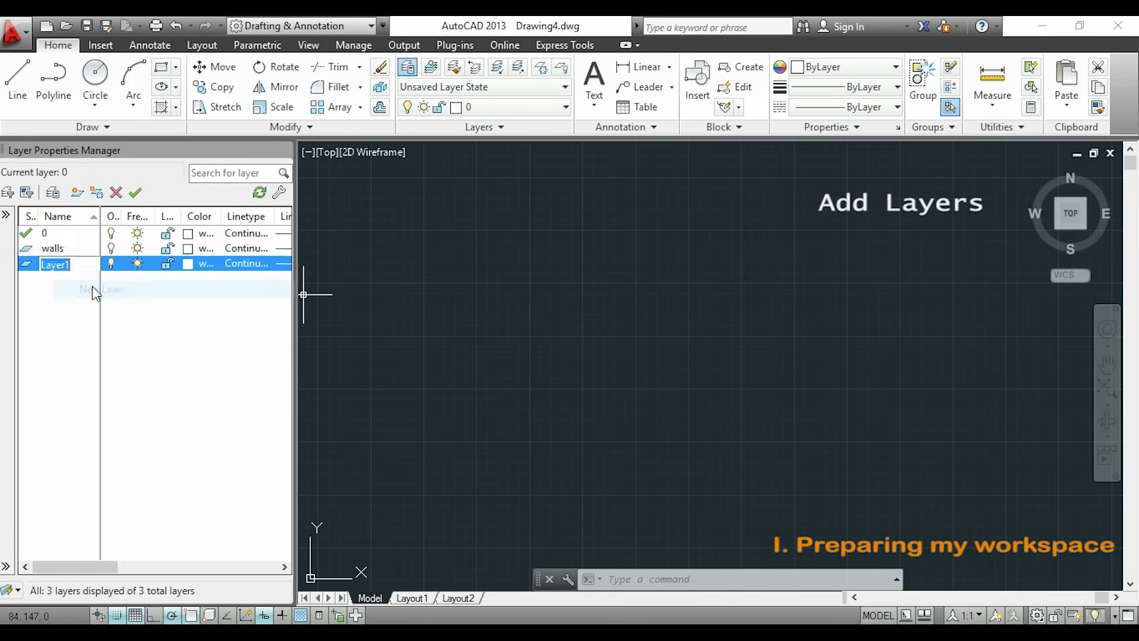
pyautogui.write('door')
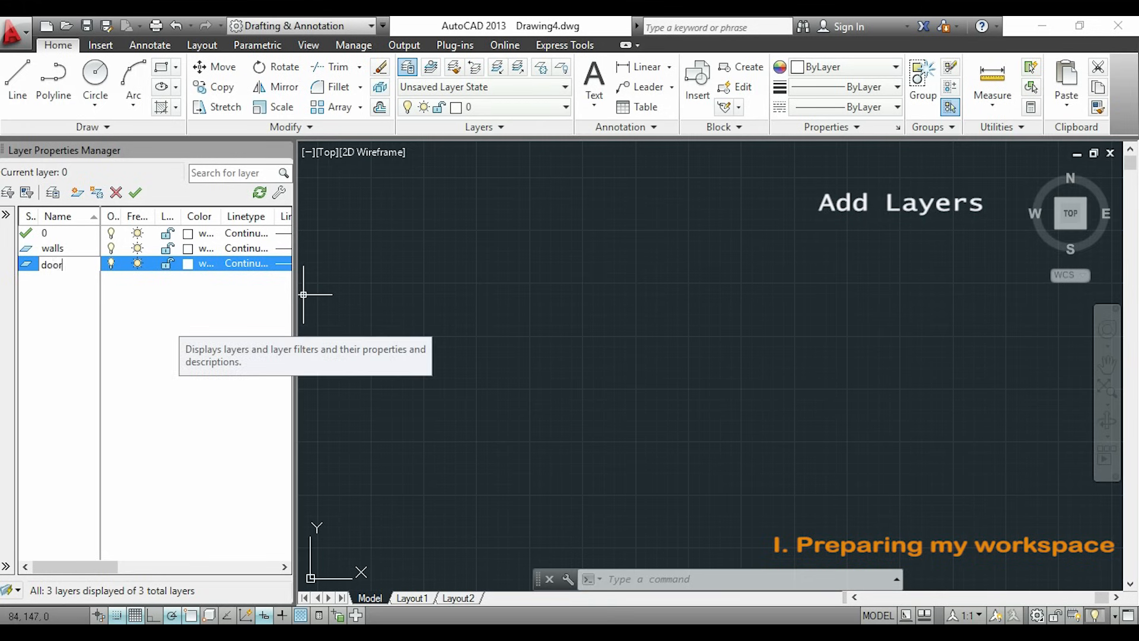
# Create two more layers named windows and dimensions
pyautogui.rightClick(51, 264)
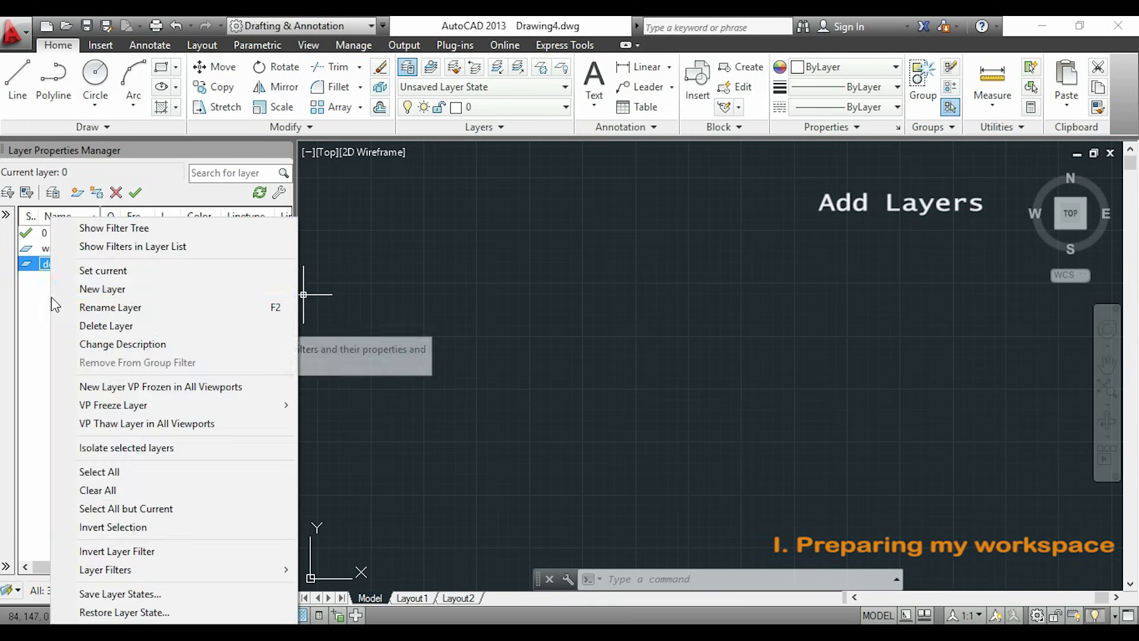
pyautogui.click(102, 288)
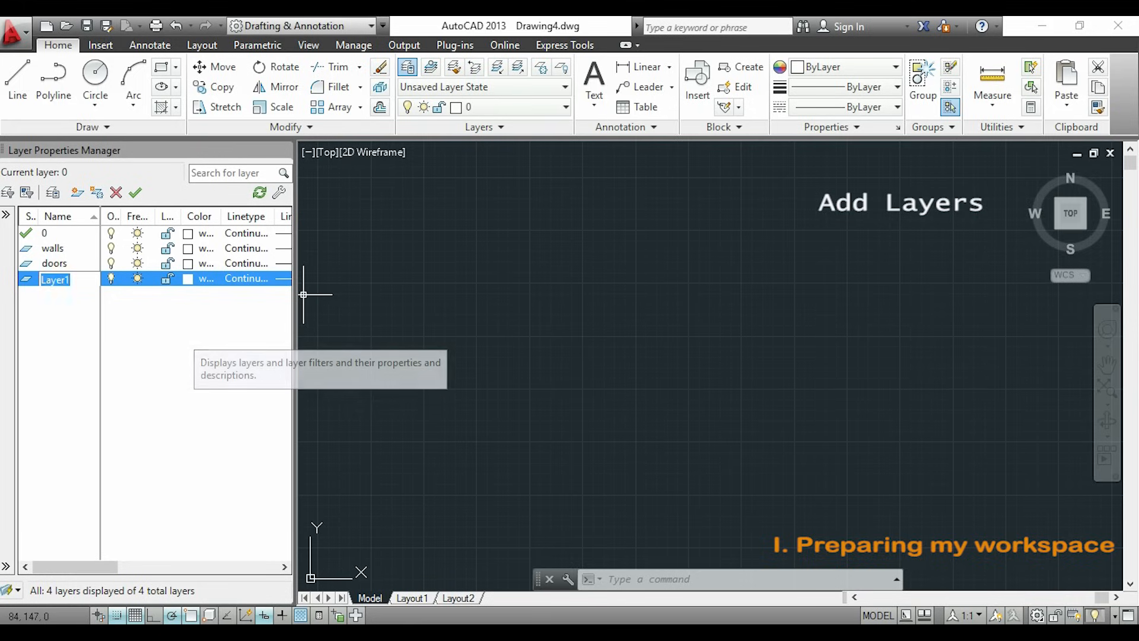
pyautogui.write('windows')
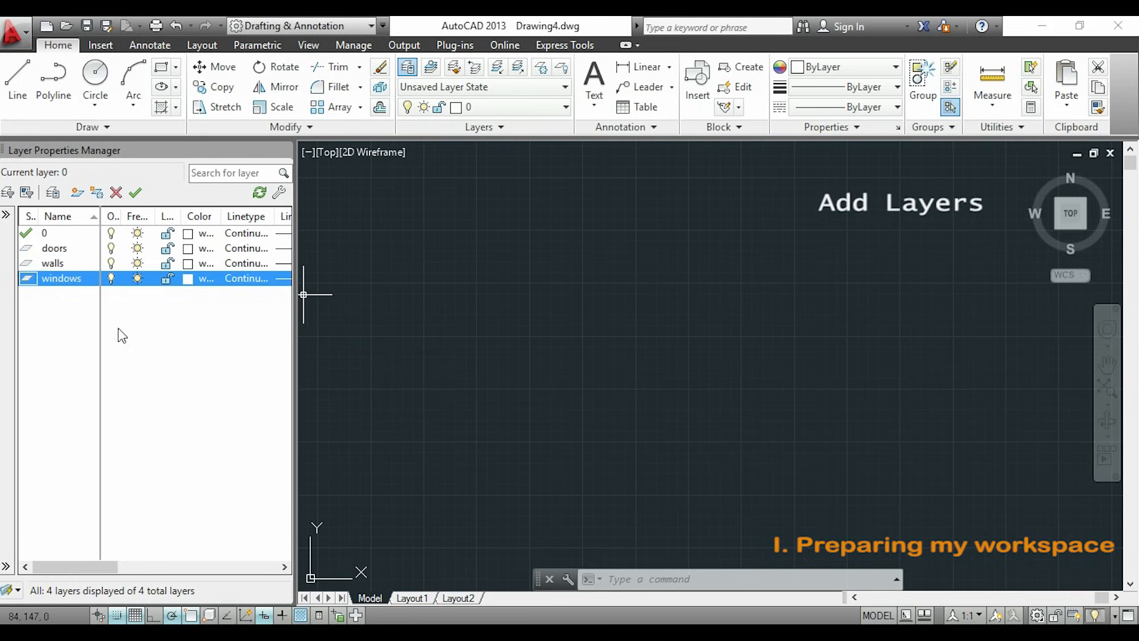
pyautogui.rightClick(60, 278)
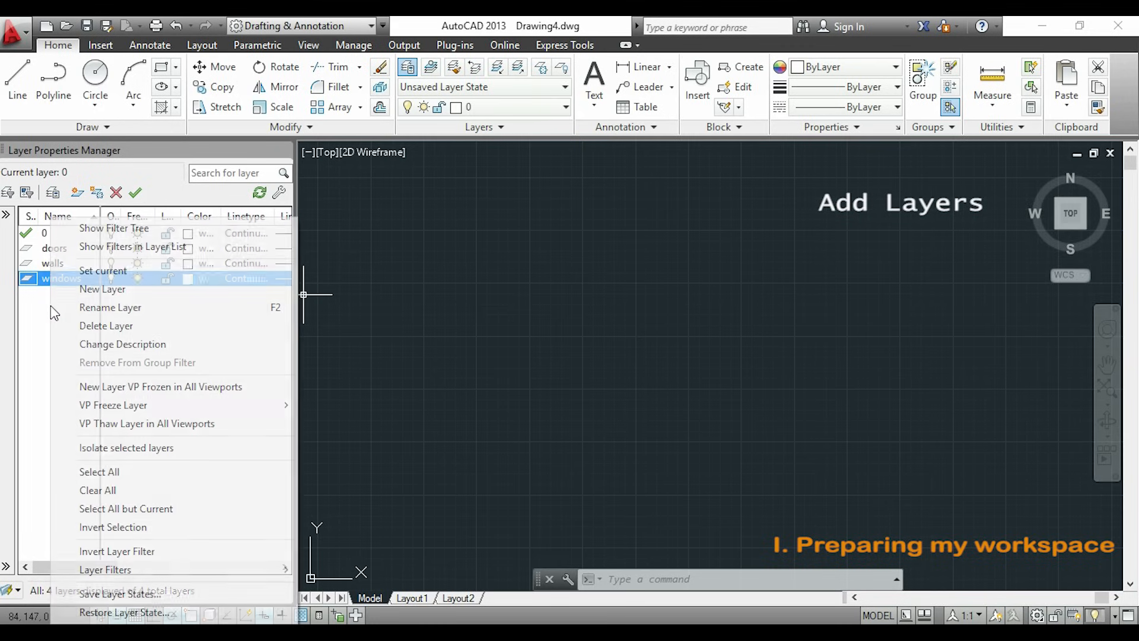
pyautogui.click(102, 288)
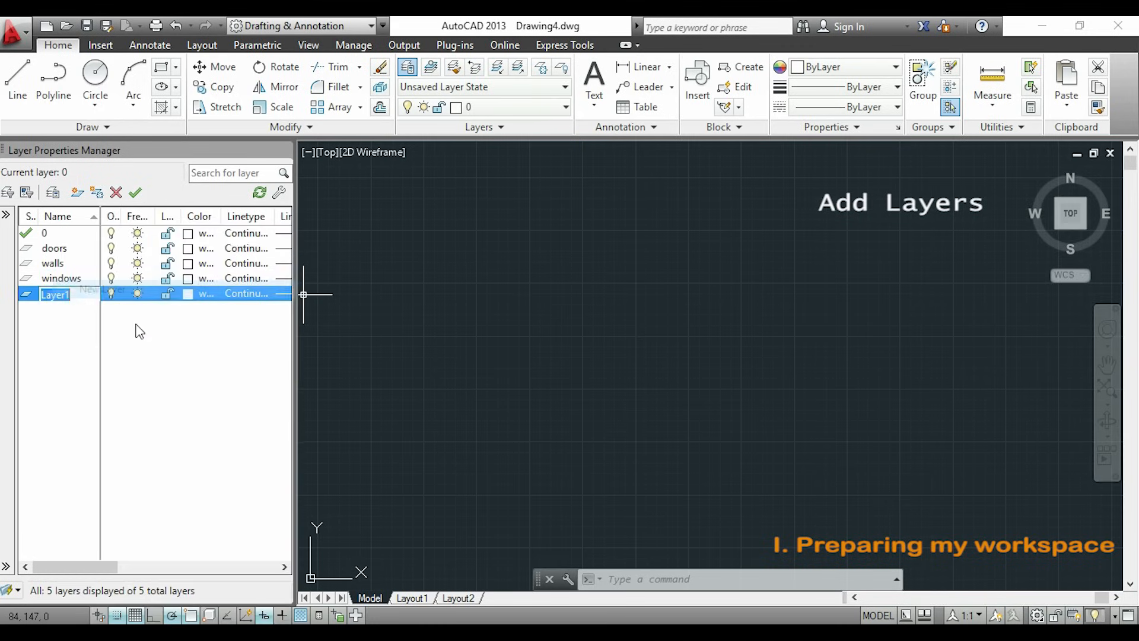
pyautogui.write('dimen')
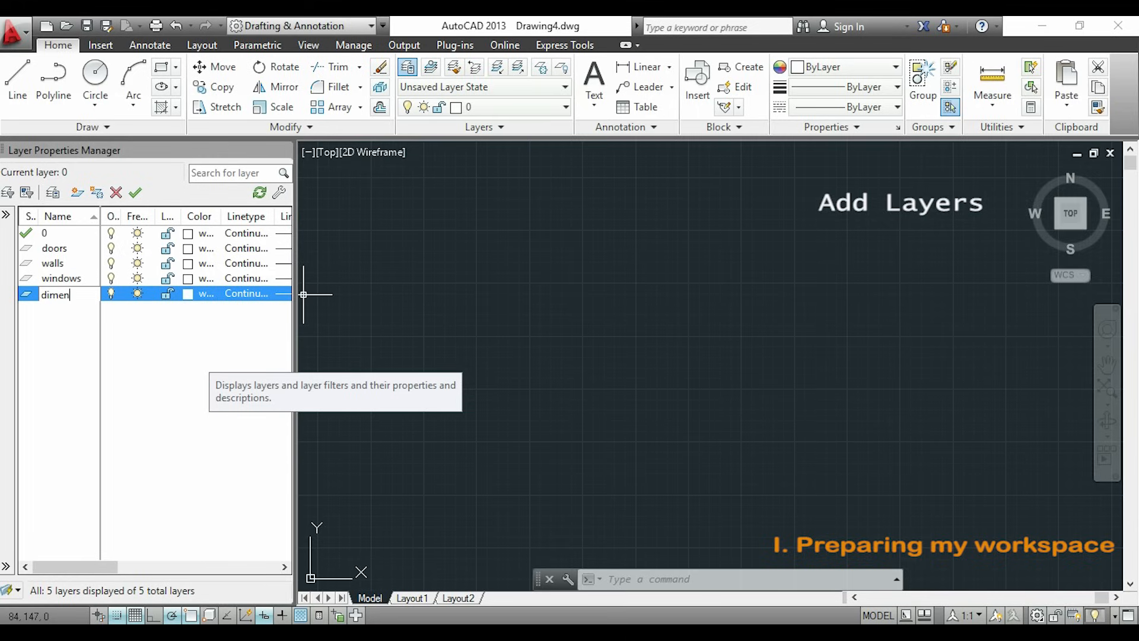
pyautogui.write('sions')
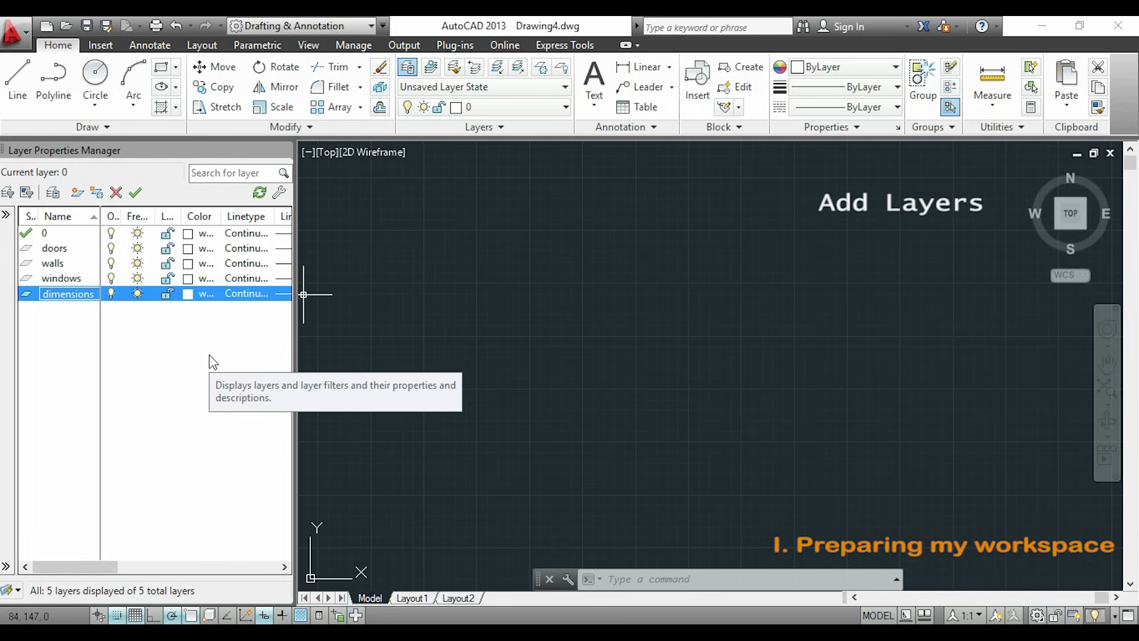
pyautogui.moveTo(202, 266)
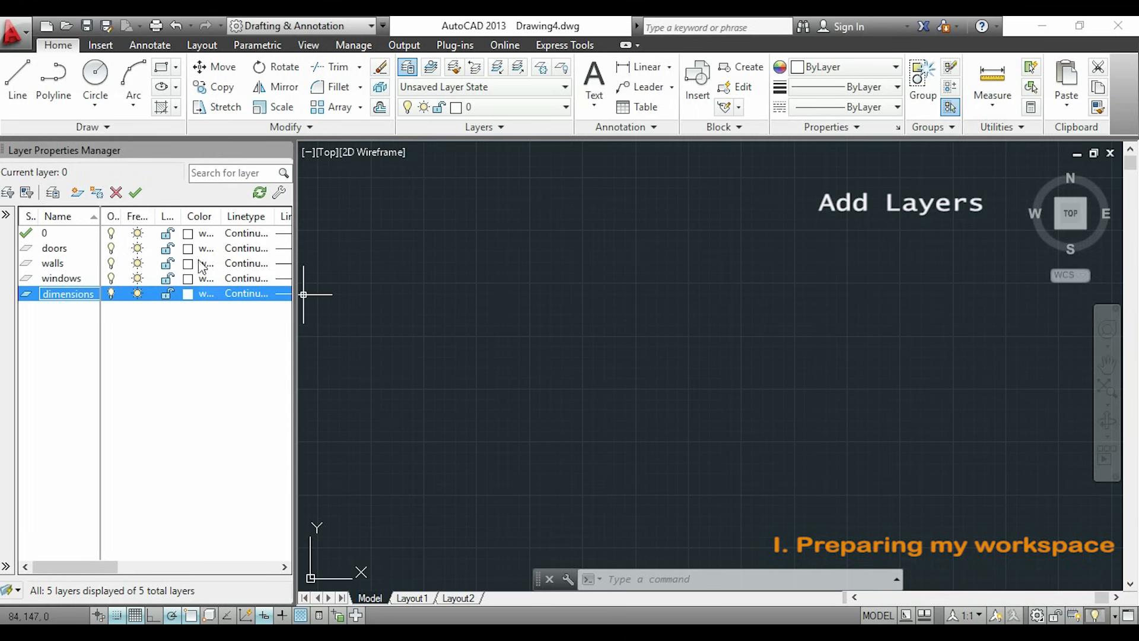
# Assign cyan to the doors layer and magenta to the windows layer
pyautogui.click(207, 248)
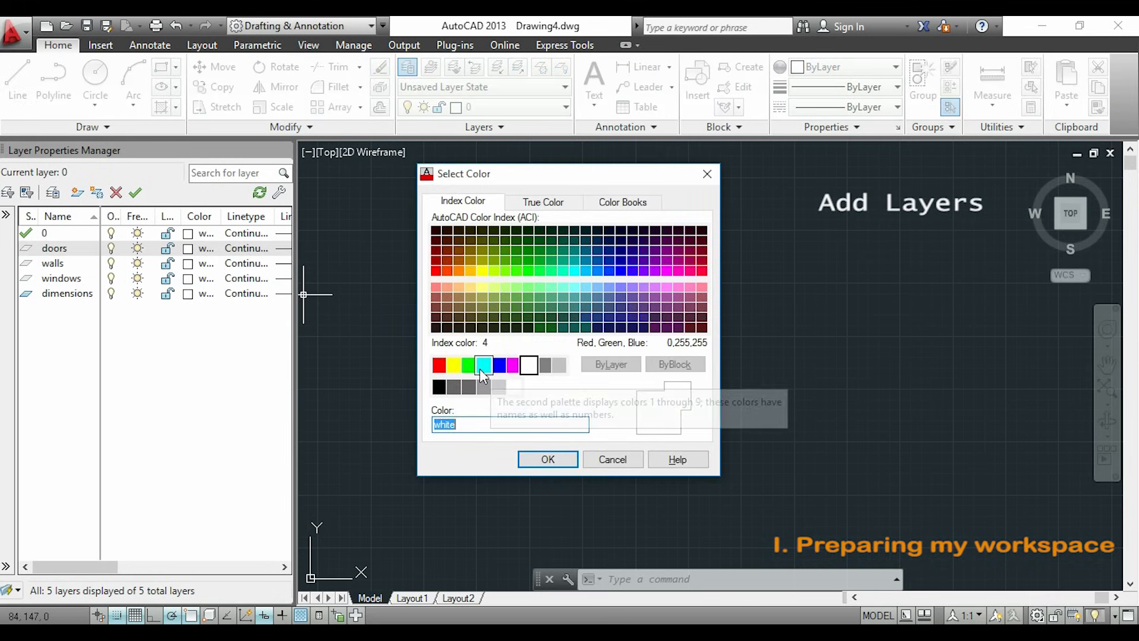
pyautogui.click(547, 459)
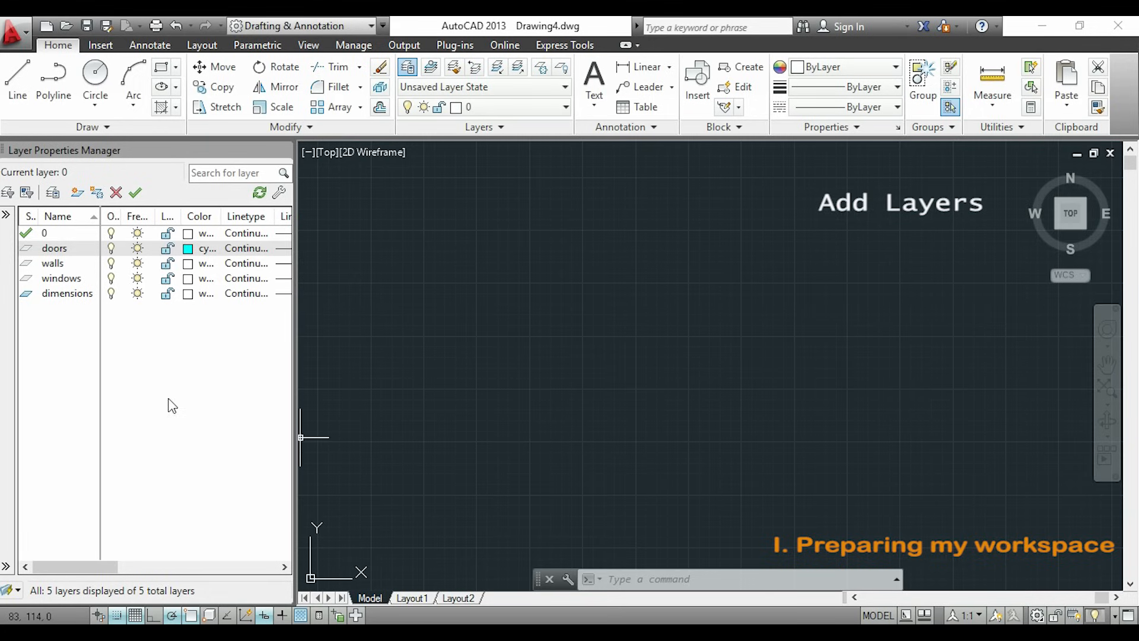
pyautogui.moveTo(192, 283)
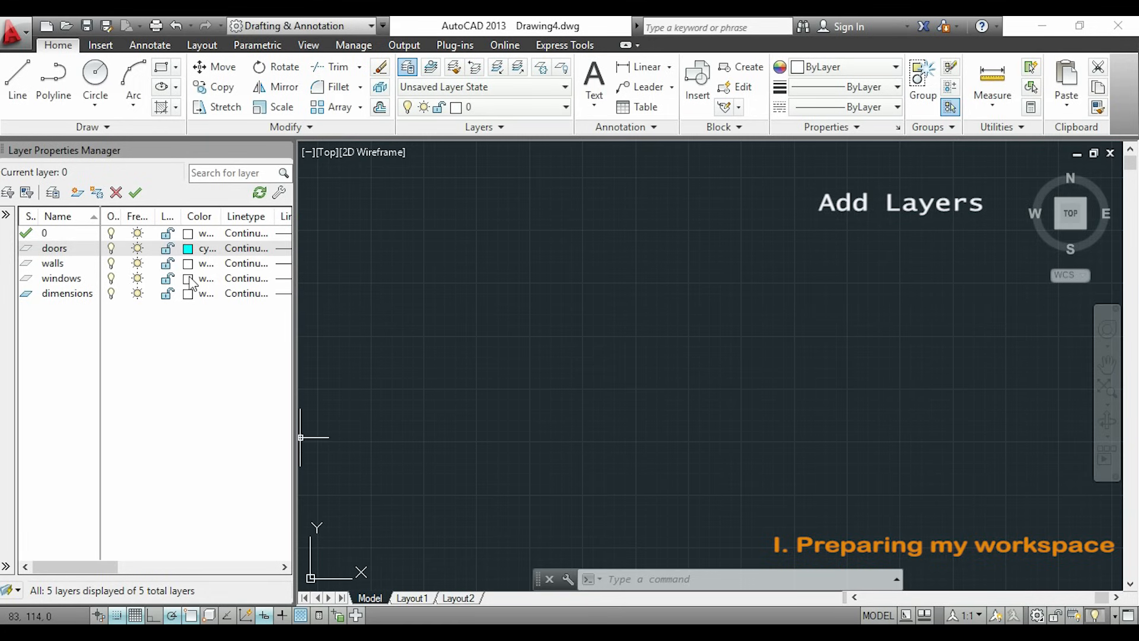
pyautogui.click(188, 277)
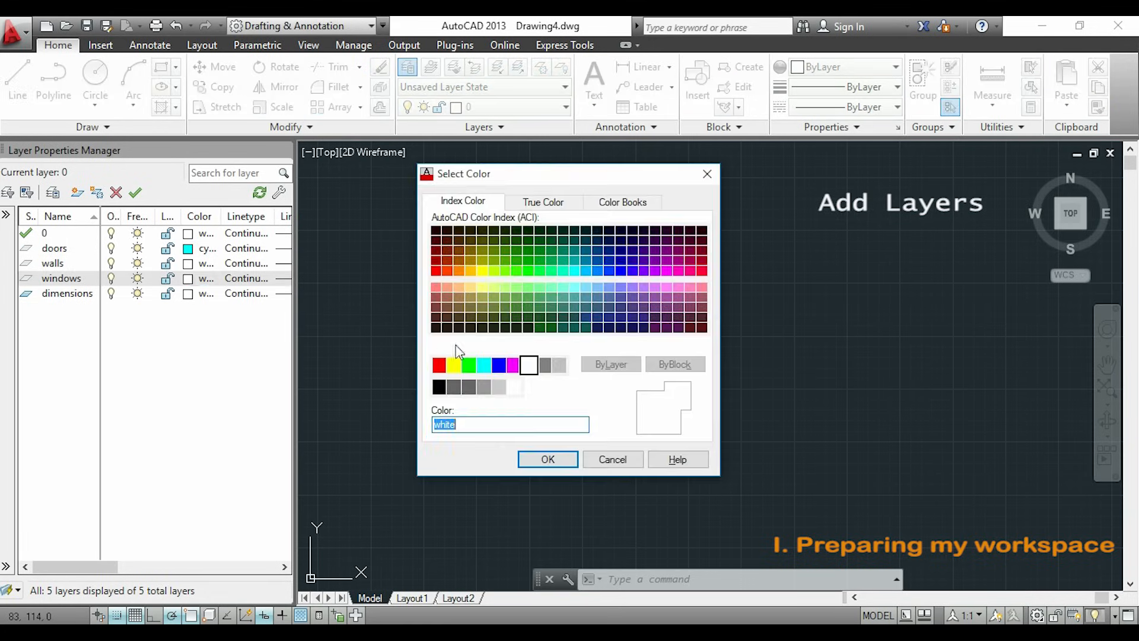
pyautogui.click(547, 459)
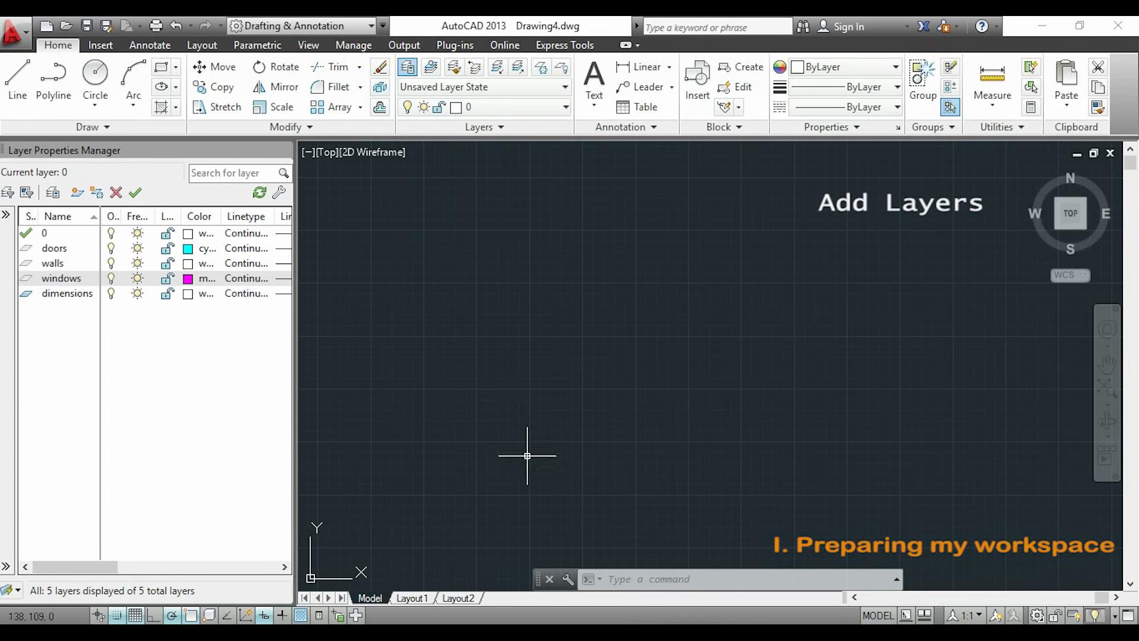
# Assign index colour 40 to the dimensions layer
pyautogui.click(188, 293)
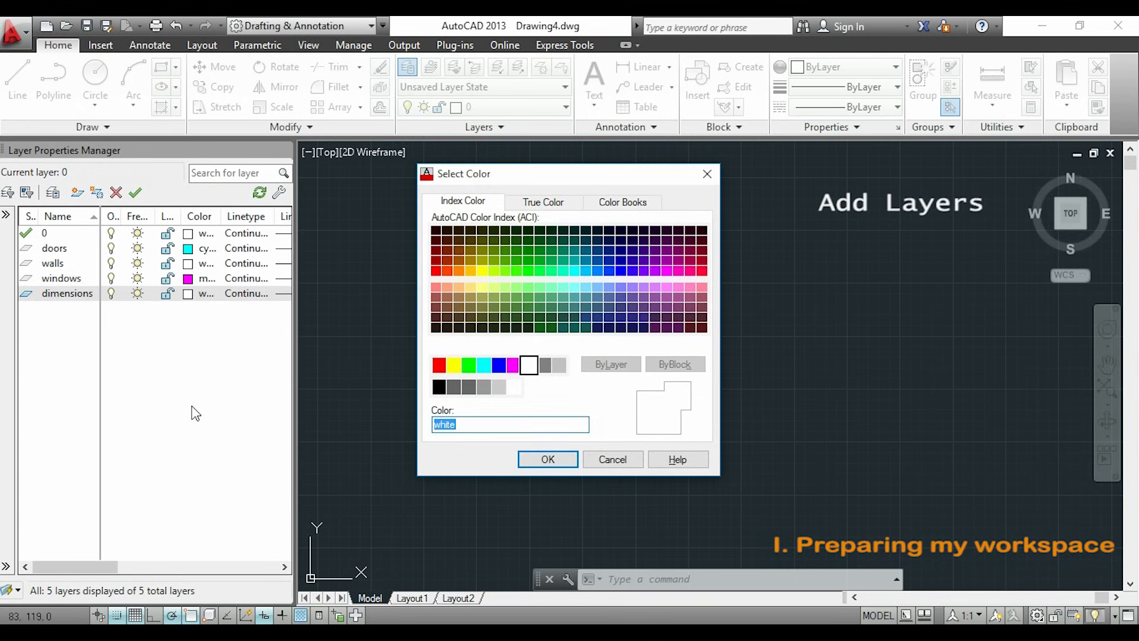
pyautogui.moveTo(458, 273)
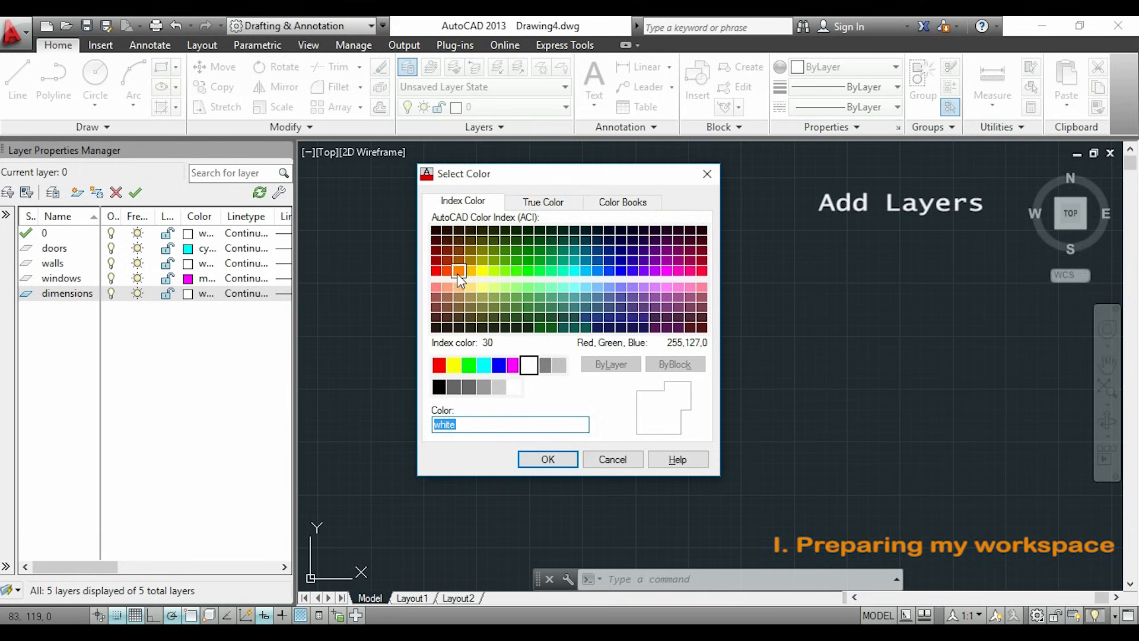
pyautogui.click(470, 271)
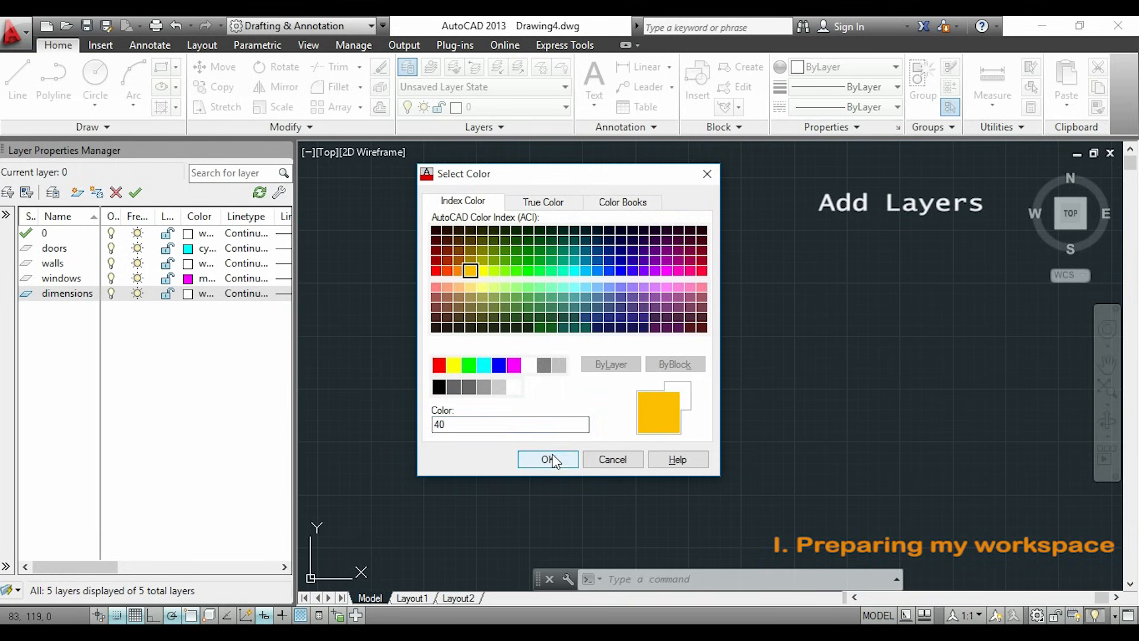
pyautogui.click(547, 459)
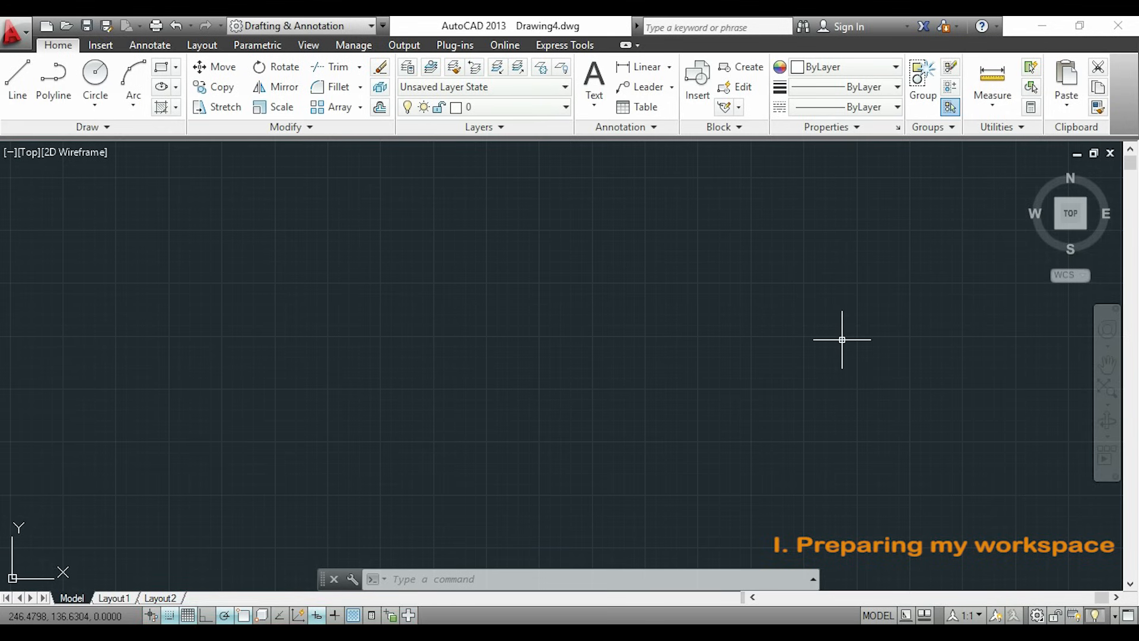
# Toggle snap mode off and back on while testing a line, then cancel the line
pyautogui.click(169, 616)
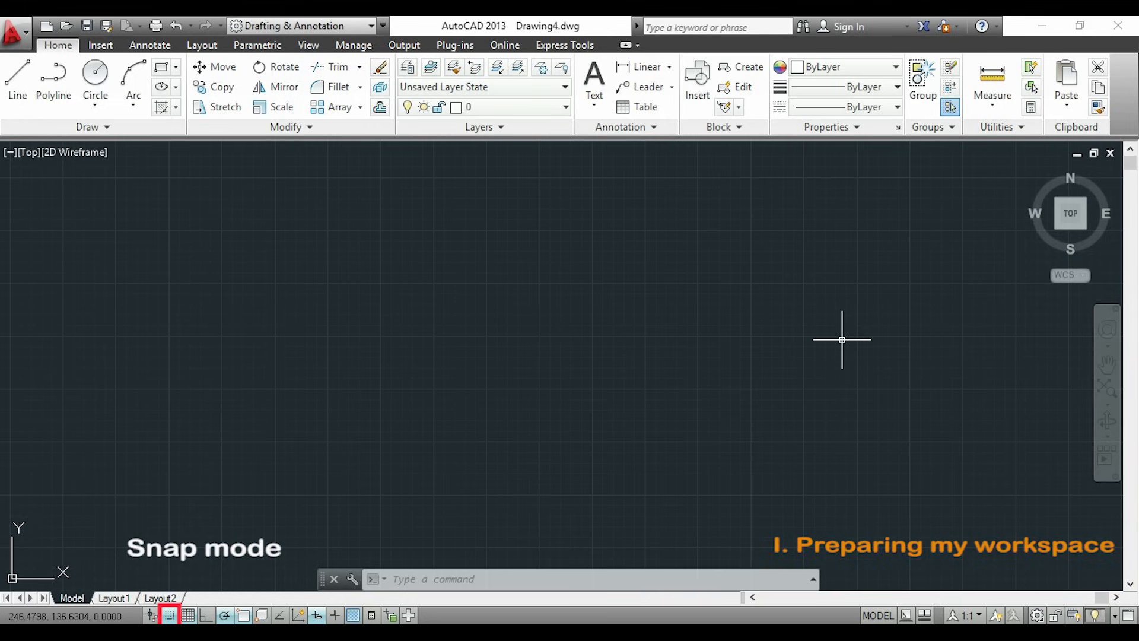
pyautogui.click(170, 616)
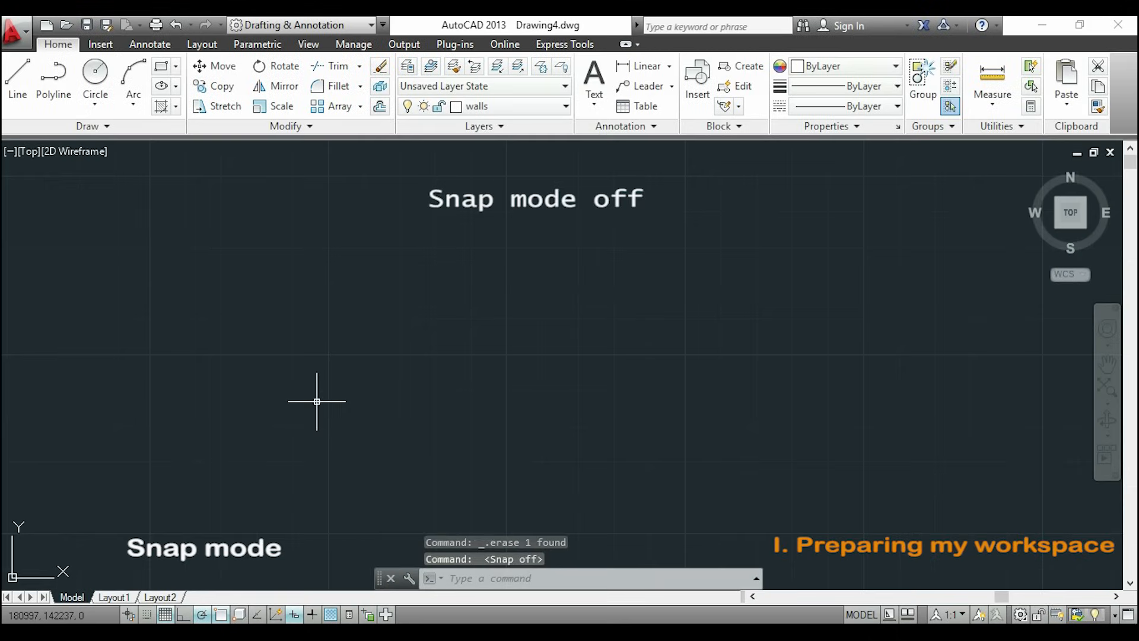
pyautogui.click(16, 80)
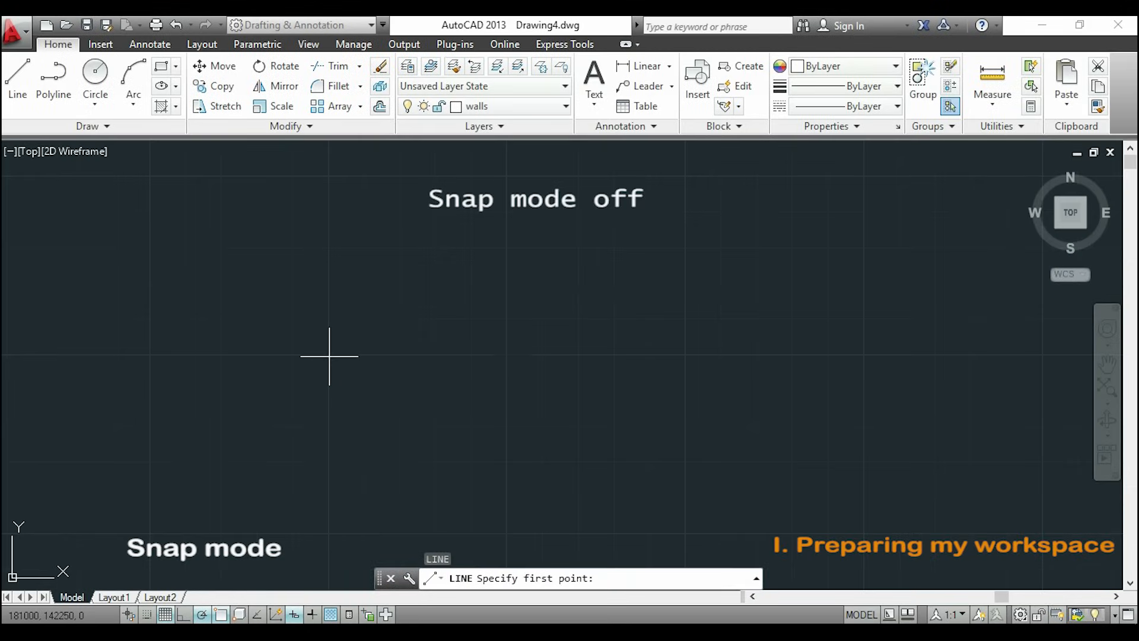
pyautogui.click(329, 356)
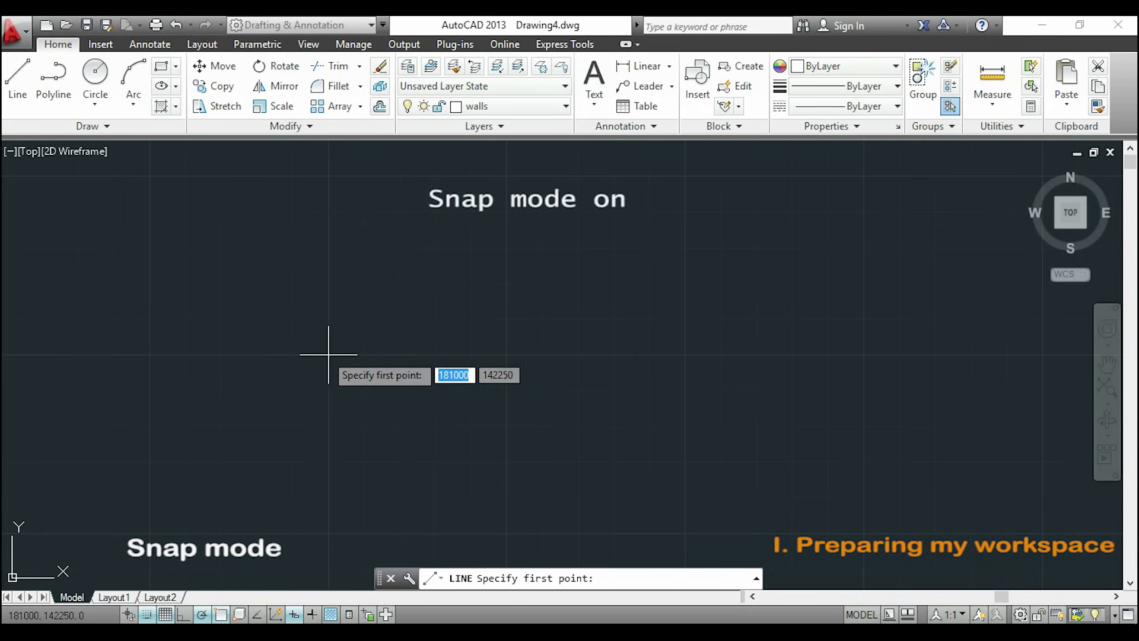
pyautogui.click(327, 353)
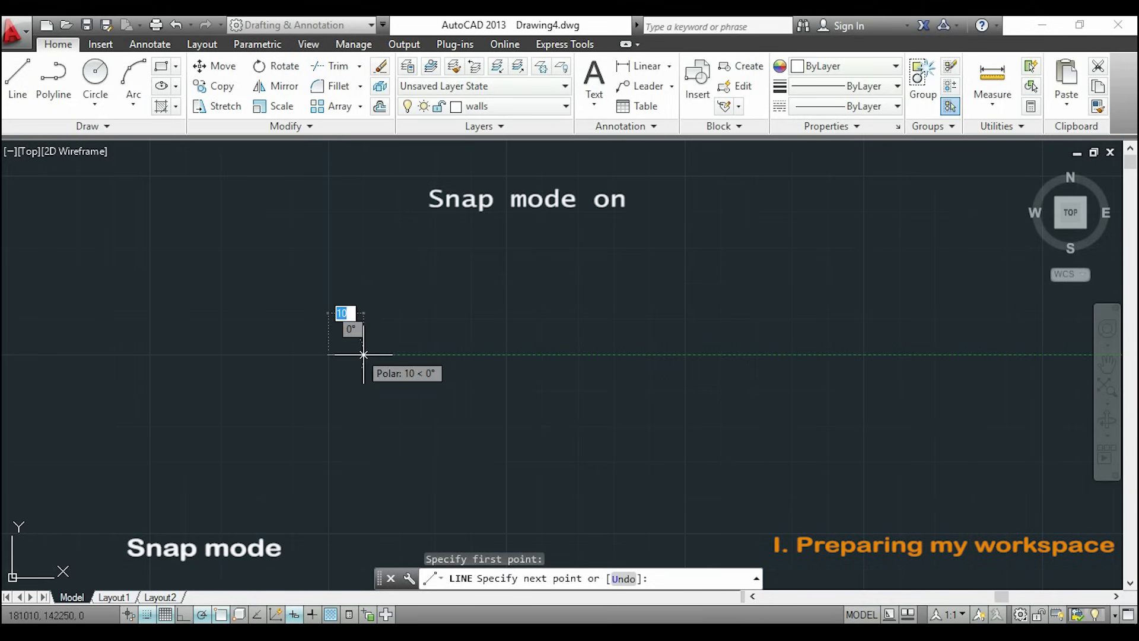
pyautogui.moveTo(452, 354)
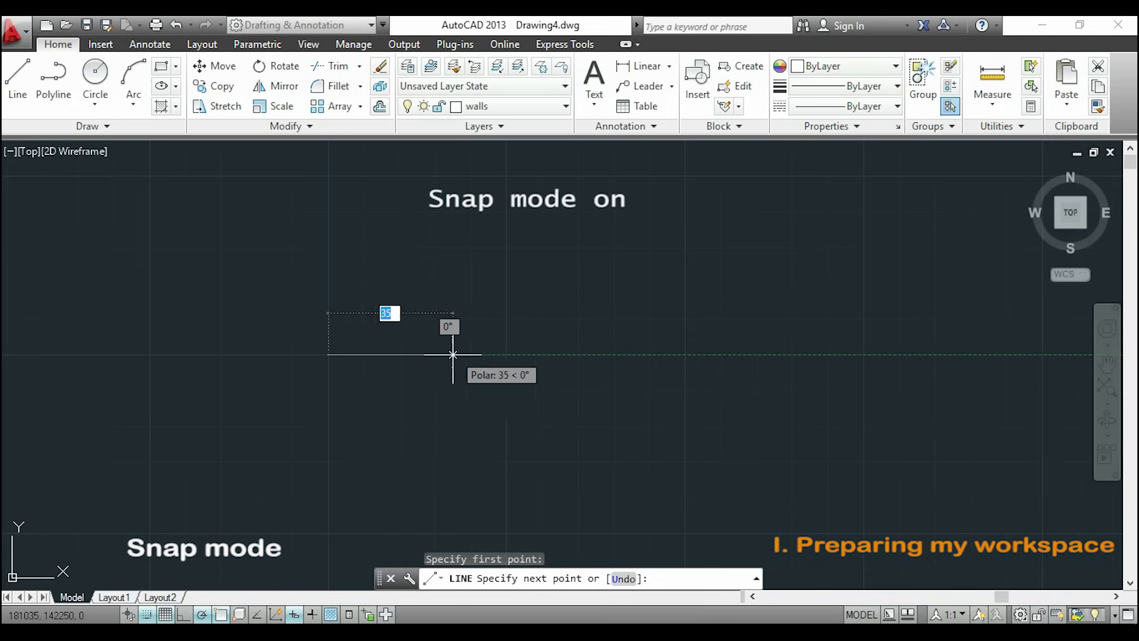
pyautogui.moveTo(416, 442)
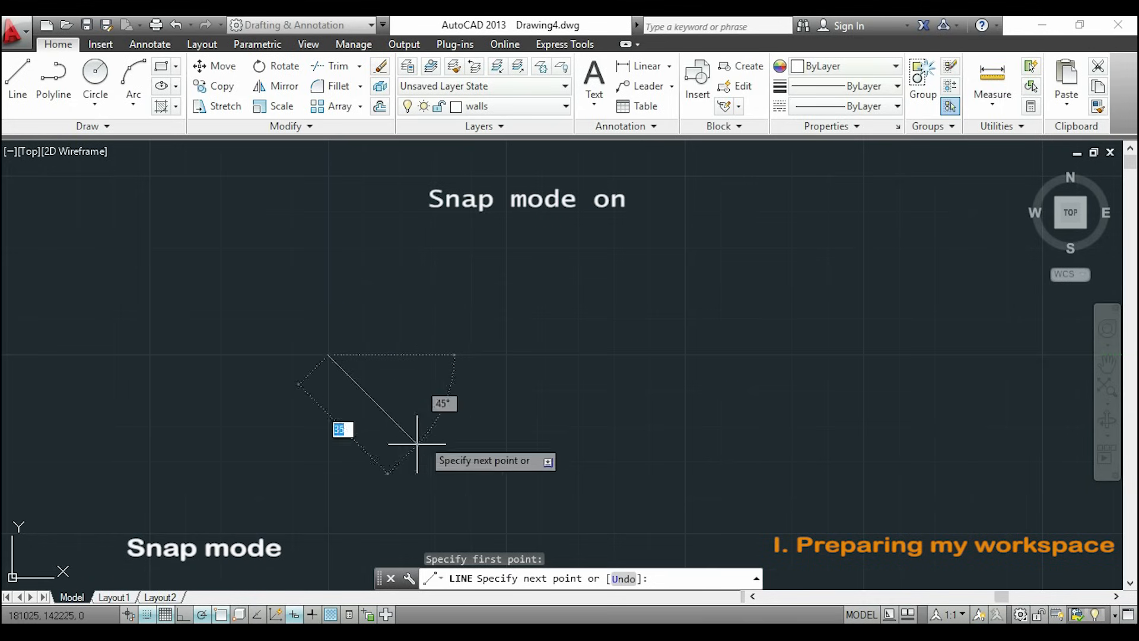
pyautogui.moveTo(507, 367)
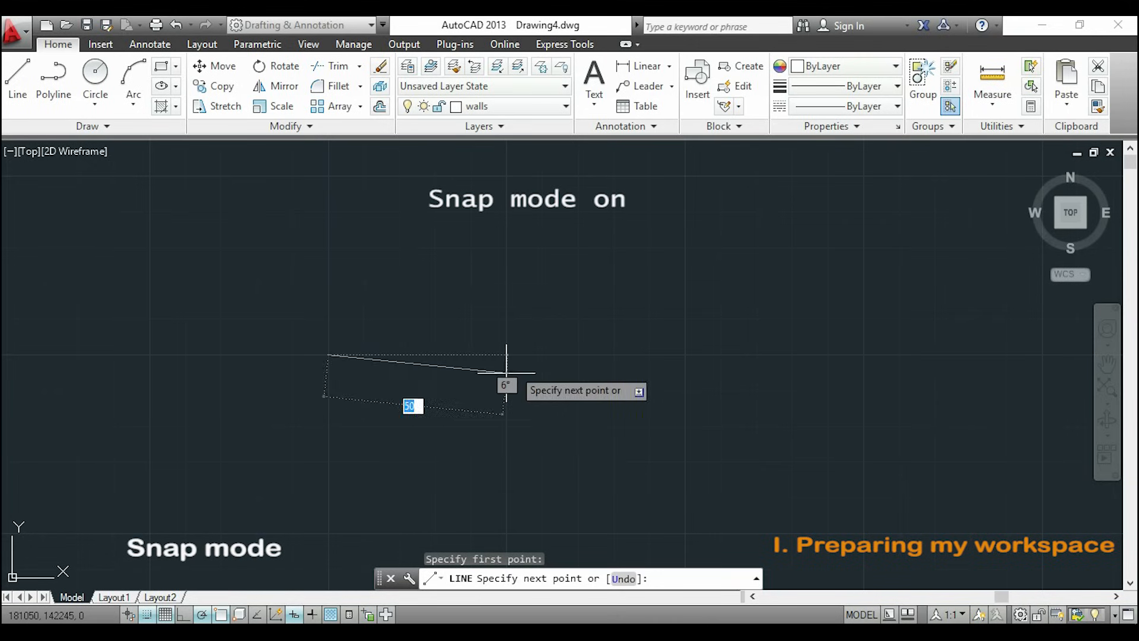
pyautogui.press('Escape')
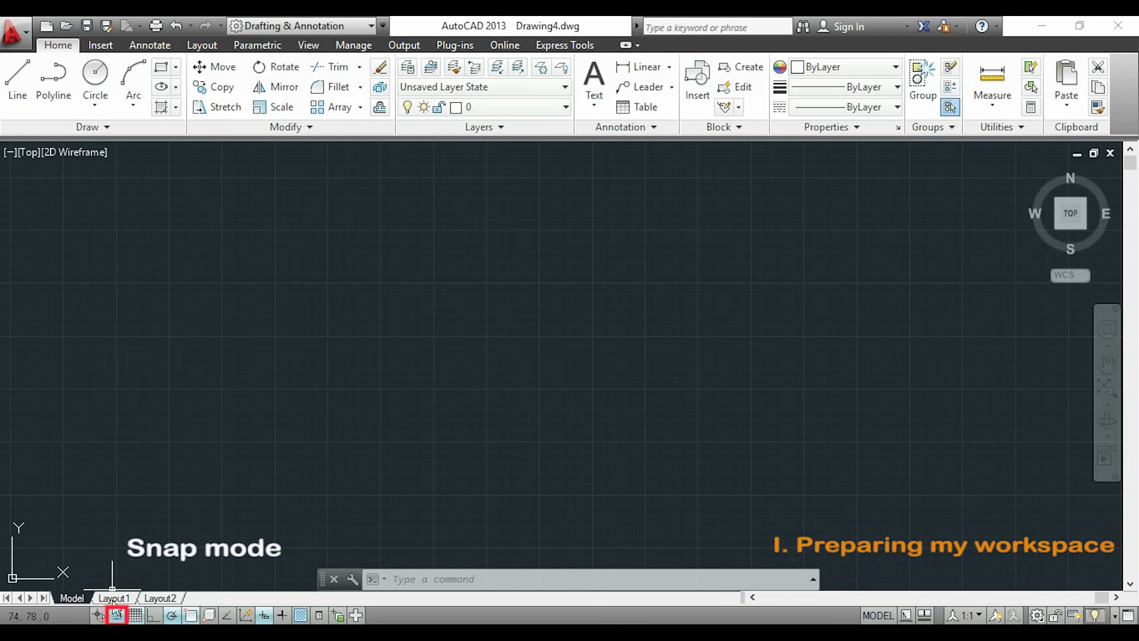
# In Drafting Settings, apply snap spacing 5 and grid spacing 10 with a major line every 5
pyautogui.rightClick(117, 616)
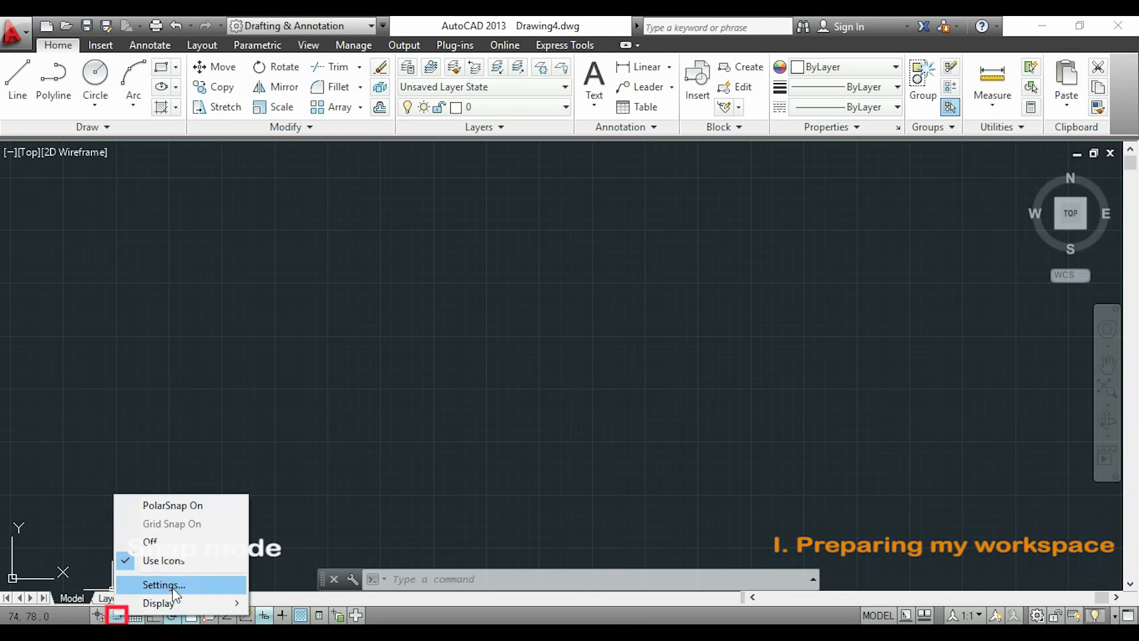
pyautogui.click(163, 585)
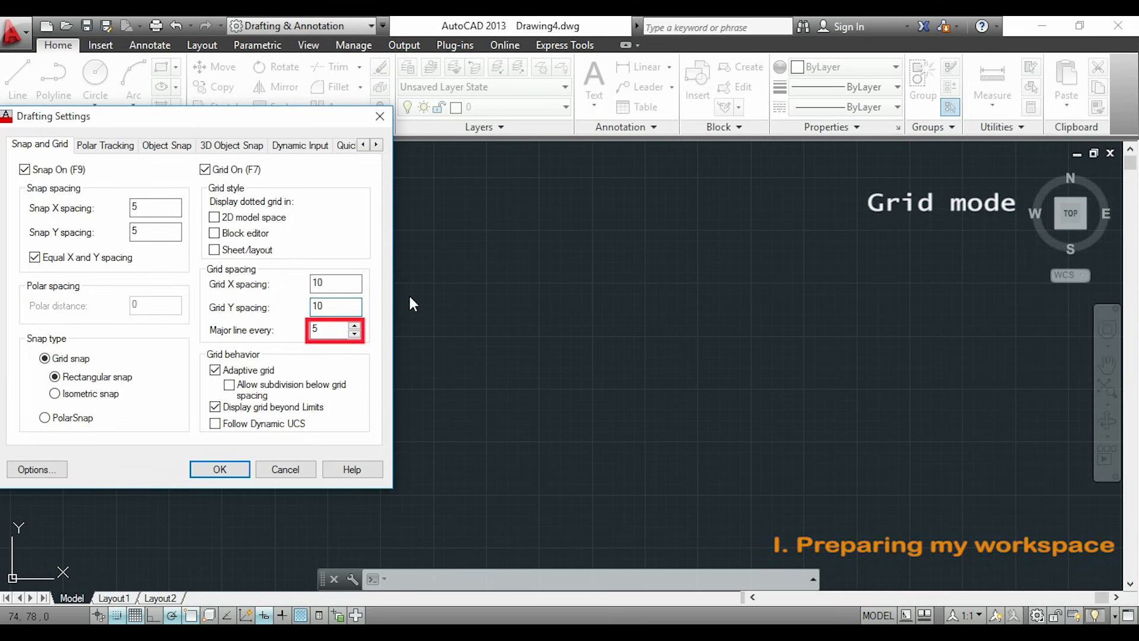
pyautogui.click(219, 469)
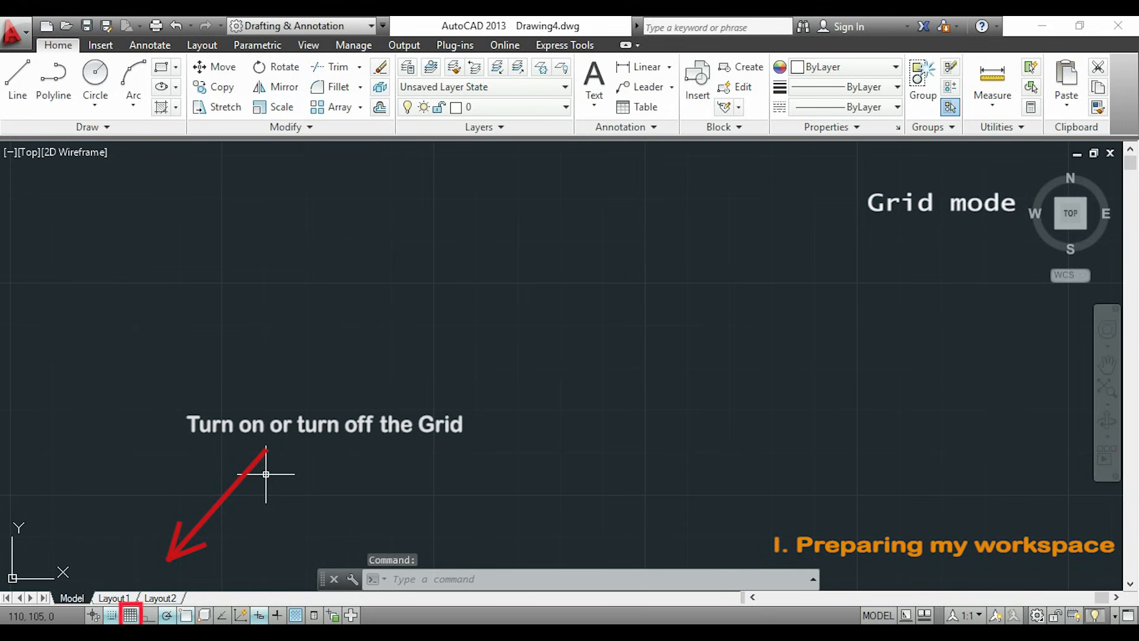
pyautogui.click(129, 616)
pyautogui.write('o')
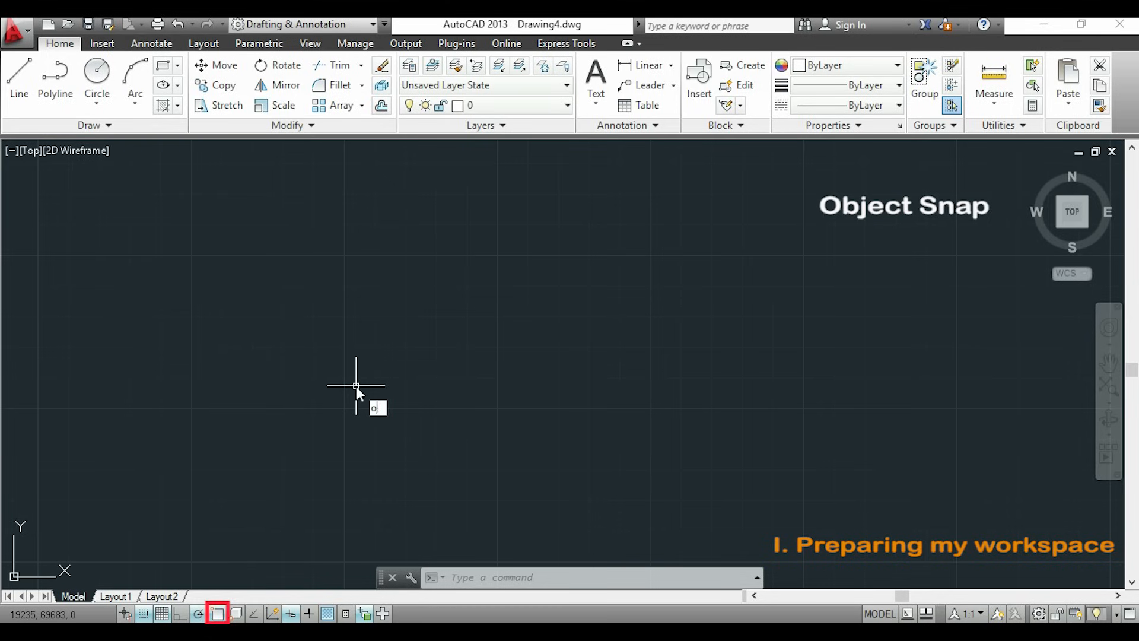
# Enable Endpoint, Midpoint and Extension object snap modes via OSNAP and confirm
pyautogui.write('SNAP')
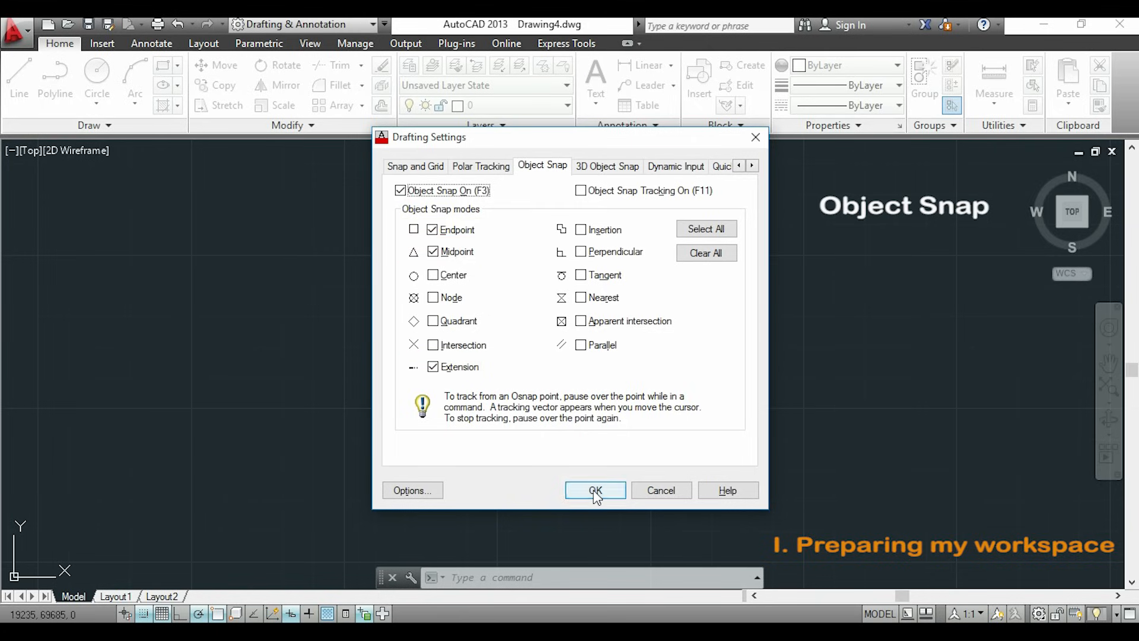
pyautogui.click(594, 490)
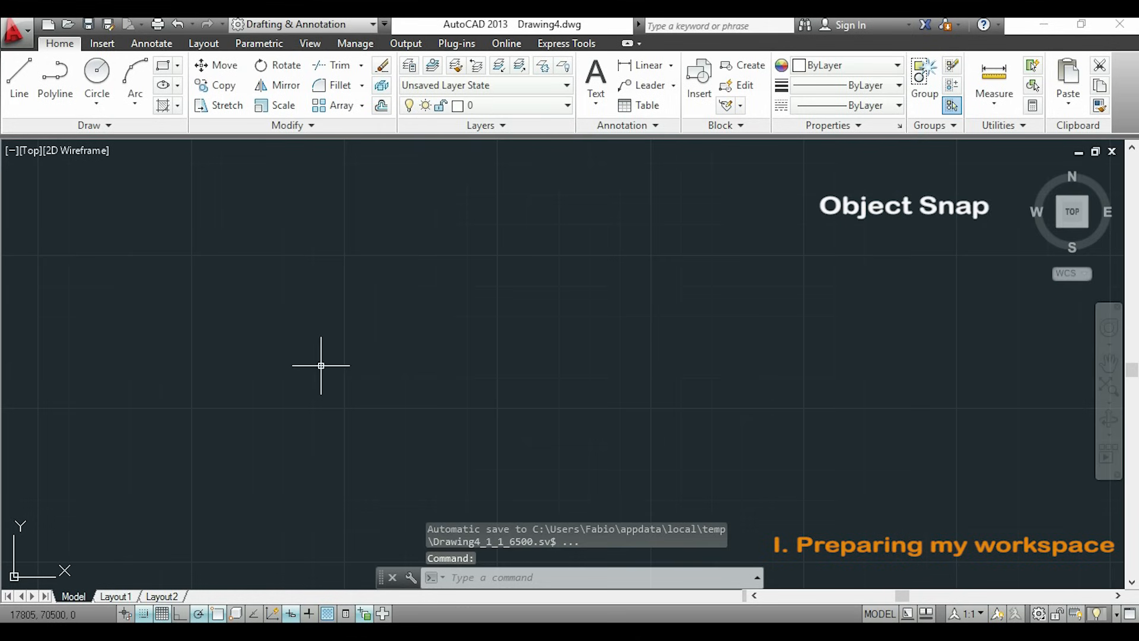
# Draw a practice horizontal line, test the midpoint snap on it, then cancel the line
pyautogui.click(18, 76)
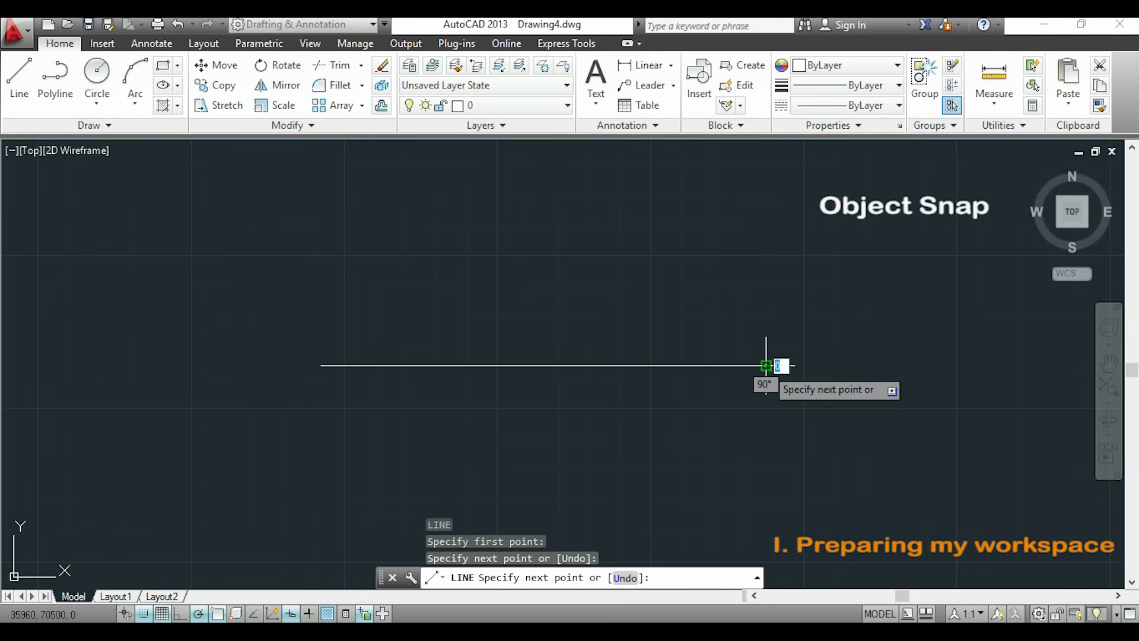
pyautogui.press('Escape')
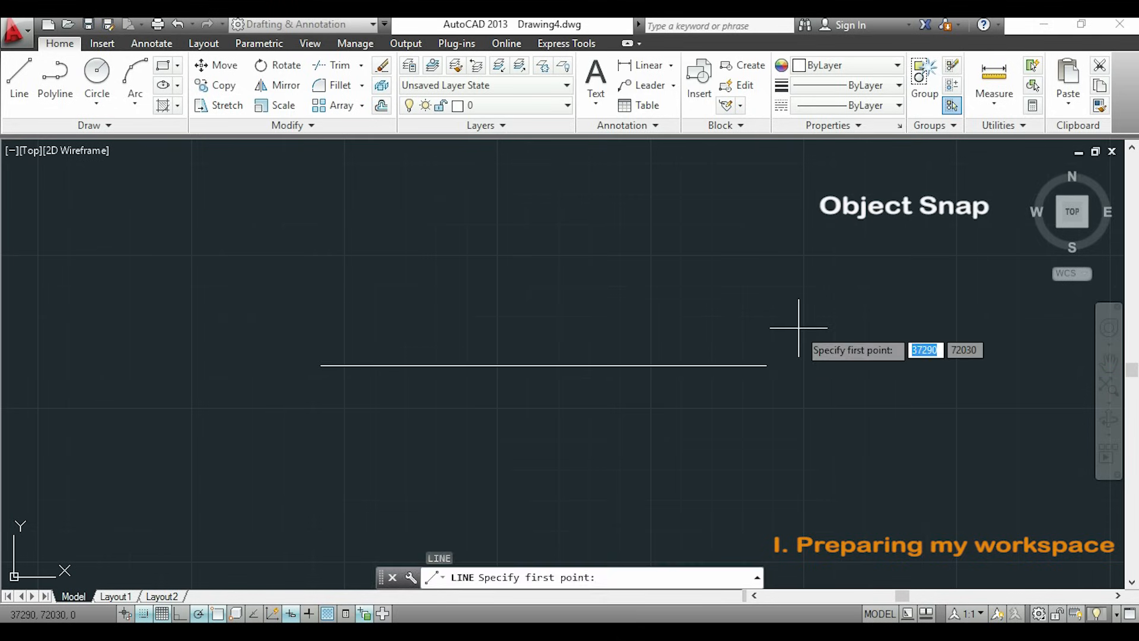
pyautogui.moveTo(765, 366)
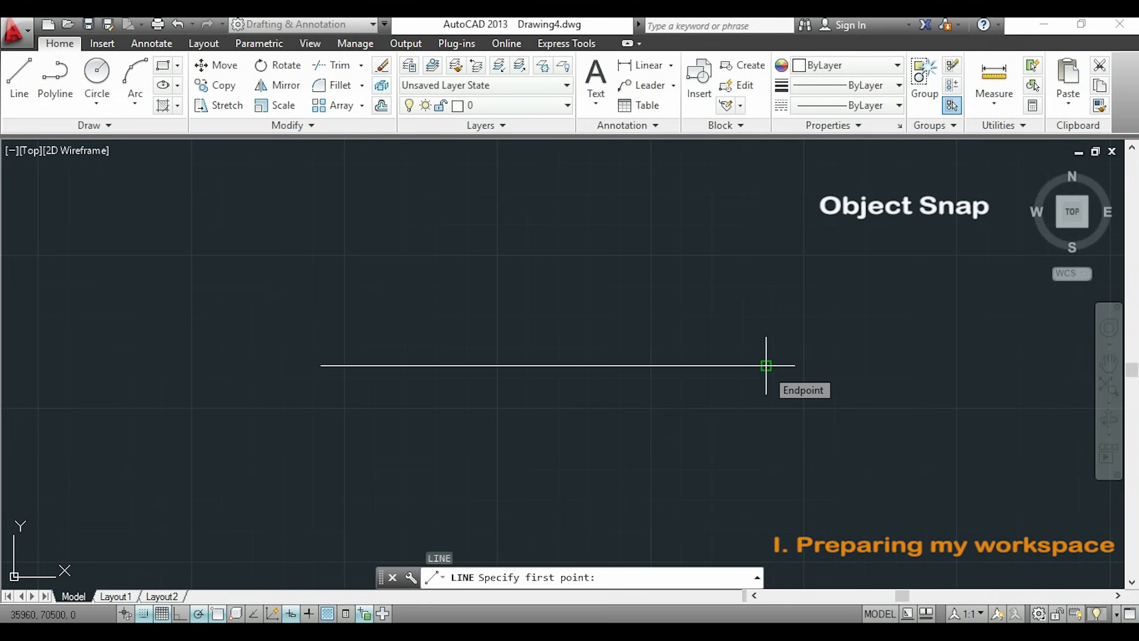
pyautogui.moveTo(661, 365)
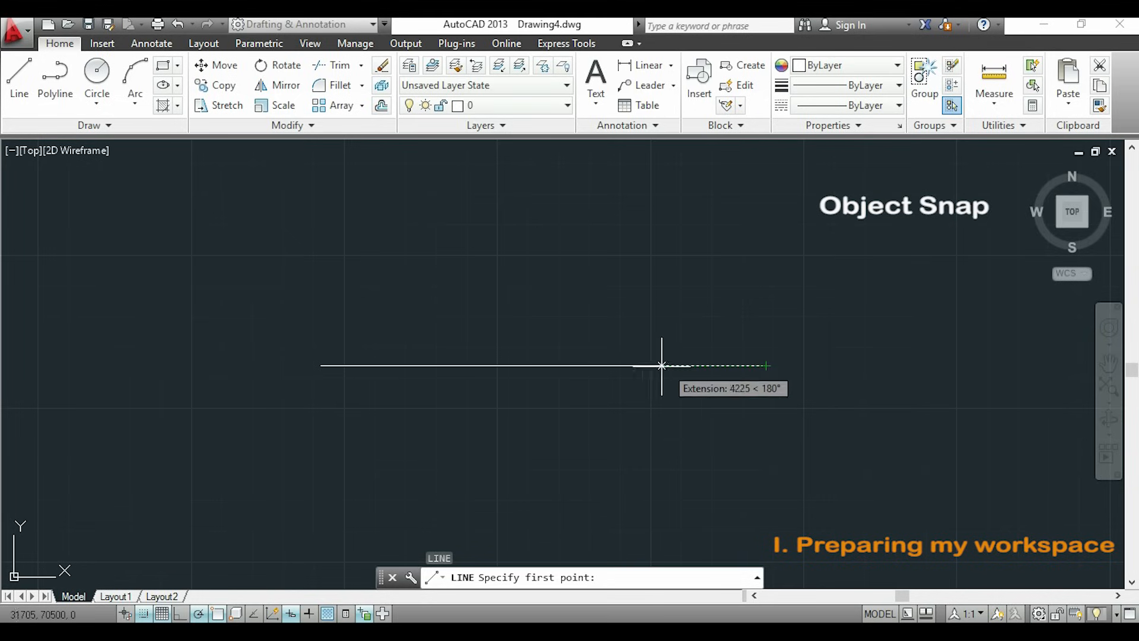
pyautogui.moveTo(657, 366)
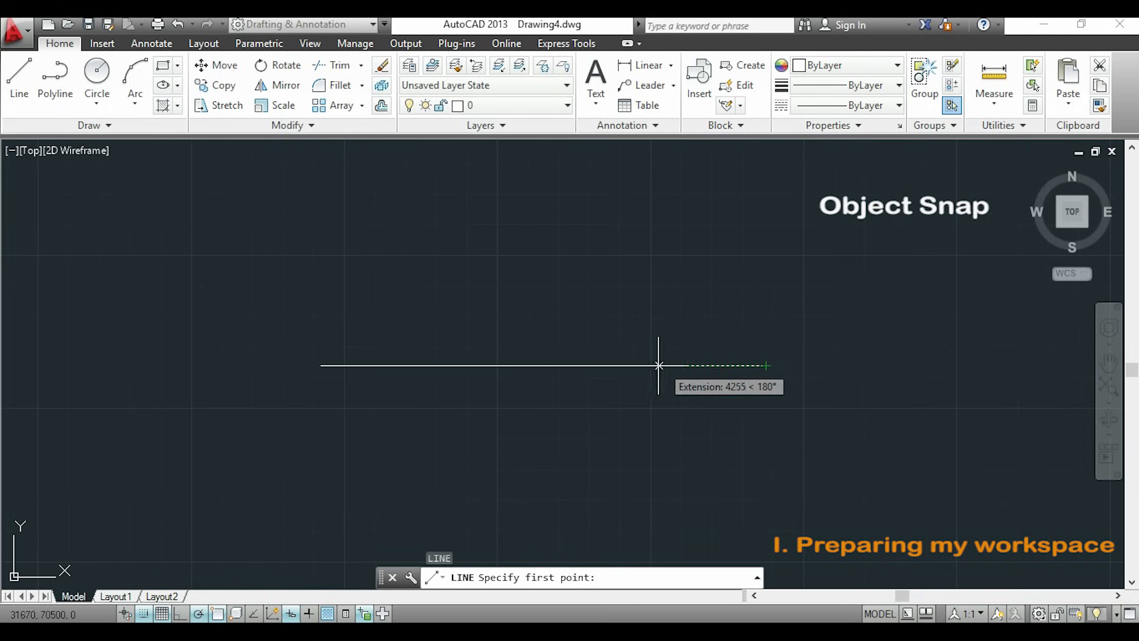
pyautogui.moveTo(543, 367)
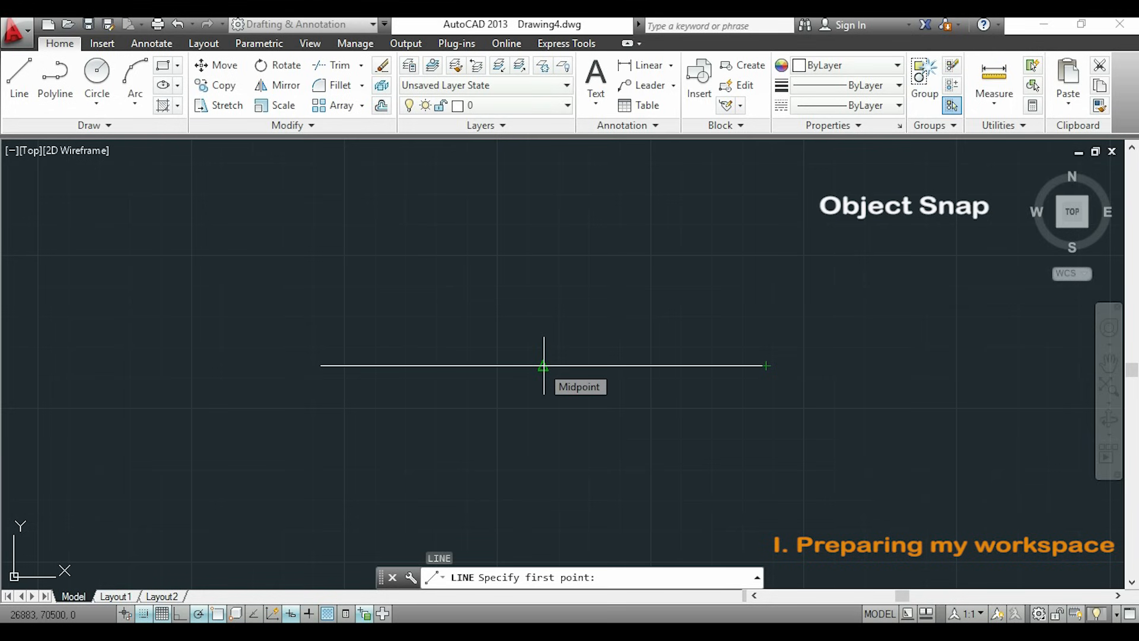
pyautogui.moveTo(571, 298)
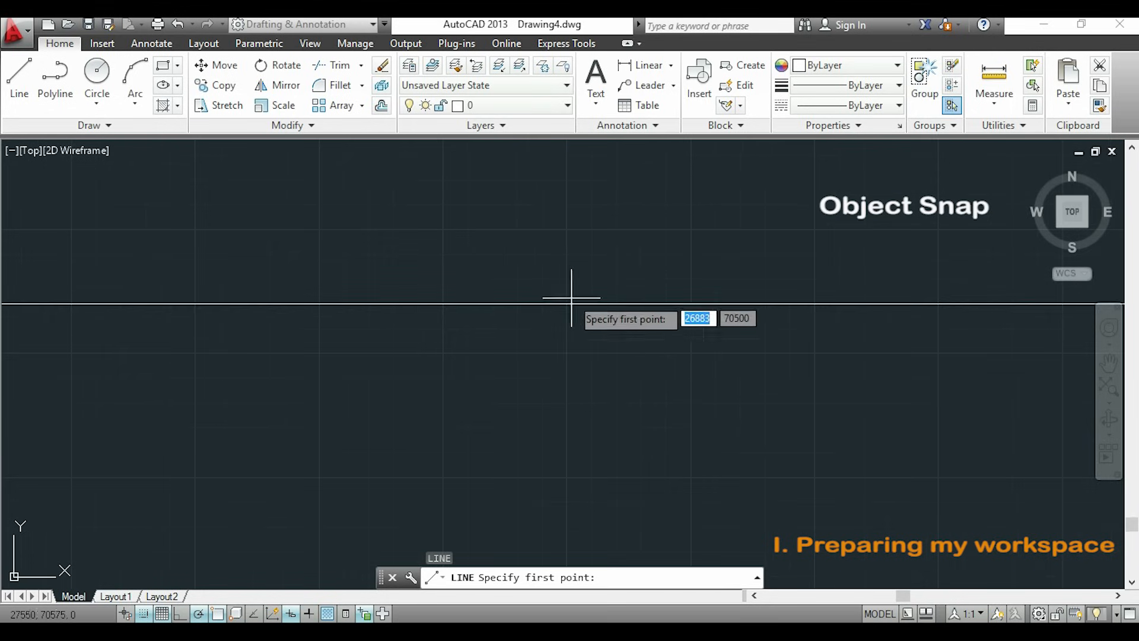
pyautogui.moveTo(558, 318)
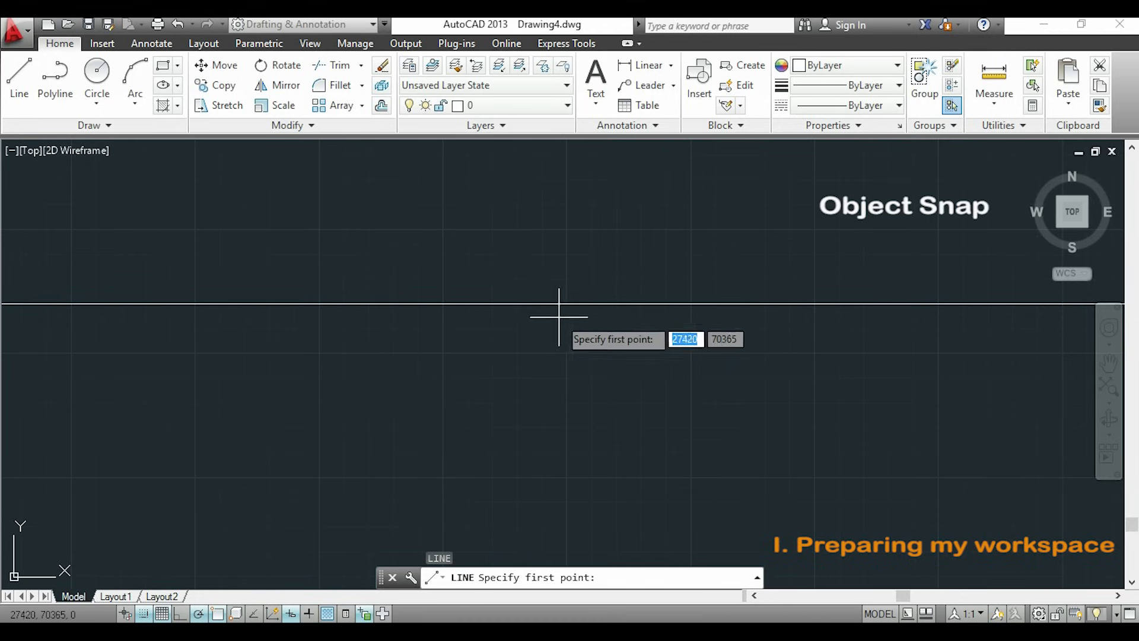
pyautogui.moveTo(544, 304)
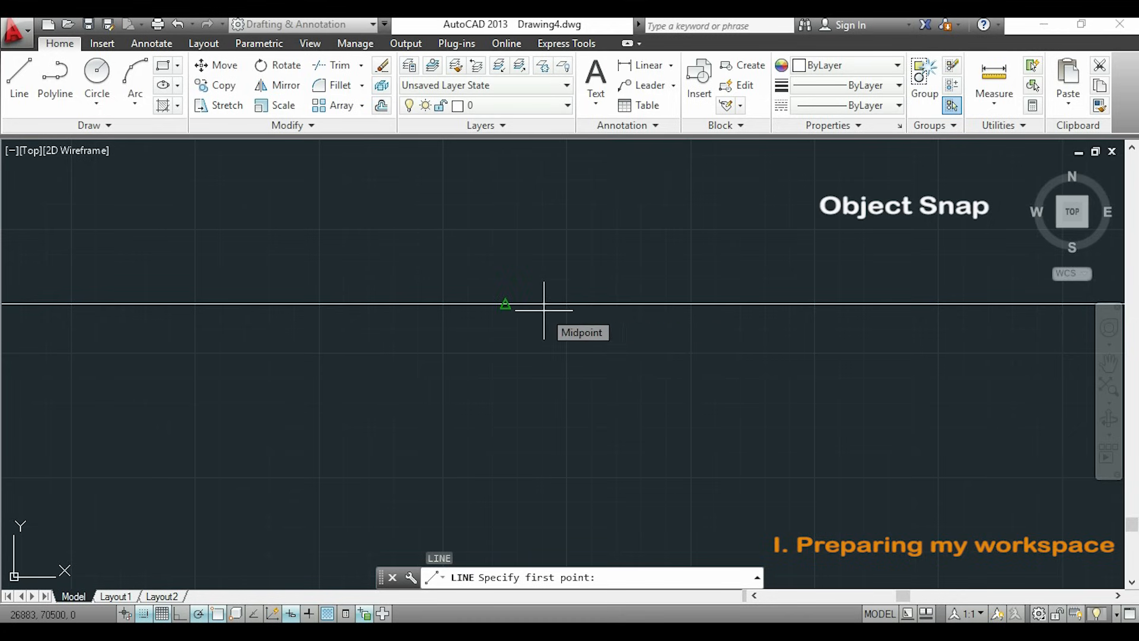
pyautogui.click(507, 303)
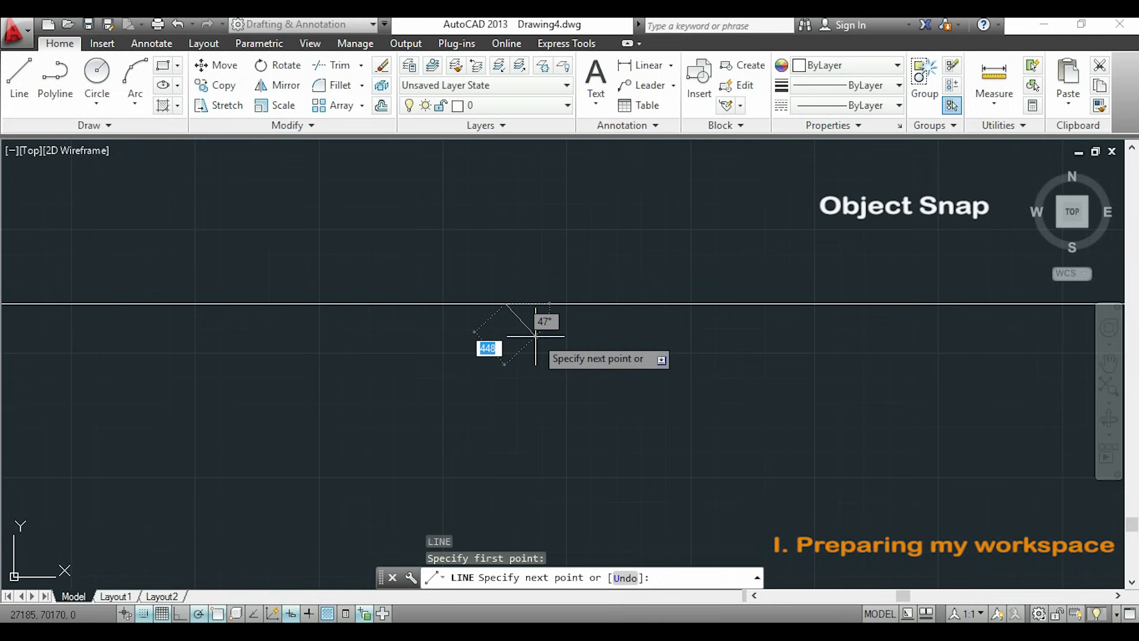
pyautogui.press('Escape')
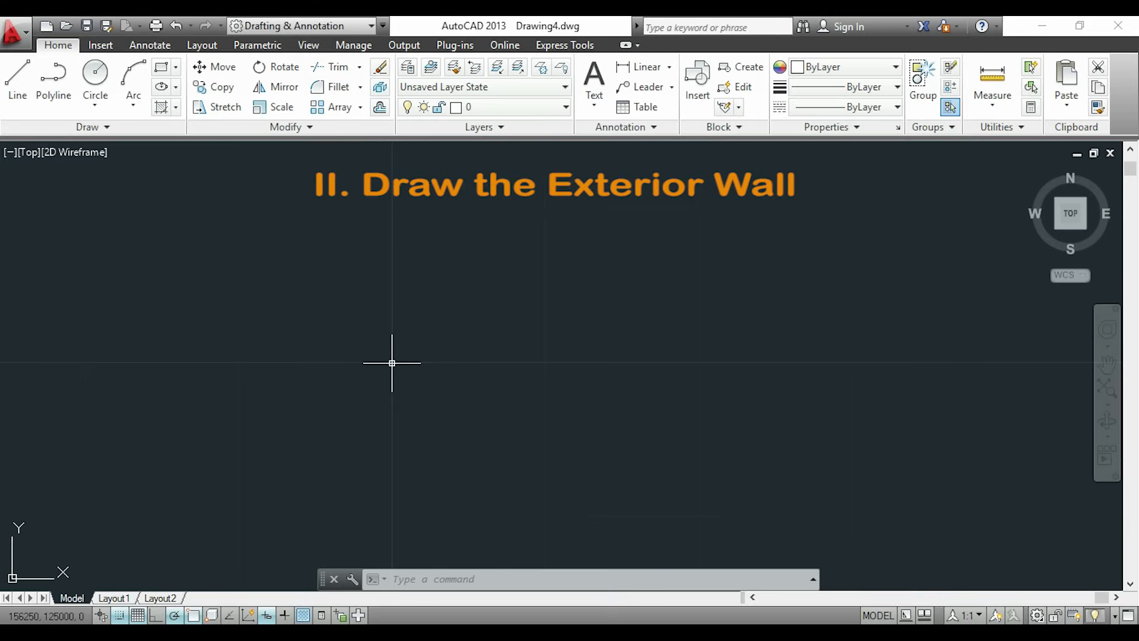
# Start the exterior wall polyline and run 8000 across the top then 3250 down
pyautogui.write('p')
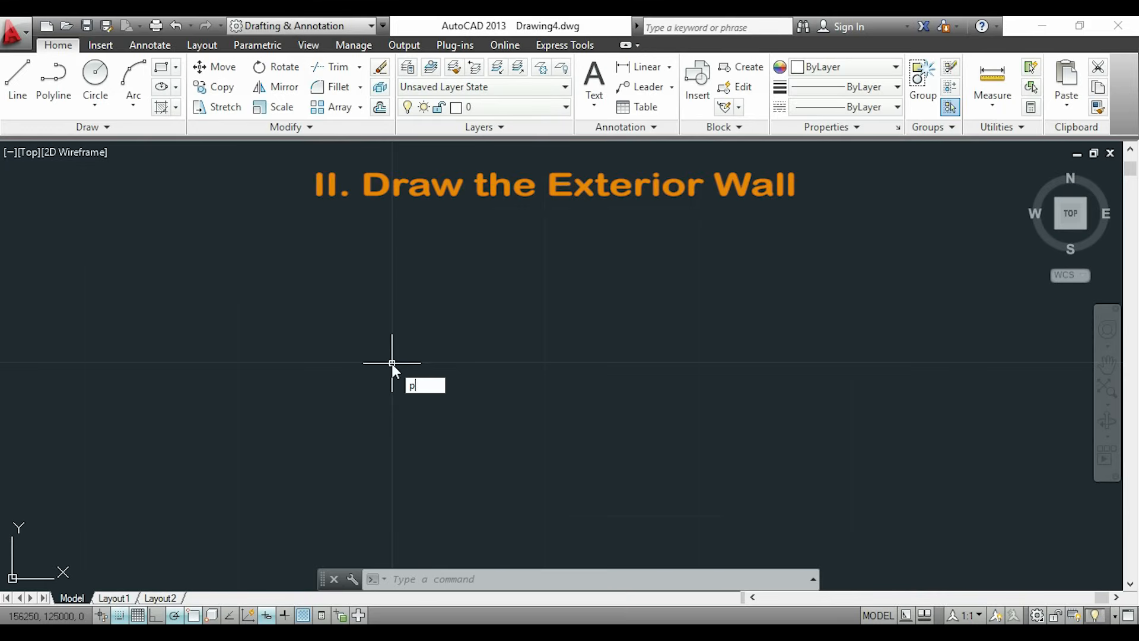
pyautogui.press('Return')
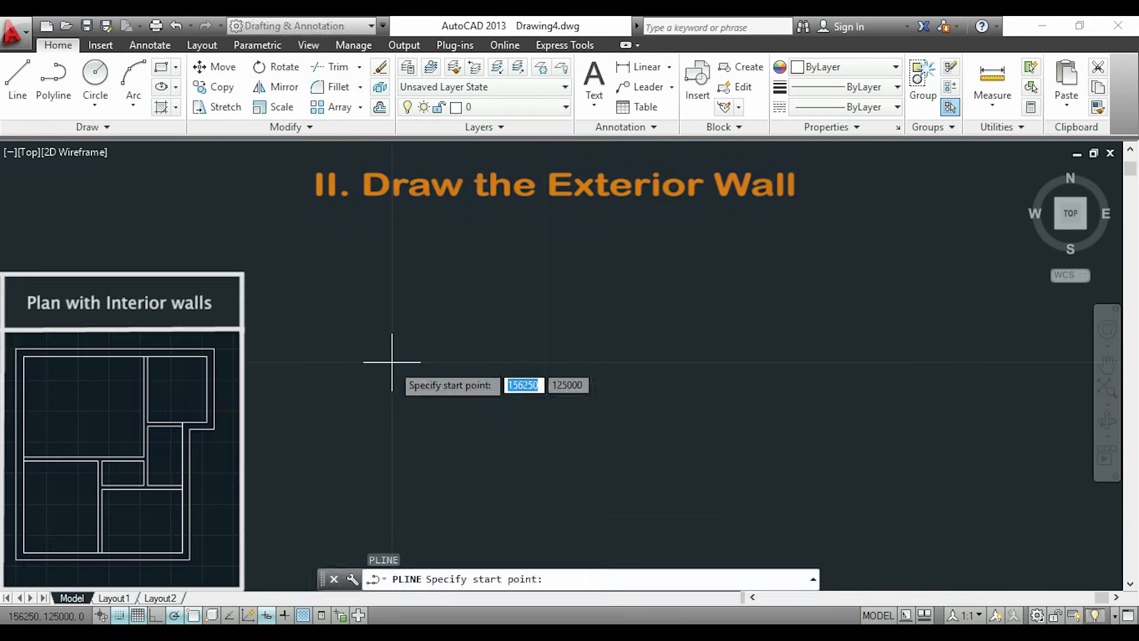
pyautogui.click(391, 362)
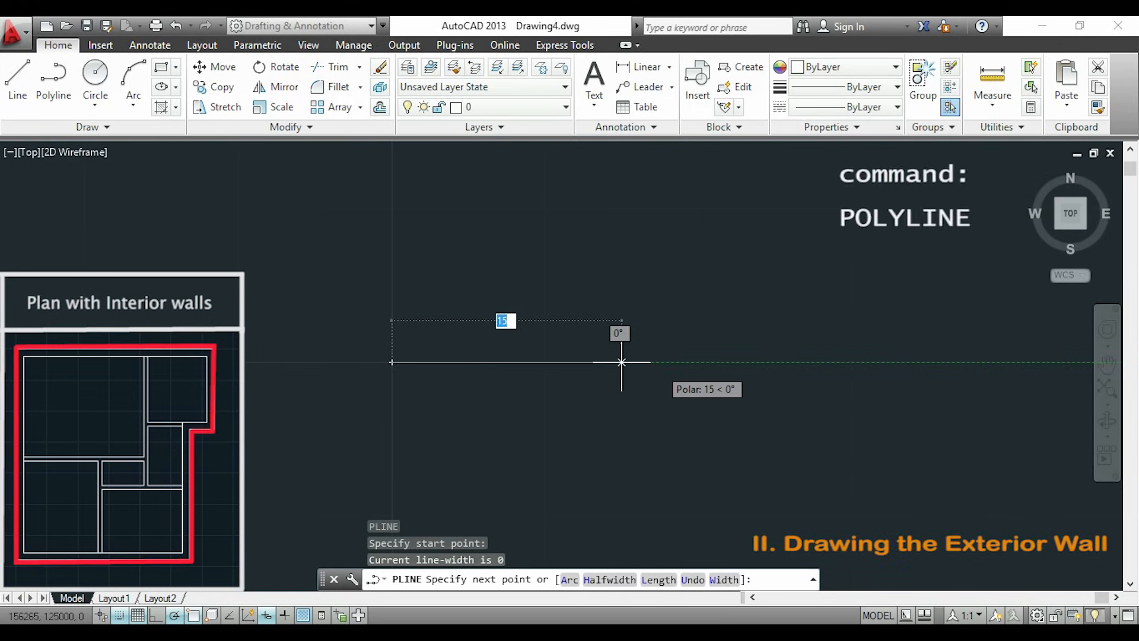
pyautogui.write('8000')
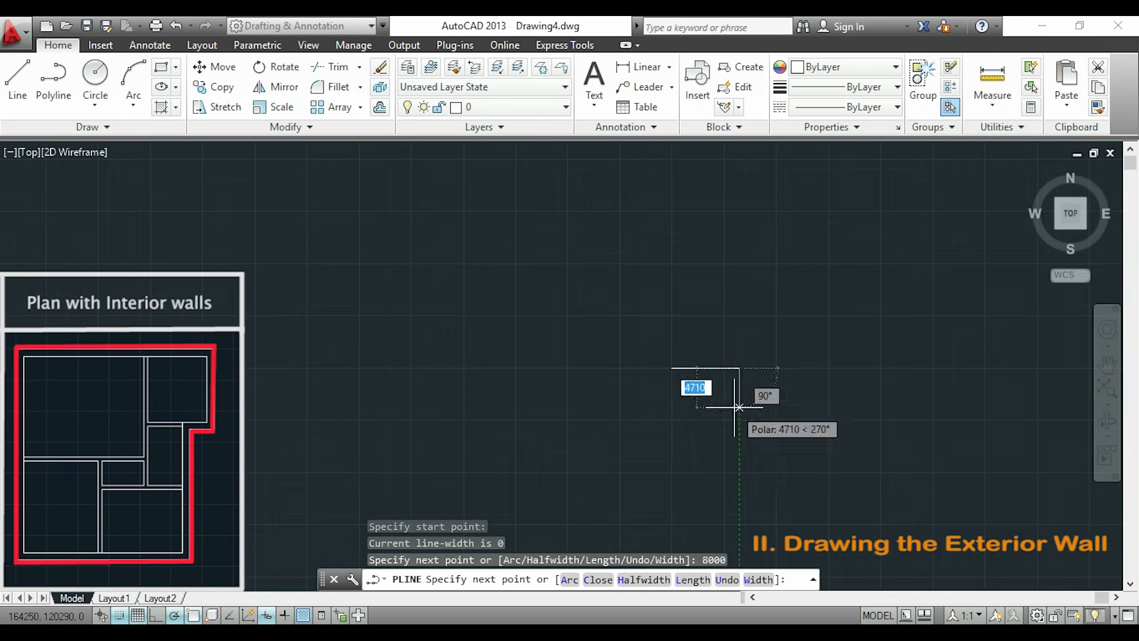
pyautogui.write('3')
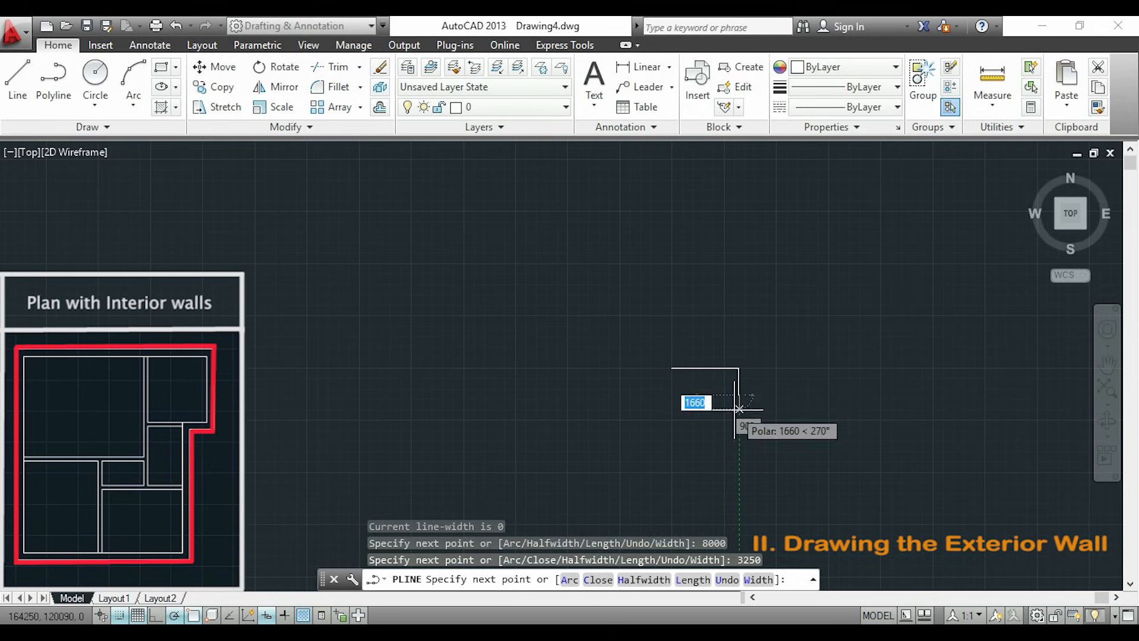
pyautogui.moveTo(719, 394)
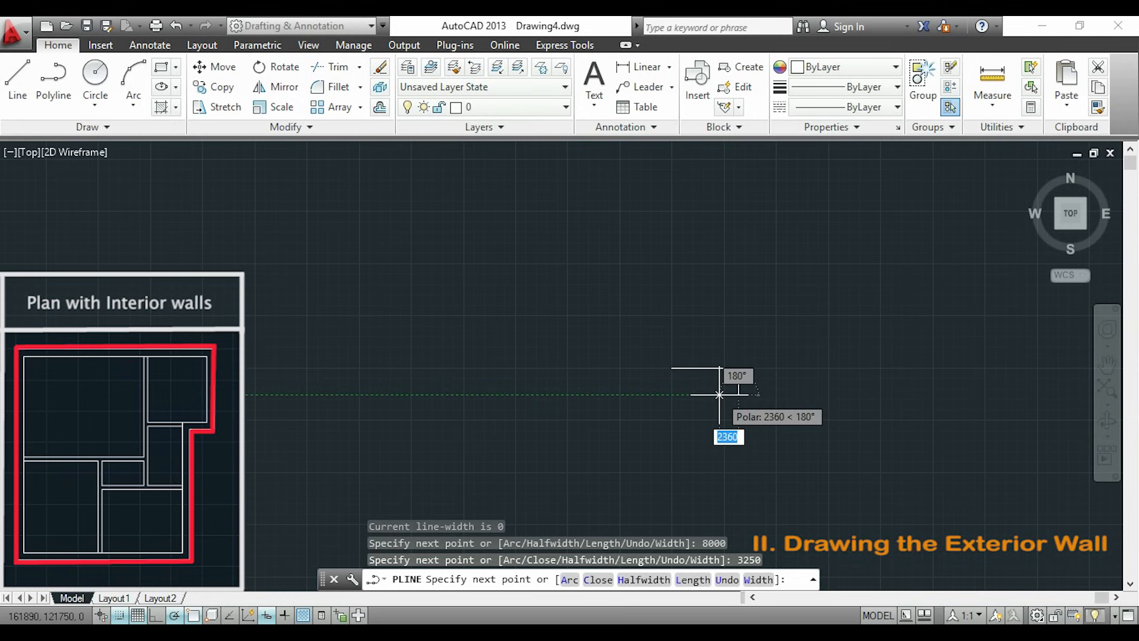
# Continue the outline 1000, 5250 and 7000 to complete the L-shaped exterior wall
pyautogui.write('1000')
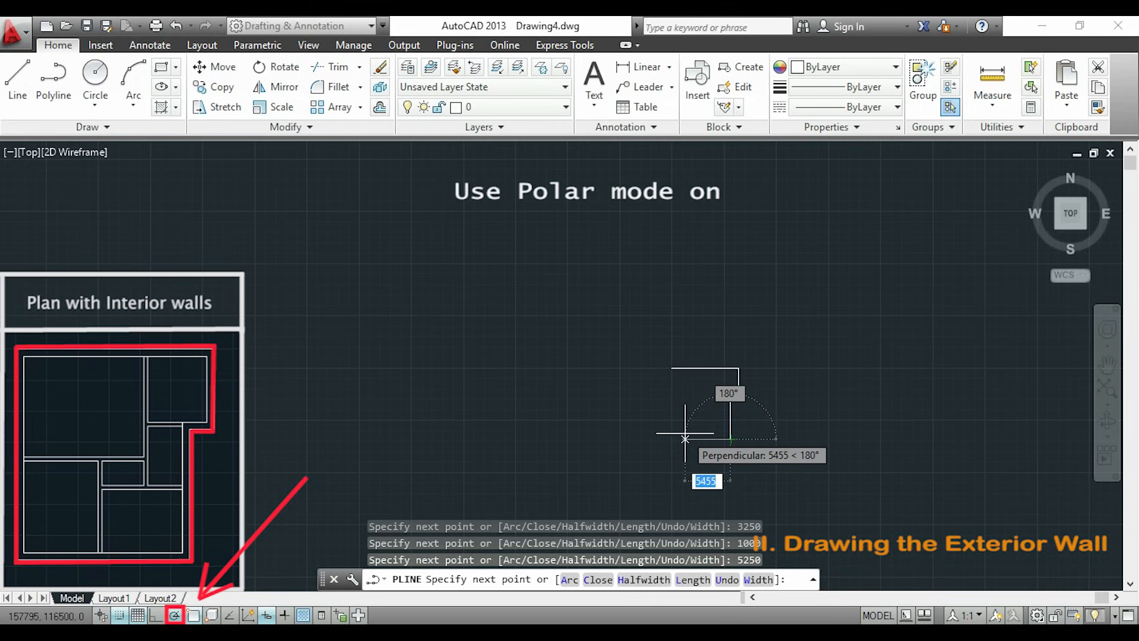
pyautogui.write('7000')
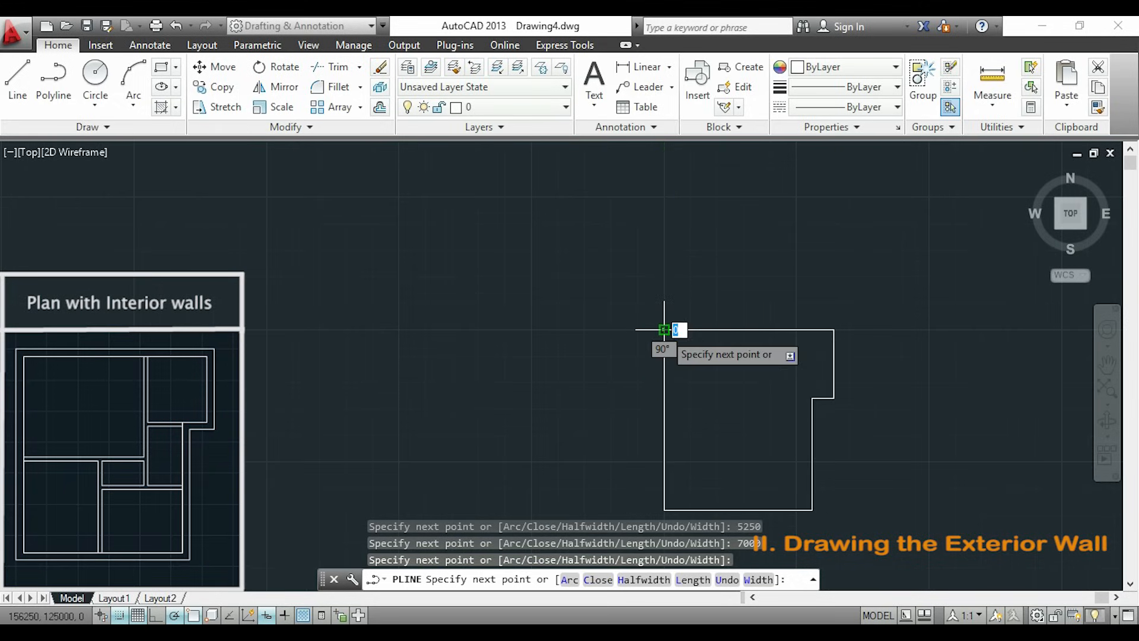
pyautogui.press('Escape')
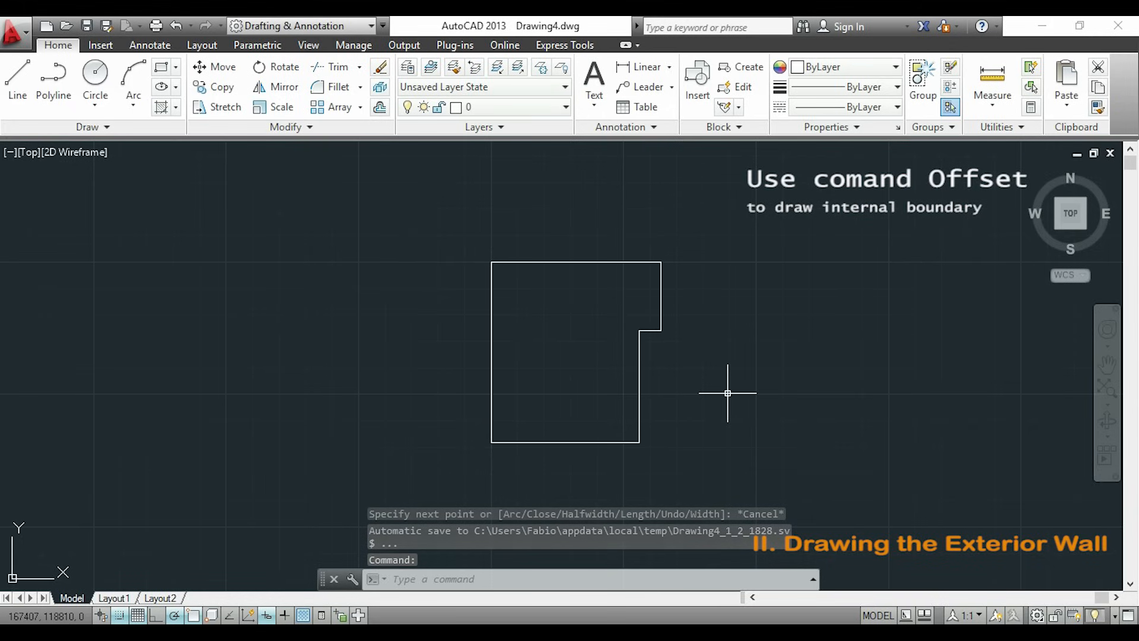
# Offset the exterior outline 300 to the inside, forming the double-line wall
pyautogui.write('O')
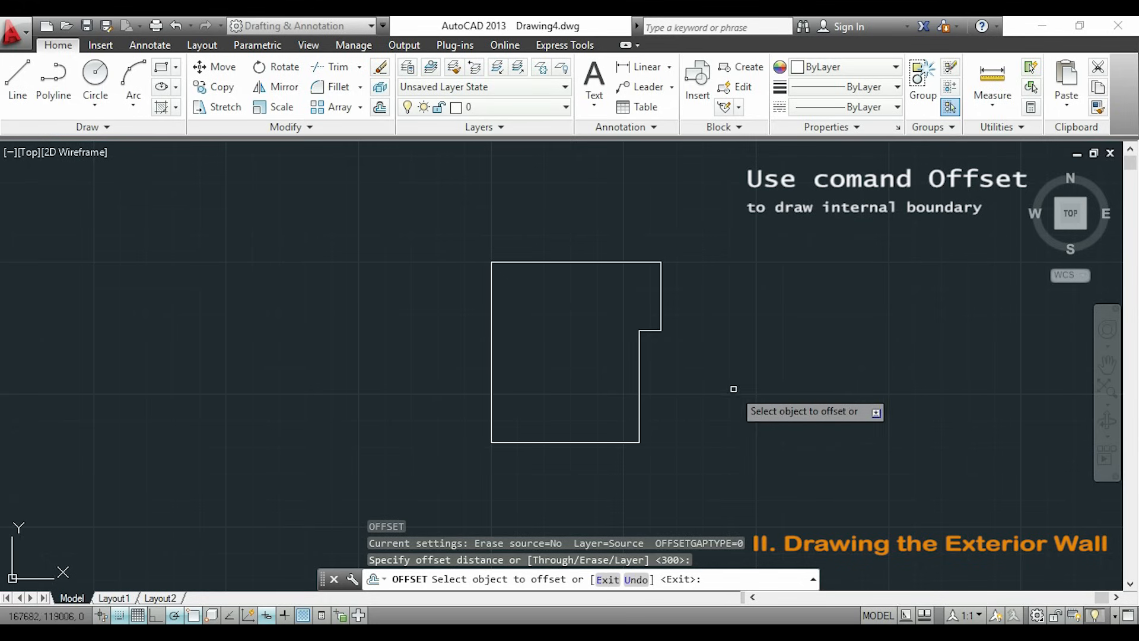
pyautogui.moveTo(568, 454)
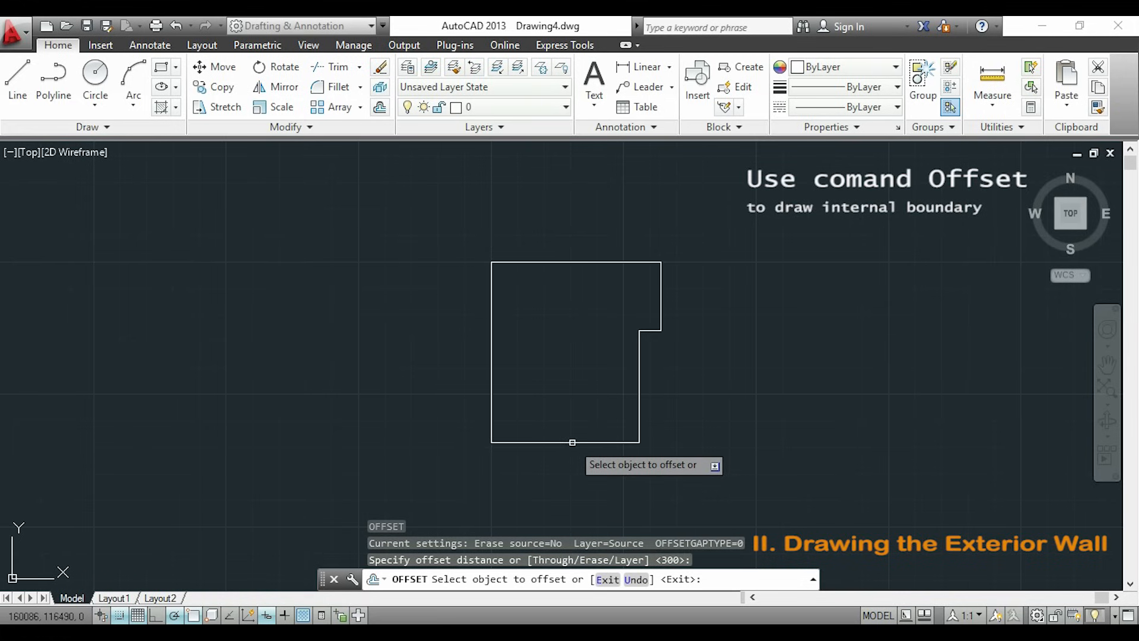
pyautogui.click(572, 428)
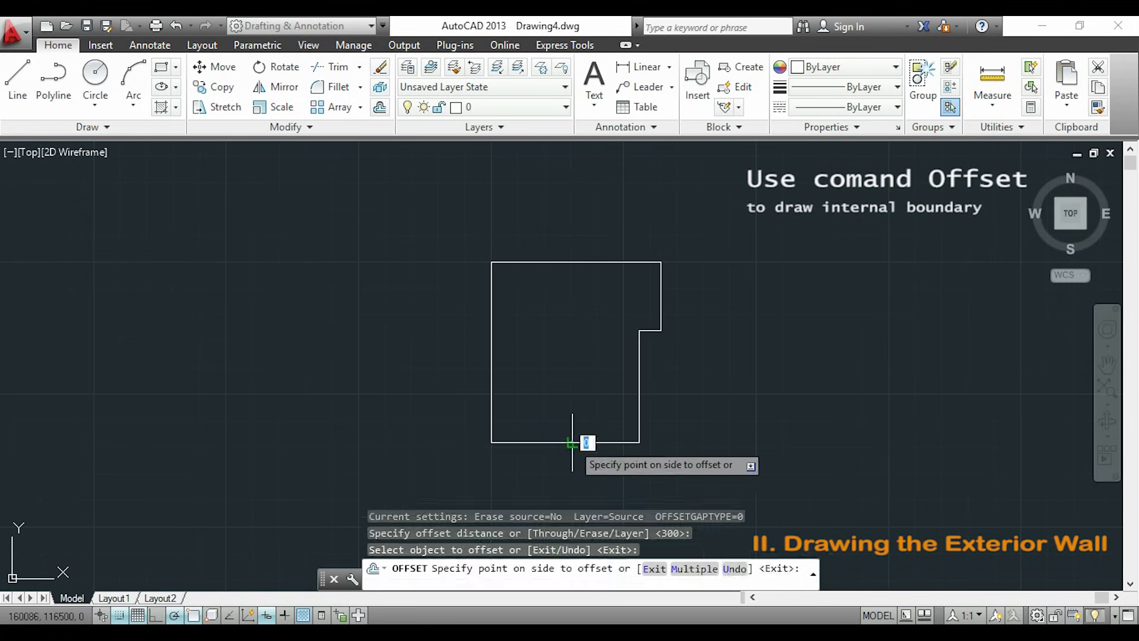
pyautogui.click(572, 442)
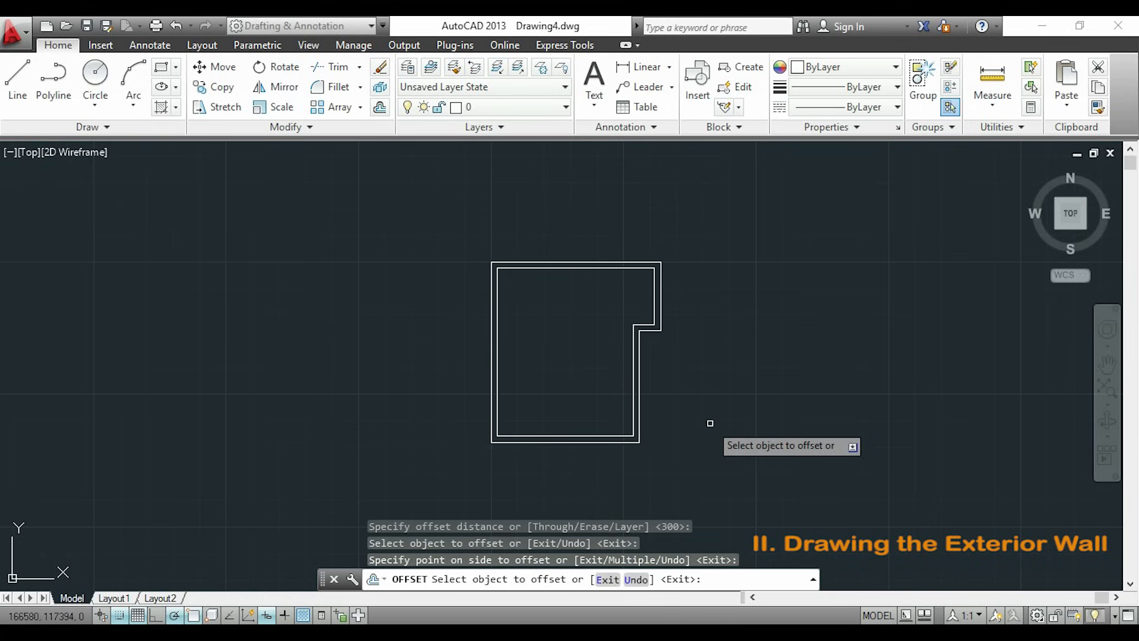
pyautogui.press('Escape')
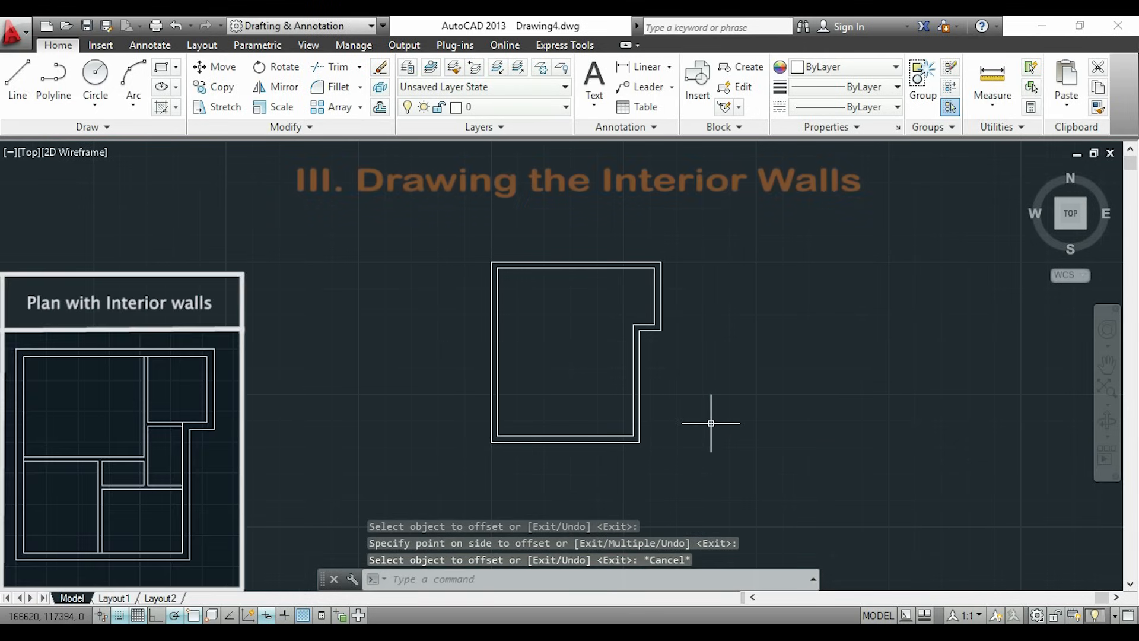
pyautogui.moveTo(697, 369)
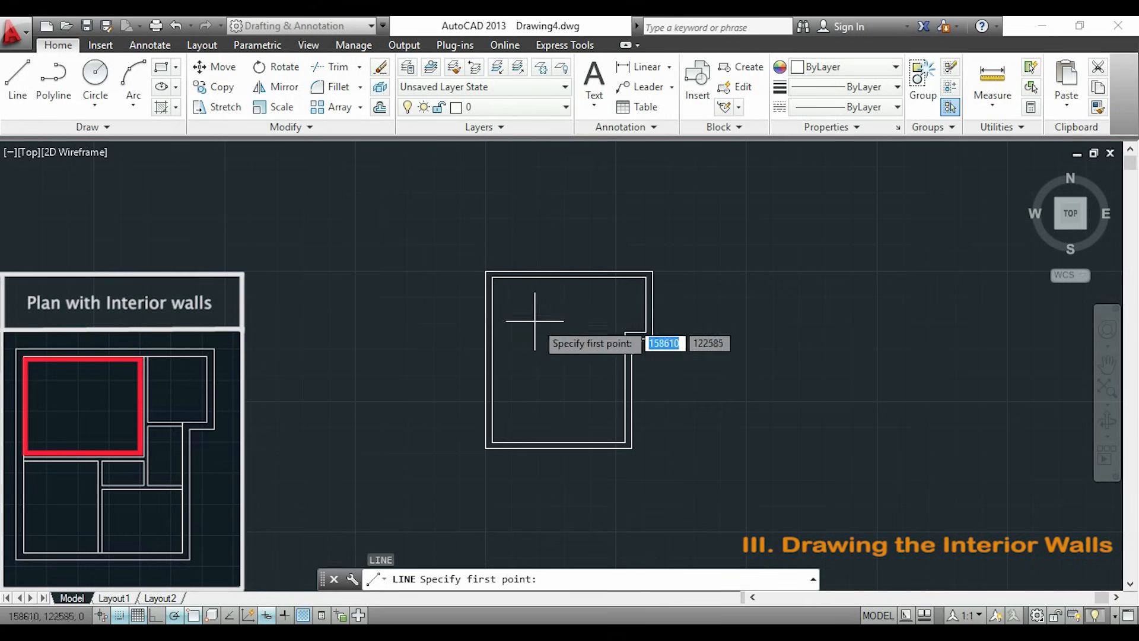
pyautogui.moveTo(448, 227)
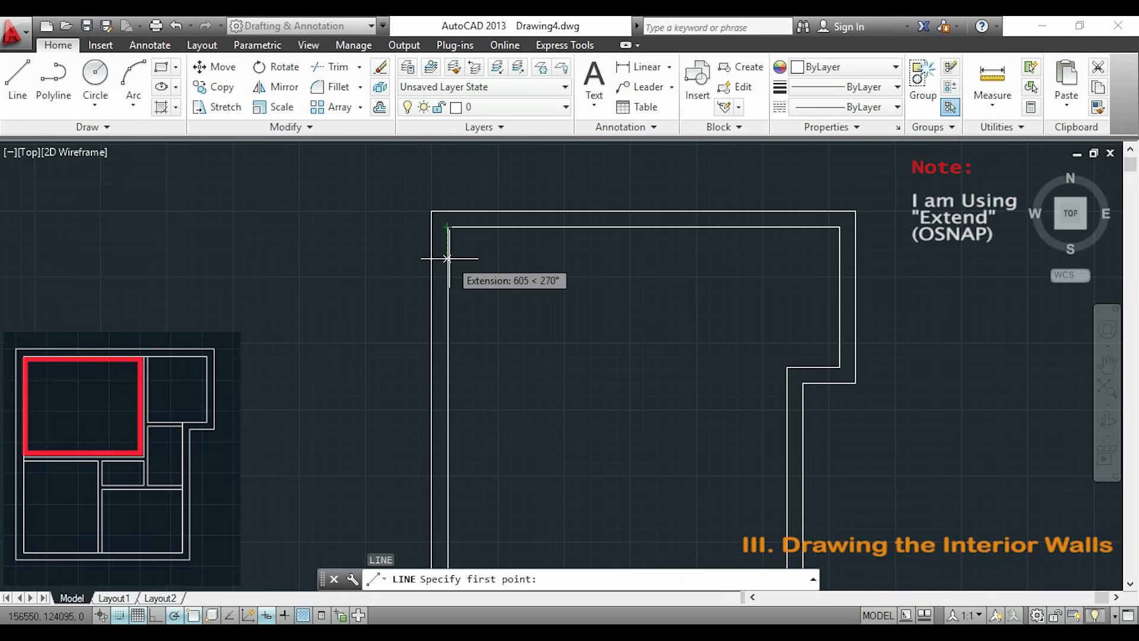
# Draw the top-left room wall from 4050 down the left wall, 4850 across, then up to the top wall
pyautogui.write('4050')
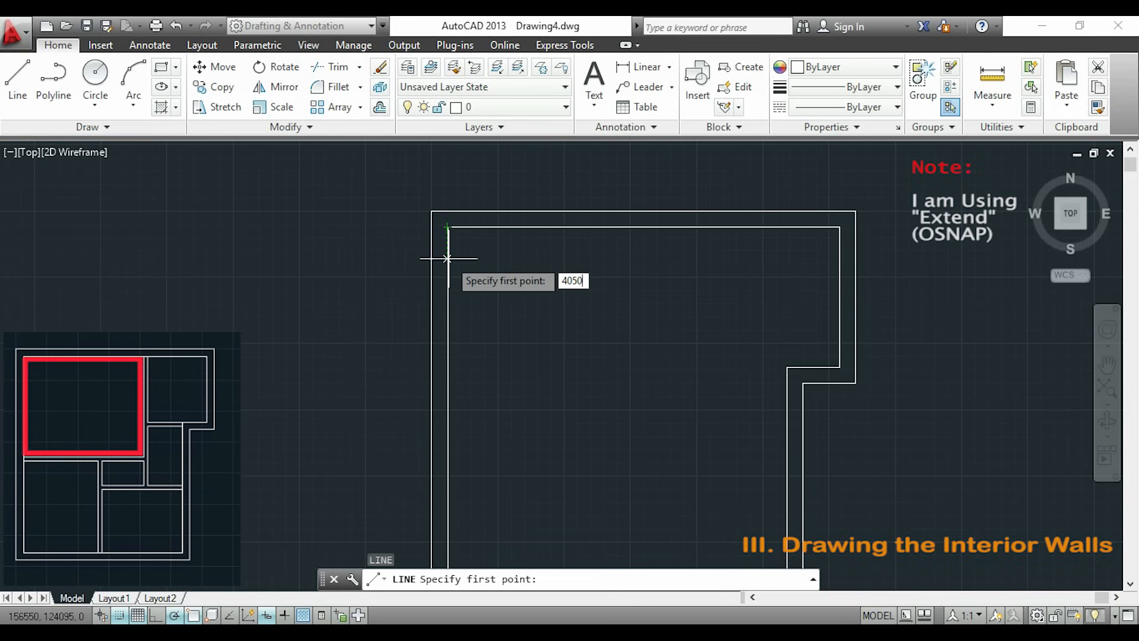
pyautogui.press('Return')
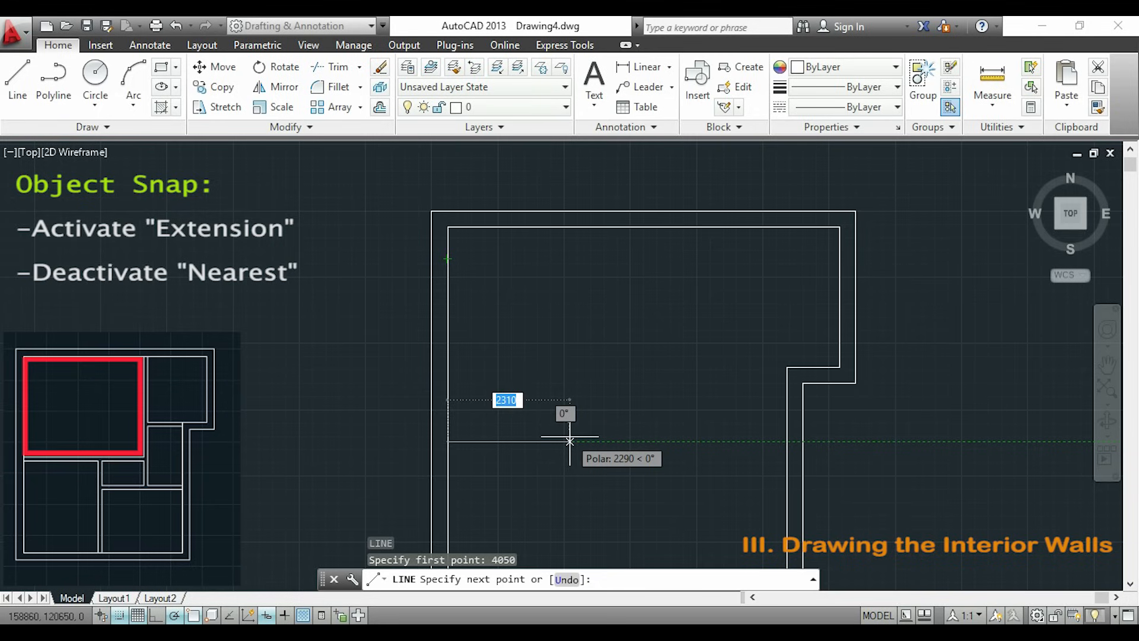
pyautogui.moveTo(582, 441)
pyautogui.write('485')
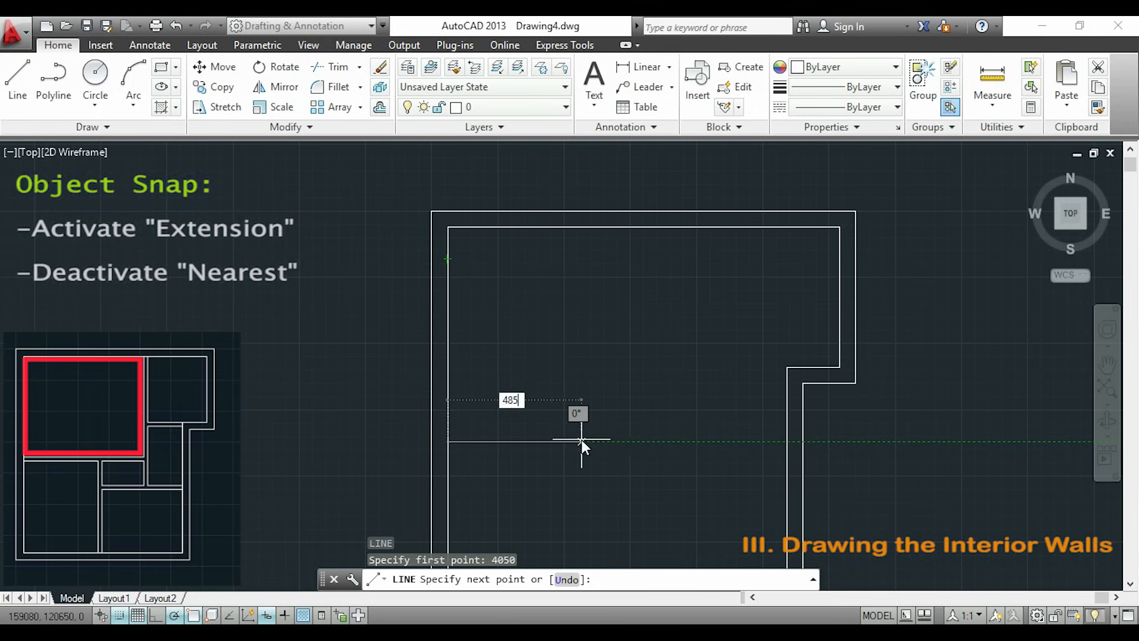
pyautogui.click(581, 441)
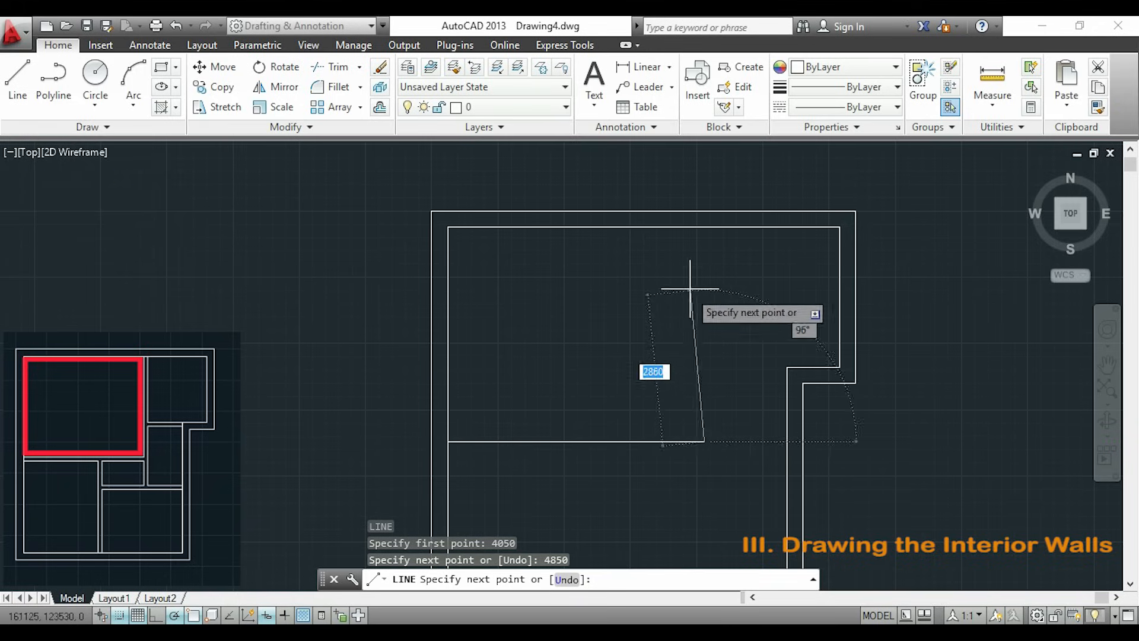
pyautogui.moveTo(704, 274)
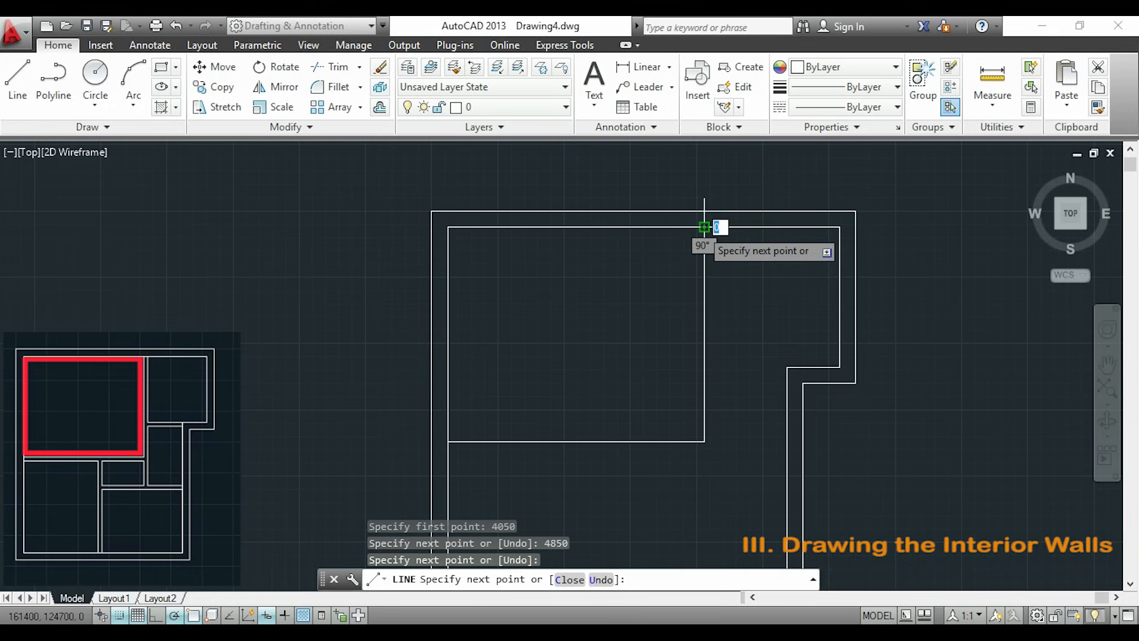
pyautogui.press('Escape')
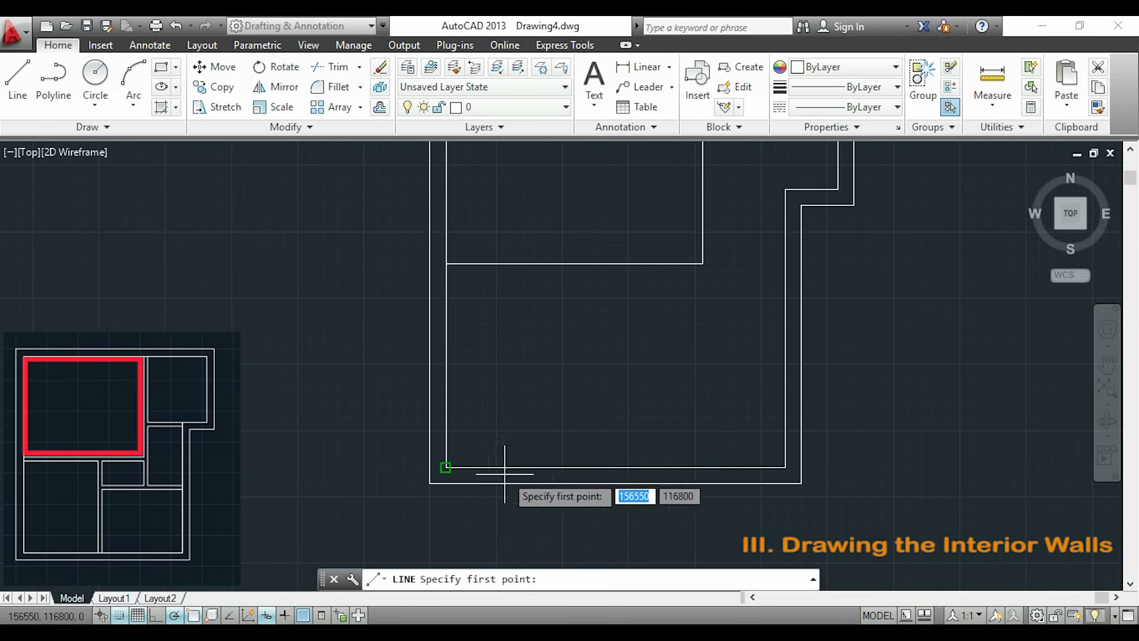
pyautogui.moveTo(455, 467)
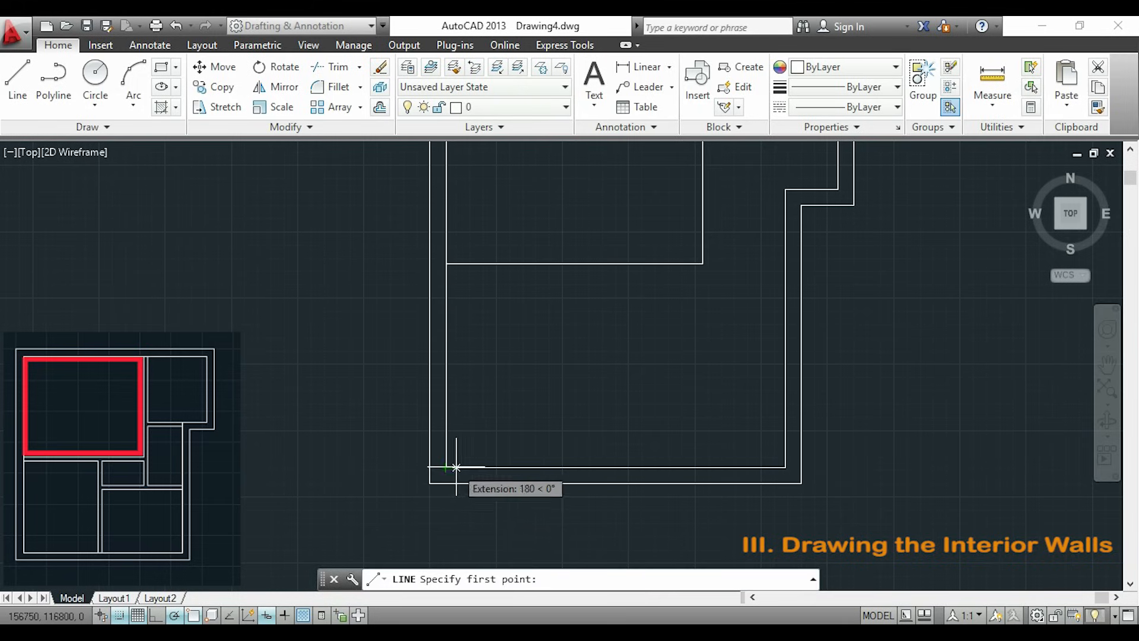
pyautogui.moveTo(503, 467)
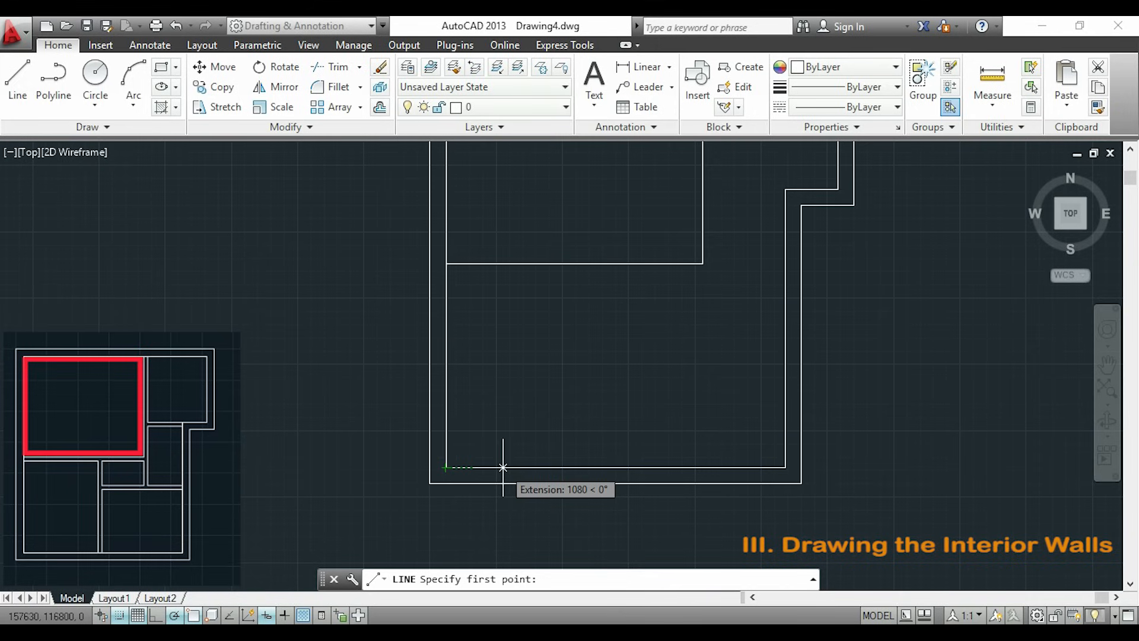
# Draw an interior wall line 3000 along the bottom inner wall rising 3700
pyautogui.write('3000')
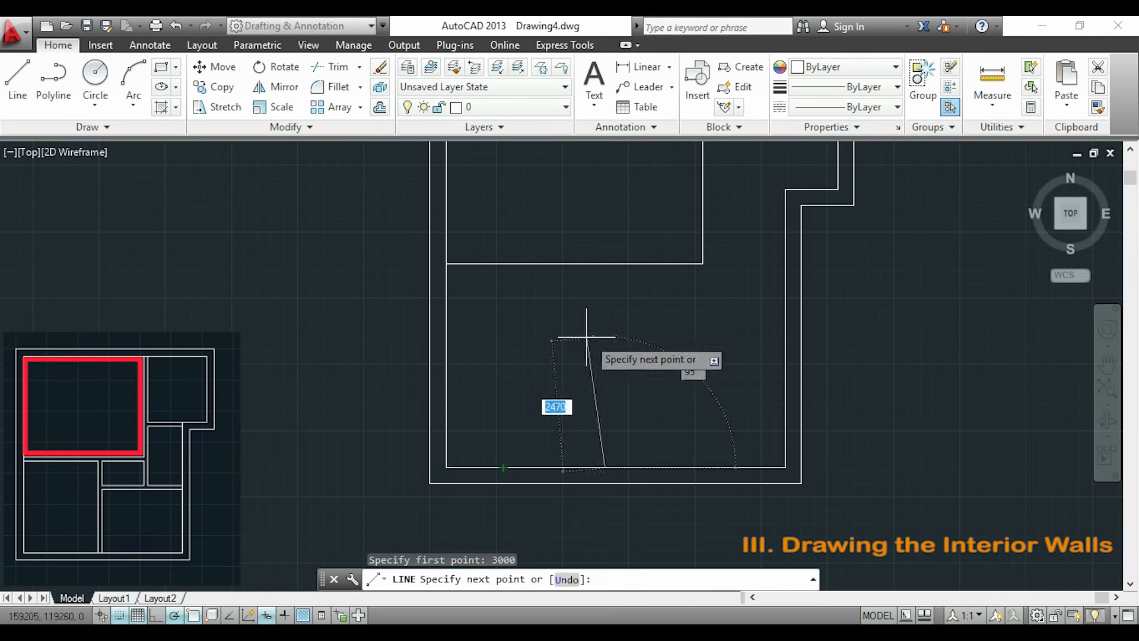
pyautogui.moveTo(606, 335)
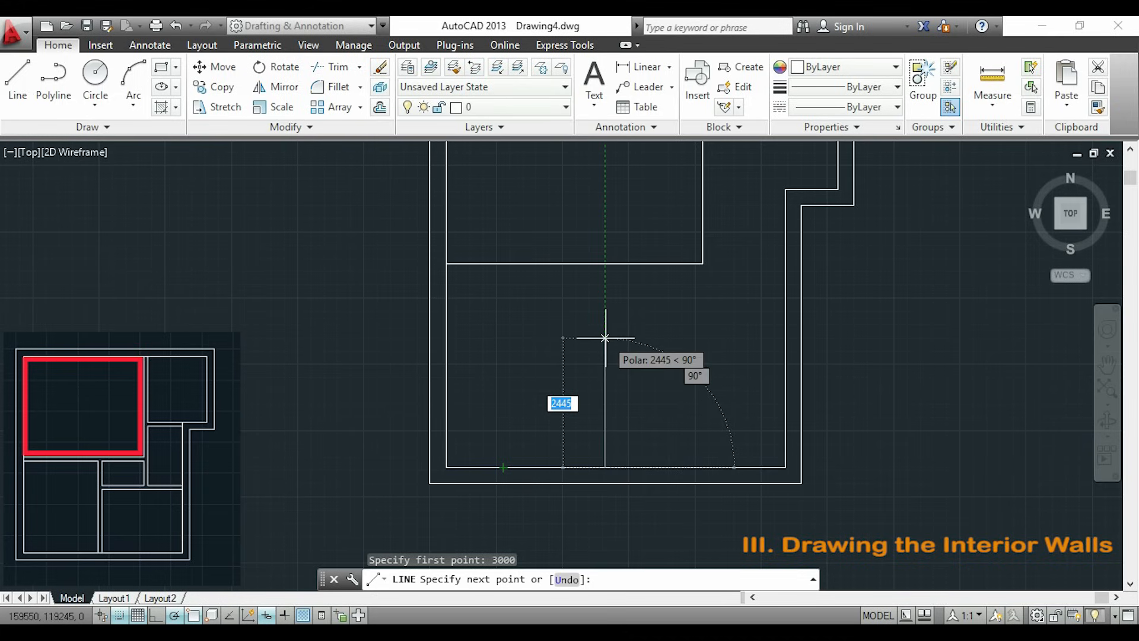
pyautogui.write('3700')
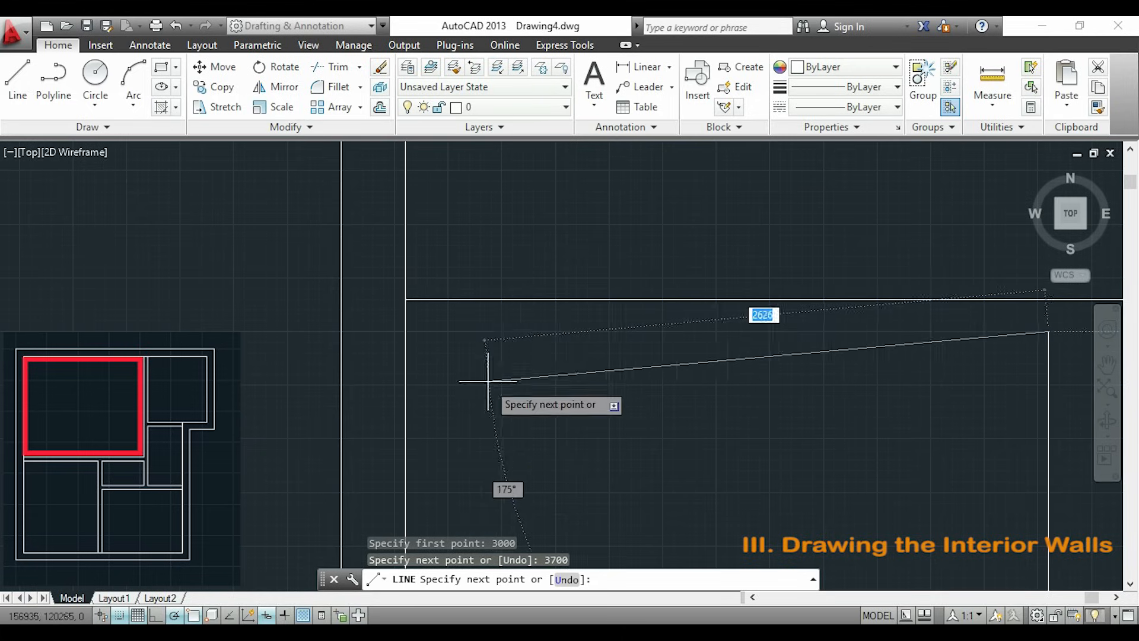
pyautogui.moveTo(404, 332)
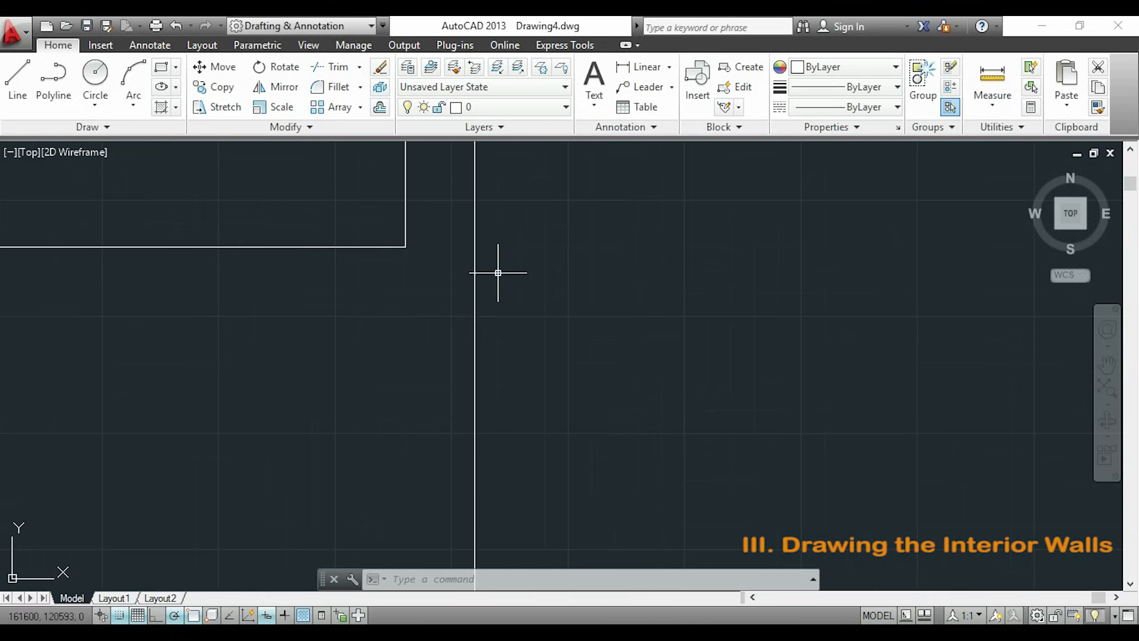
# Draw the remaining interior wall lines for the middle and right rooms, then end LINE
pyautogui.click(16, 83)
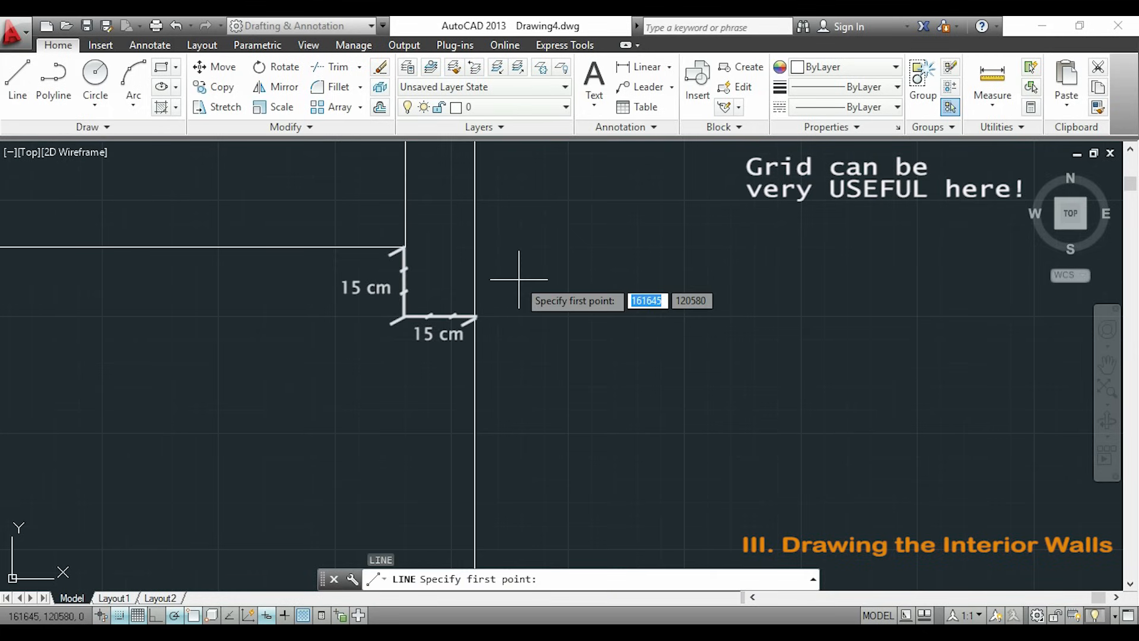
pyautogui.moveTo(405, 318)
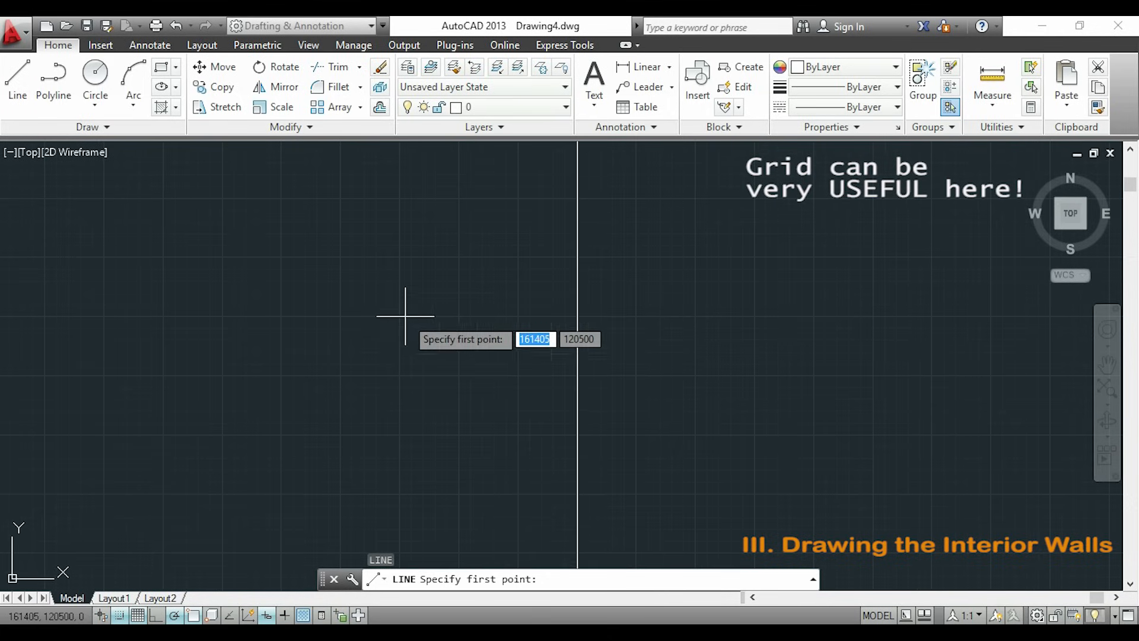
pyautogui.click(406, 316)
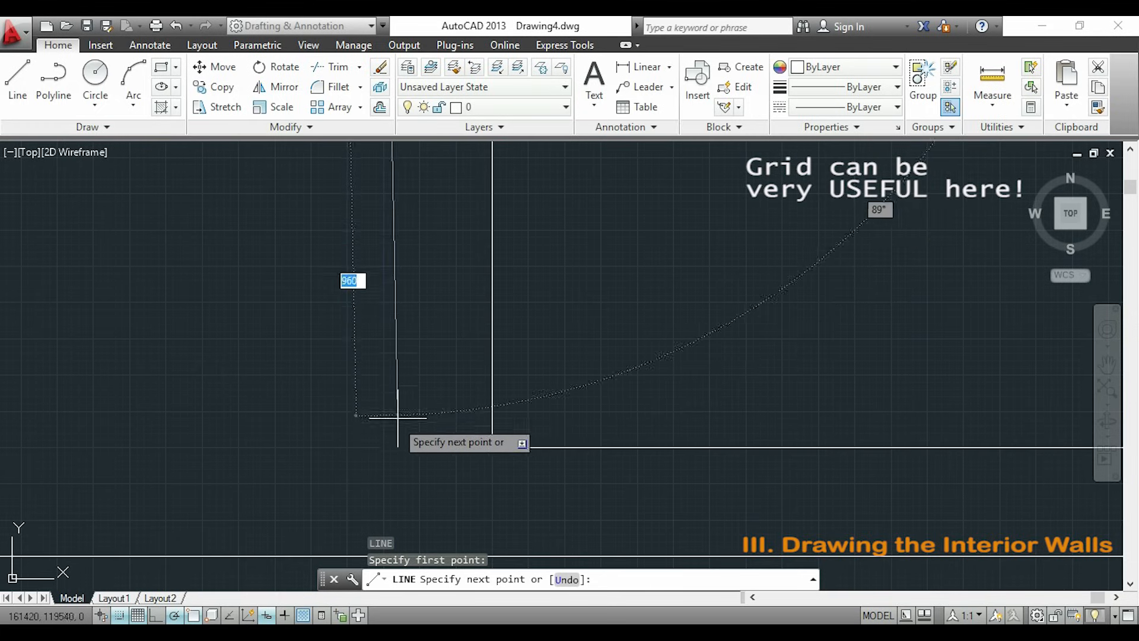
pyautogui.moveTo(383, 447)
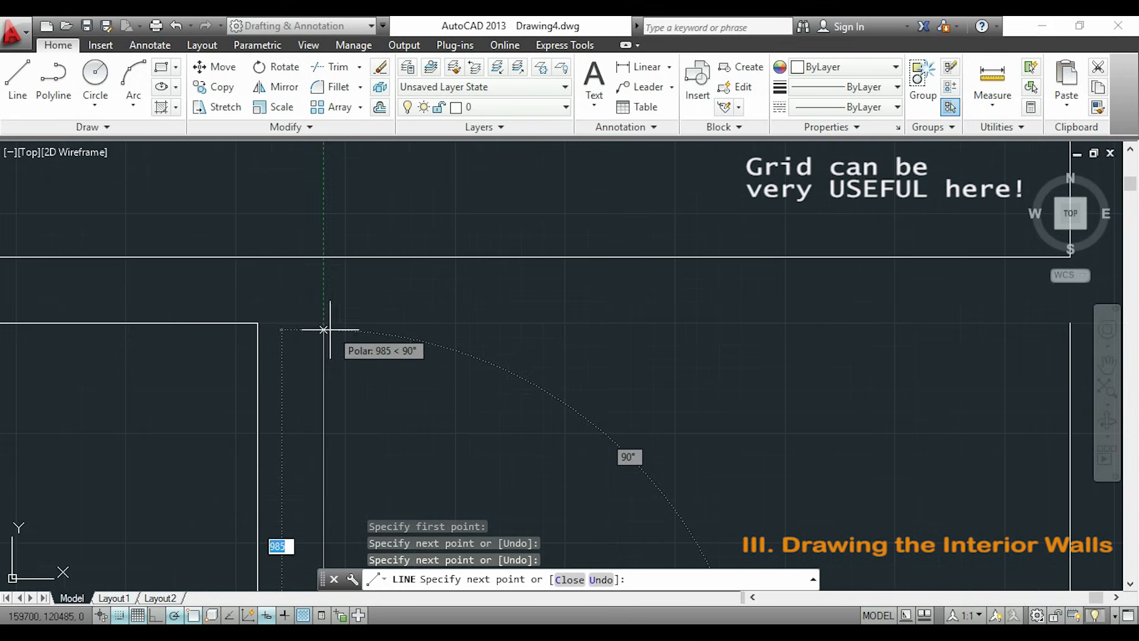
pyautogui.moveTo(323, 322)
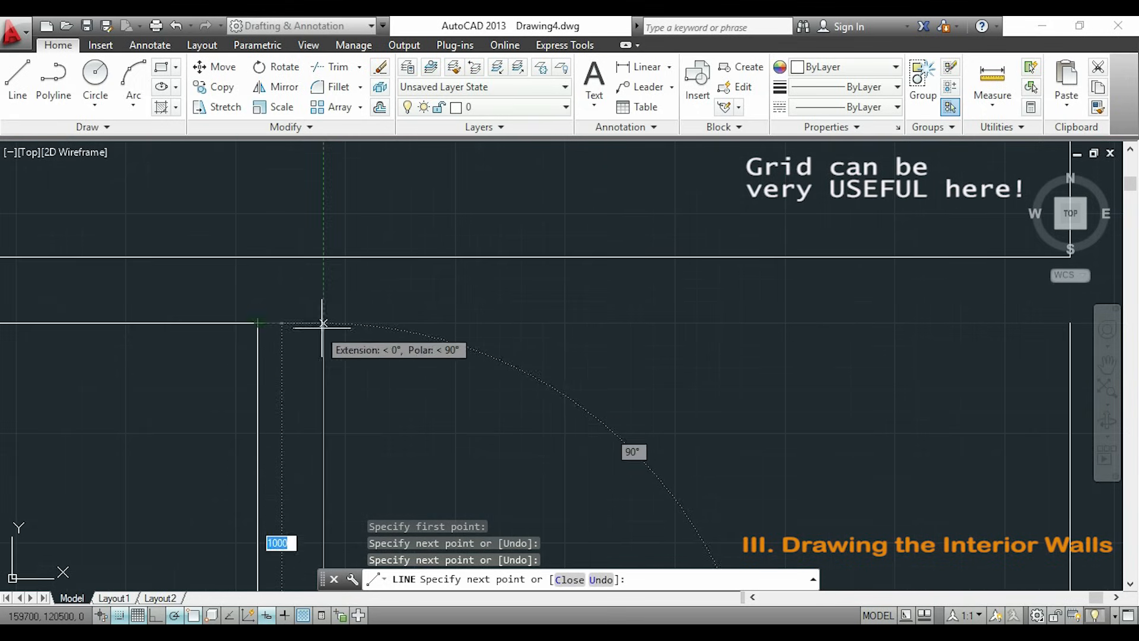
pyautogui.moveTo(323, 323)
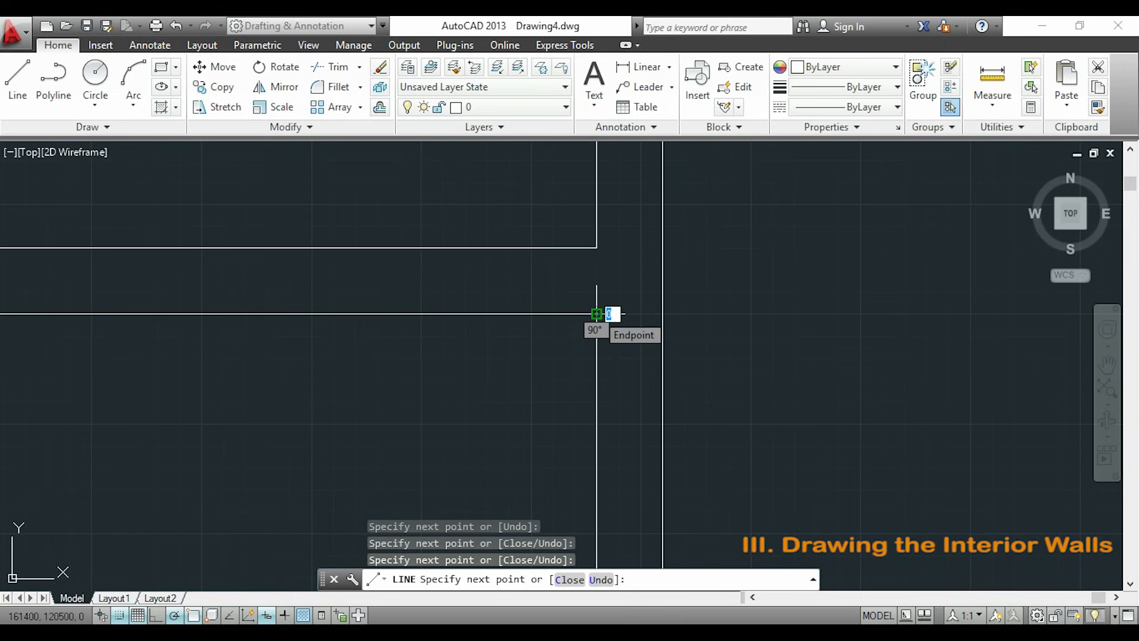
pyautogui.press('Escape')
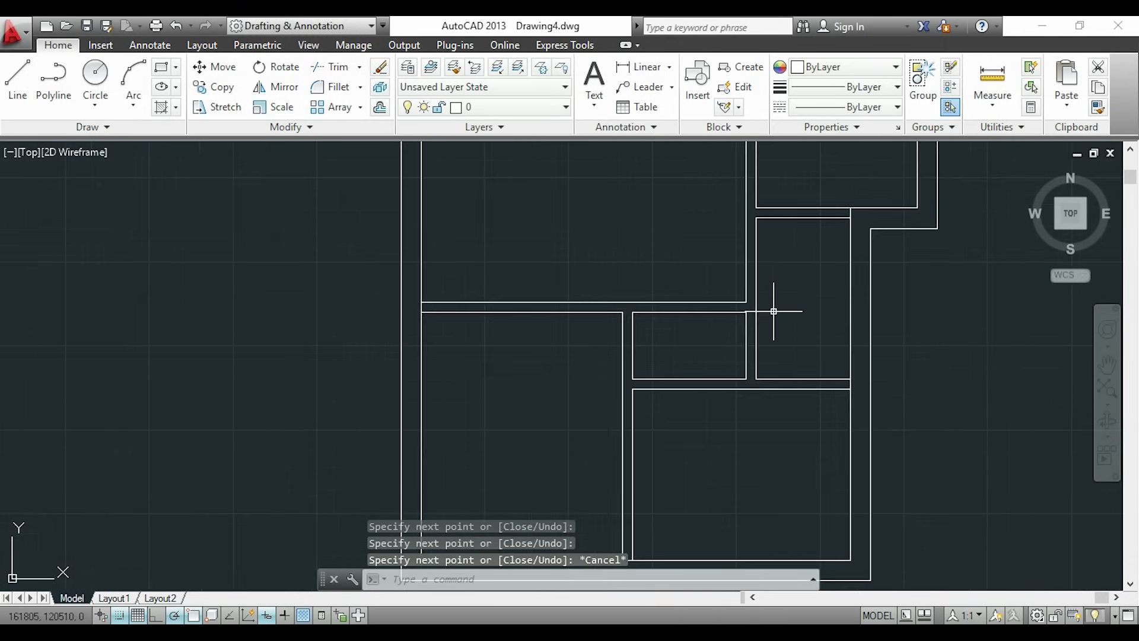